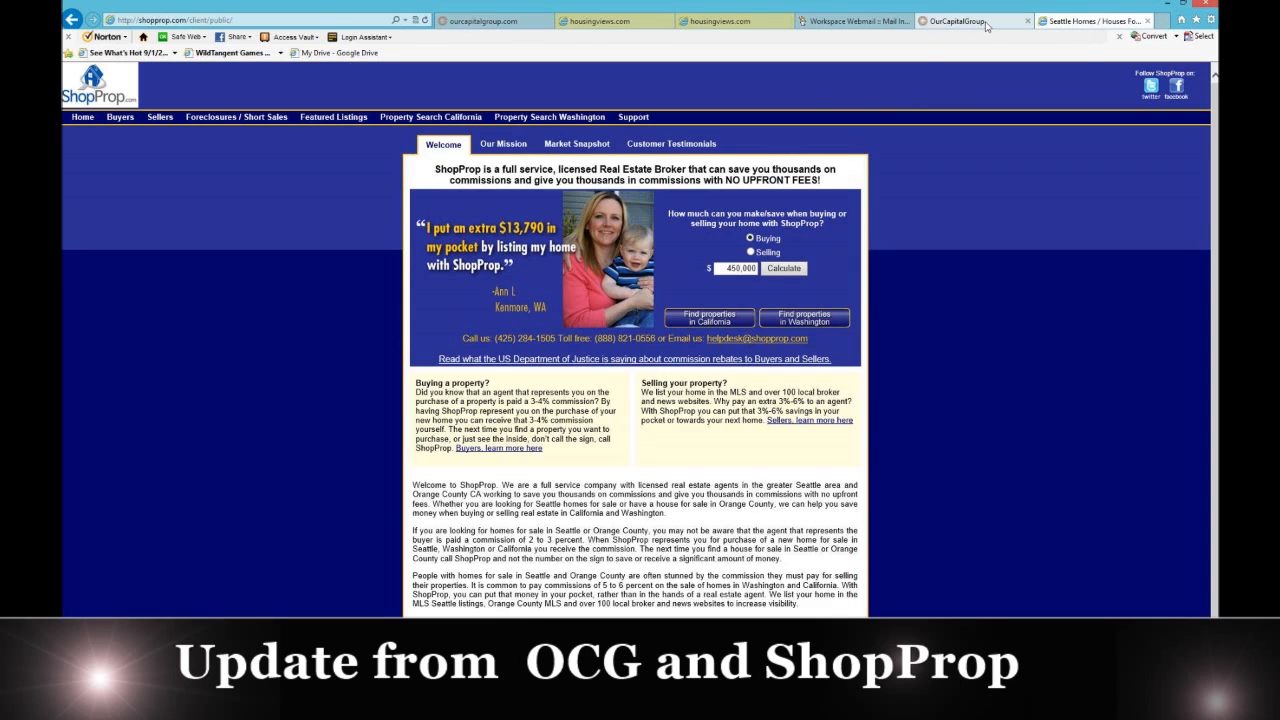
# Read the Justice Department commission-rebates article, close its tab, and switch to the OurCapitalGroup tab
pyautogui.click(960, 21)
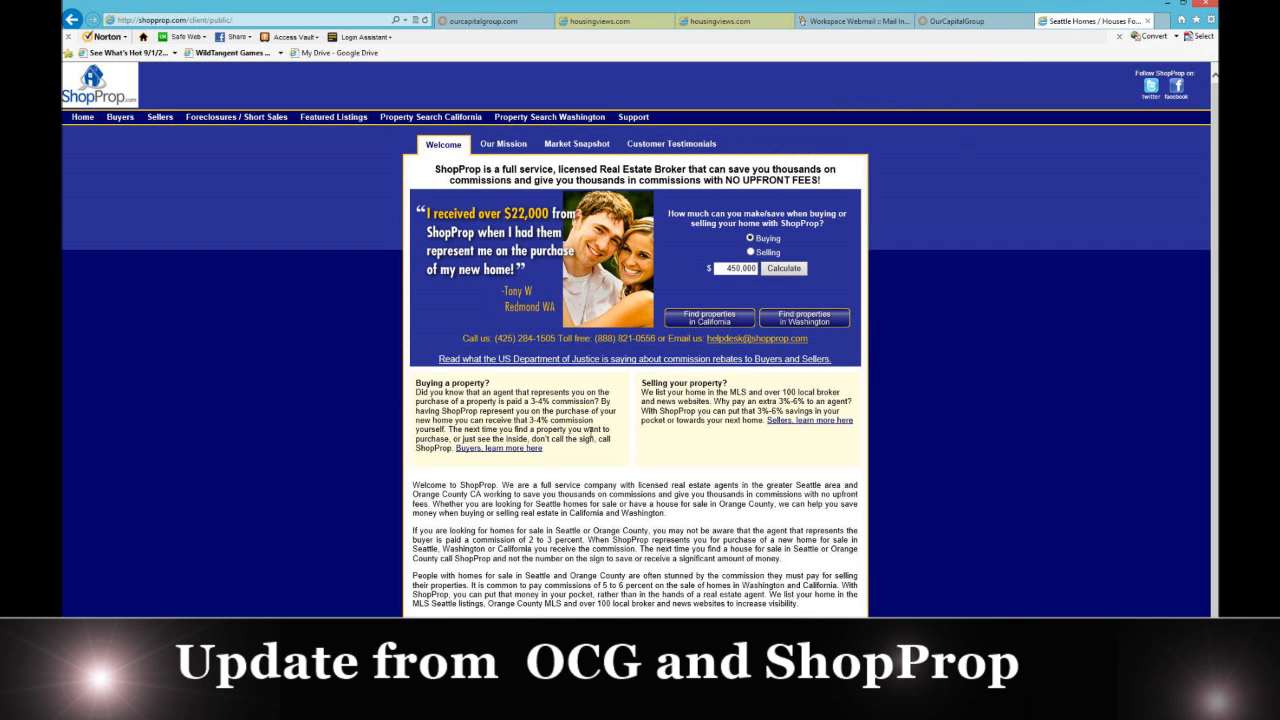
pyautogui.moveTo(400, 184)
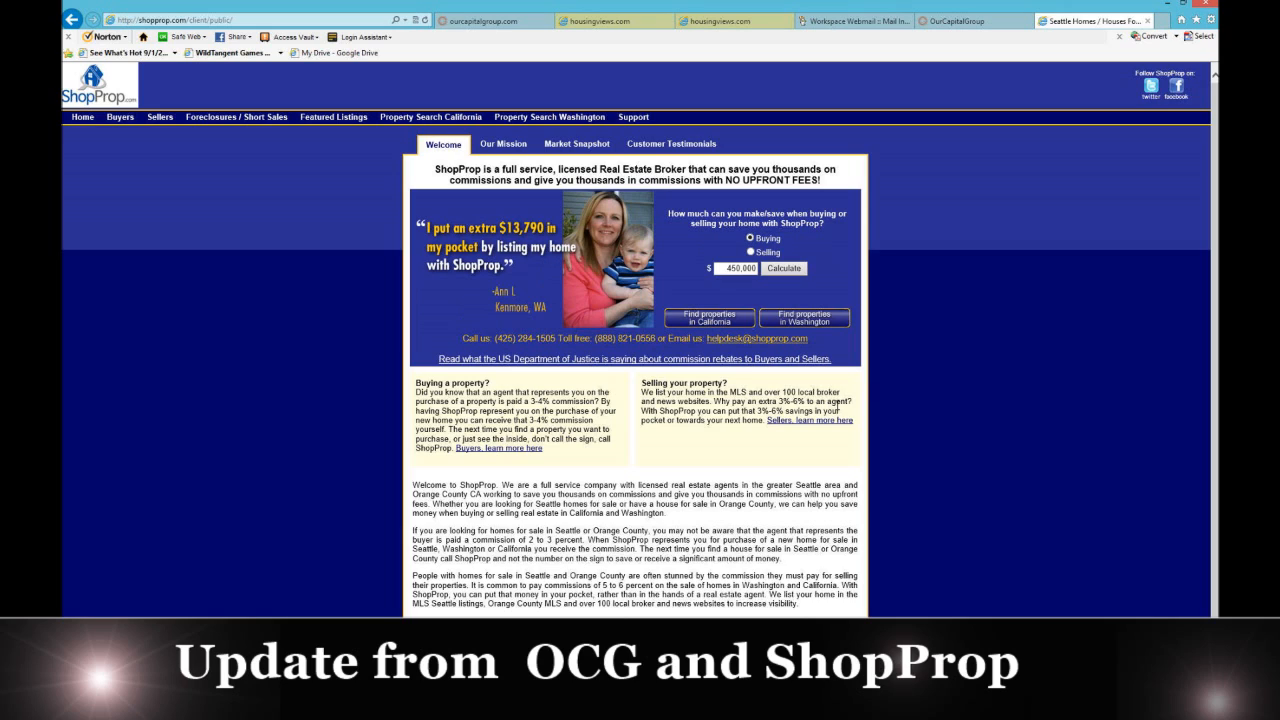
pyautogui.moveTo(258, 516)
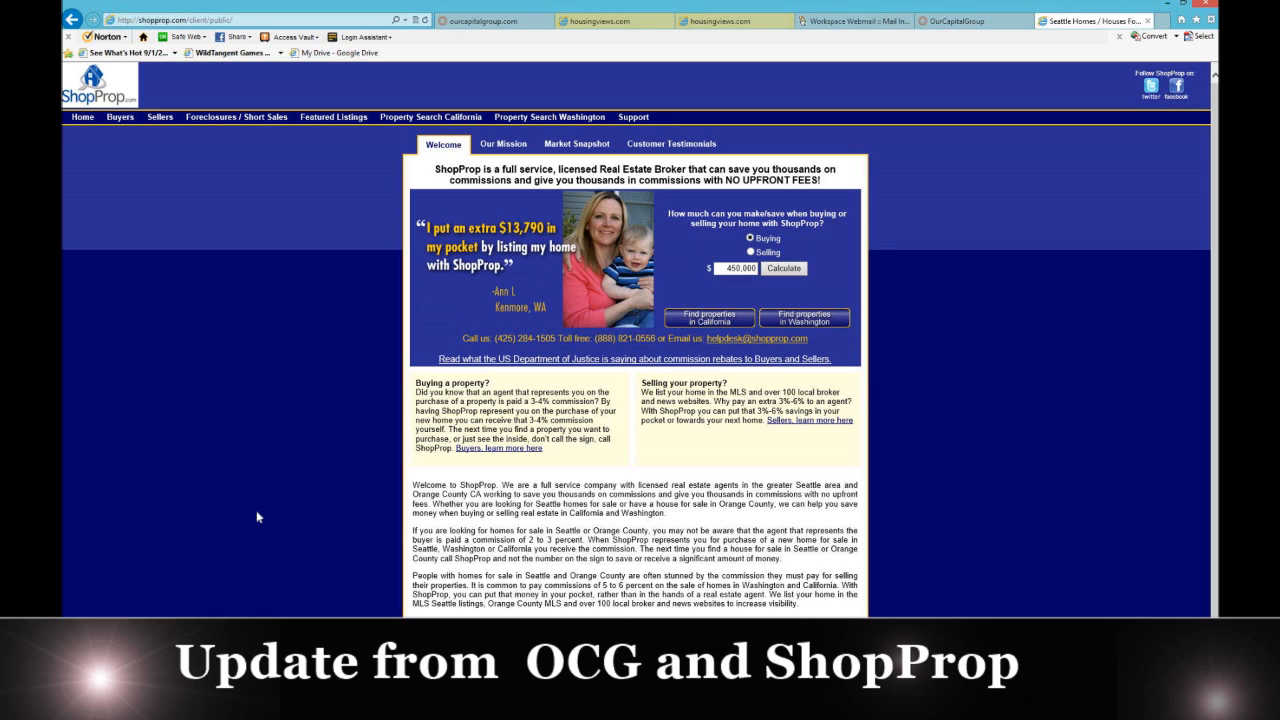
pyautogui.moveTo(570, 358)
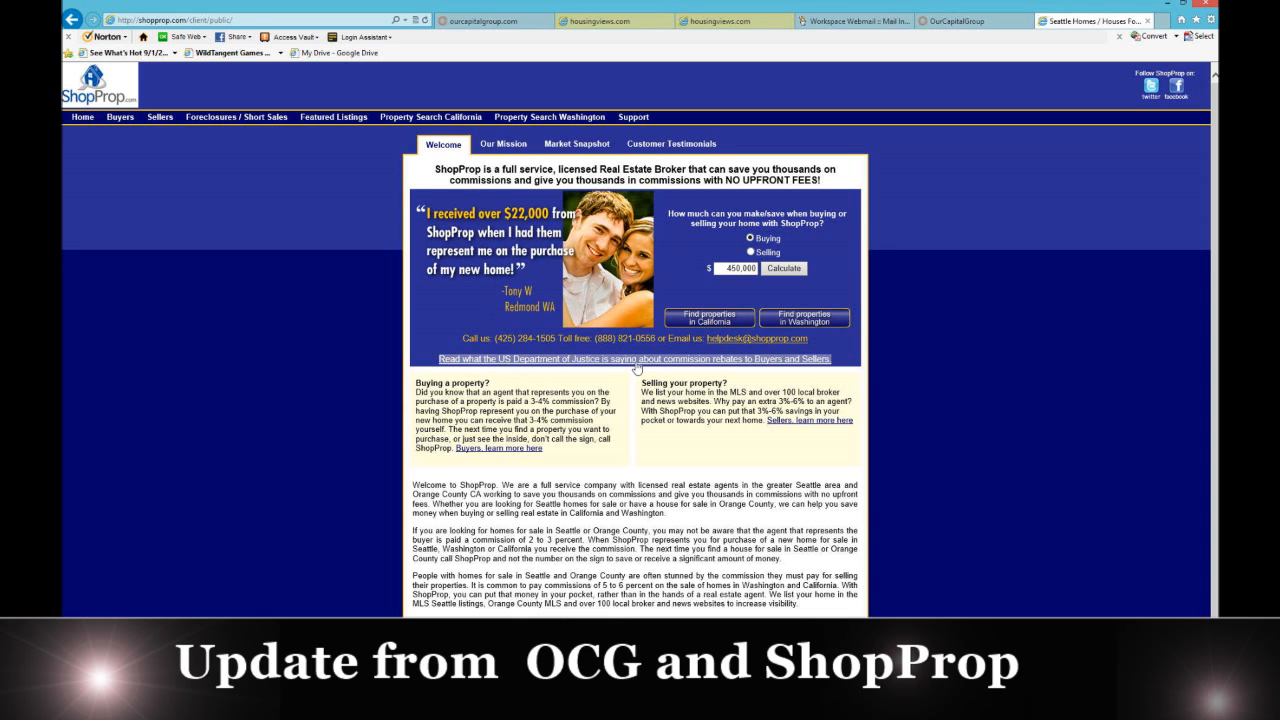
pyautogui.click(632, 358)
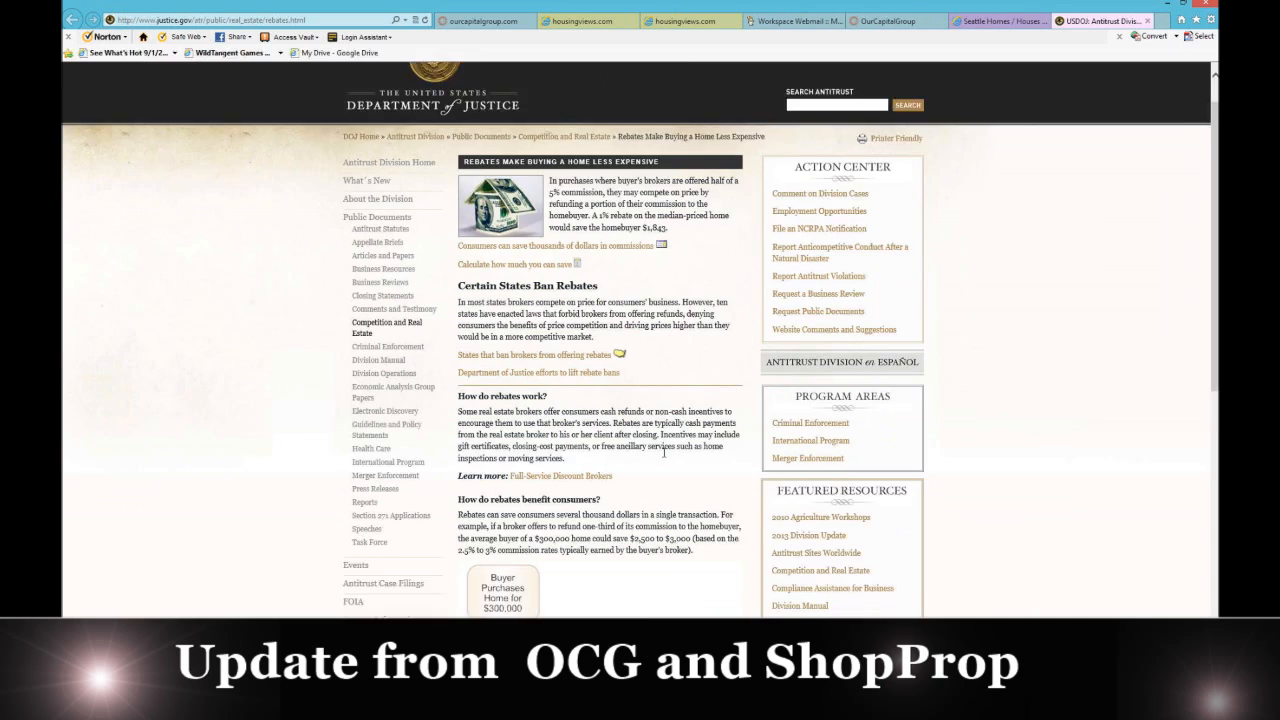
pyautogui.scroll(-3)
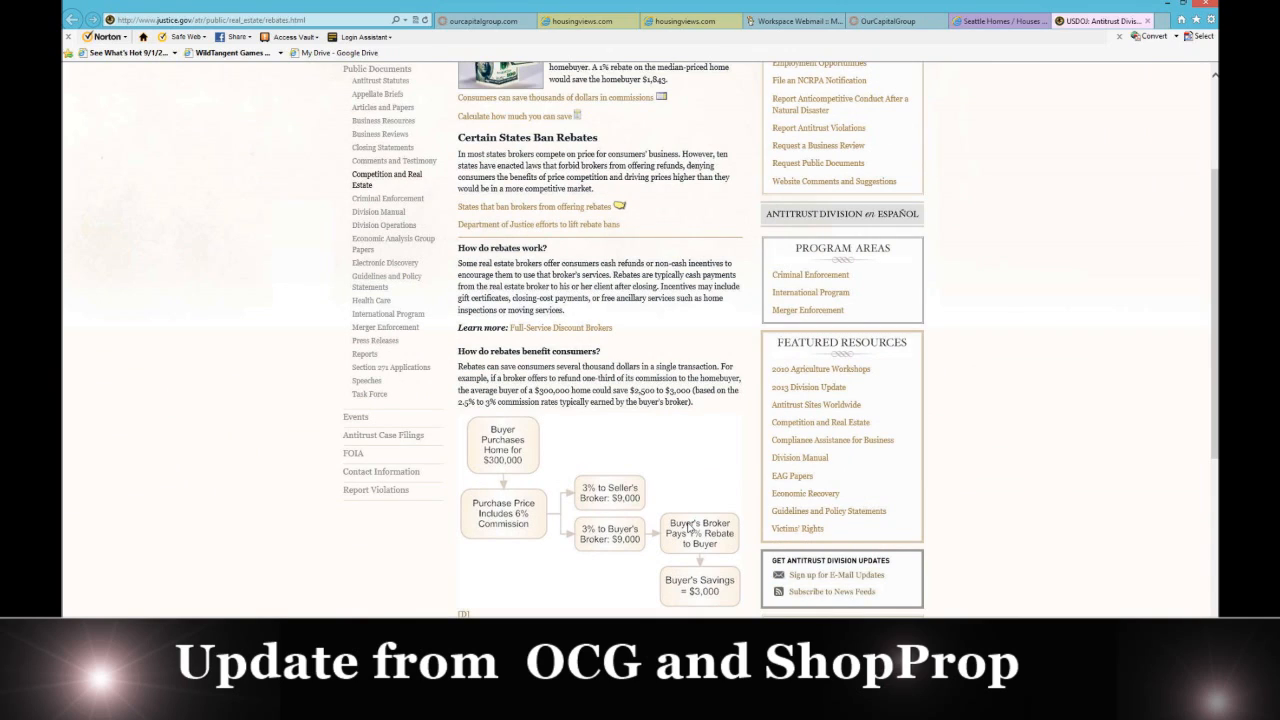
pyautogui.moveTo(1068, 45)
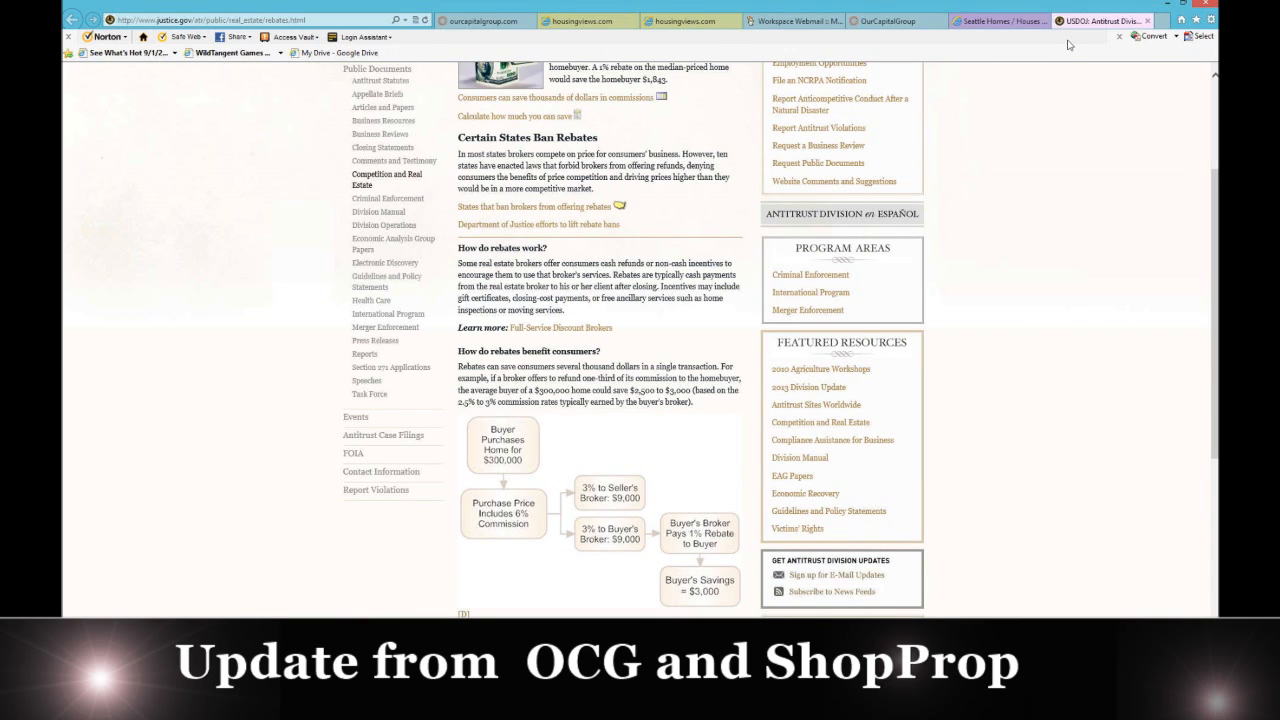
pyautogui.moveTo(1070, 48)
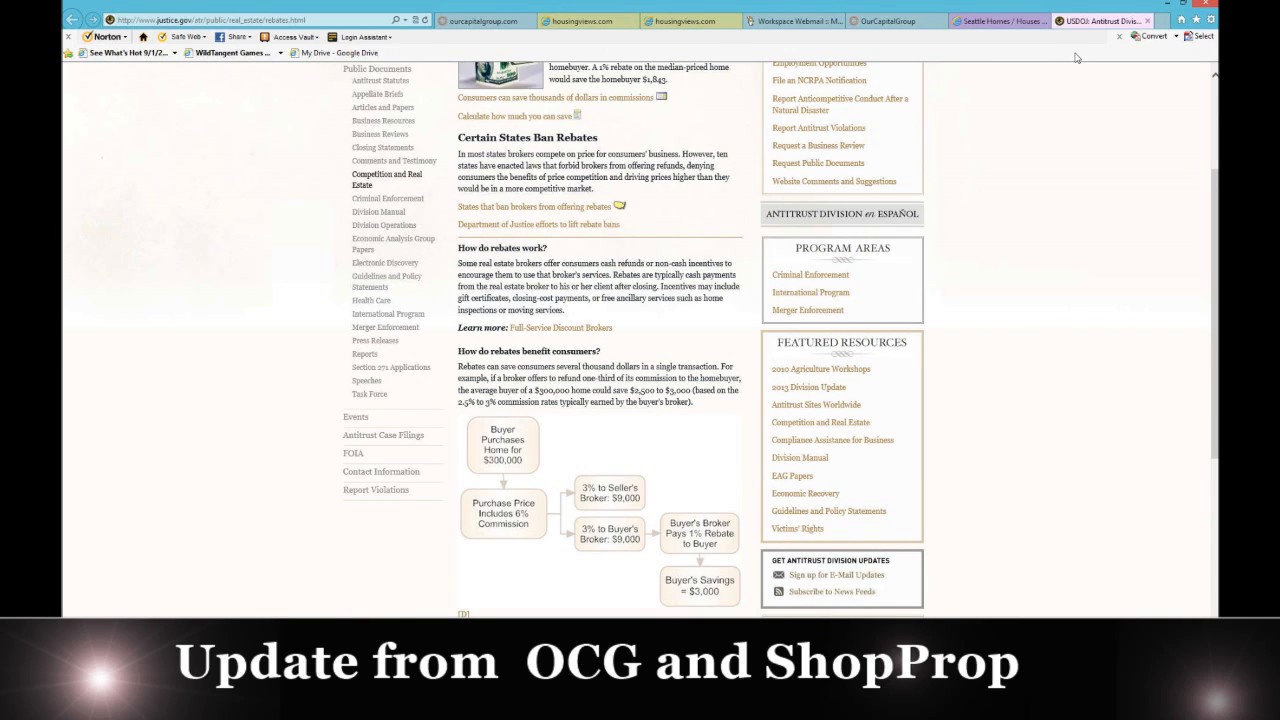
pyautogui.moveTo(1148, 20)
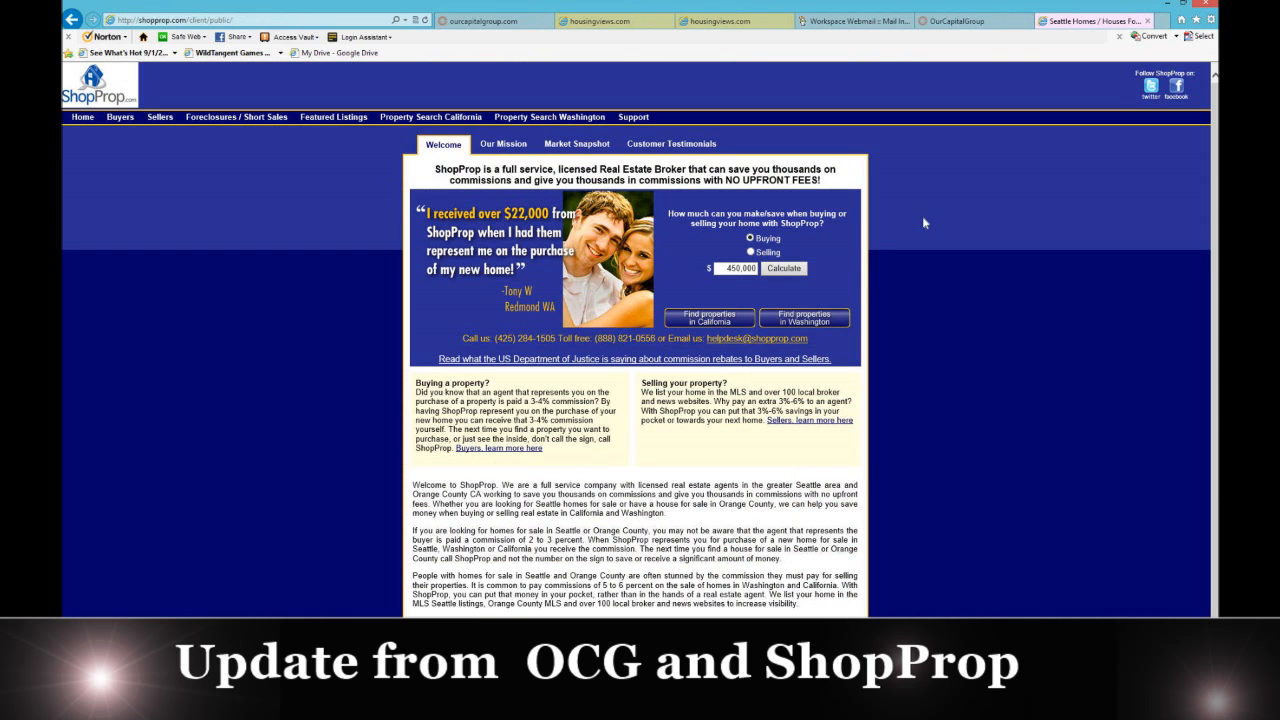
pyautogui.click(965, 20)
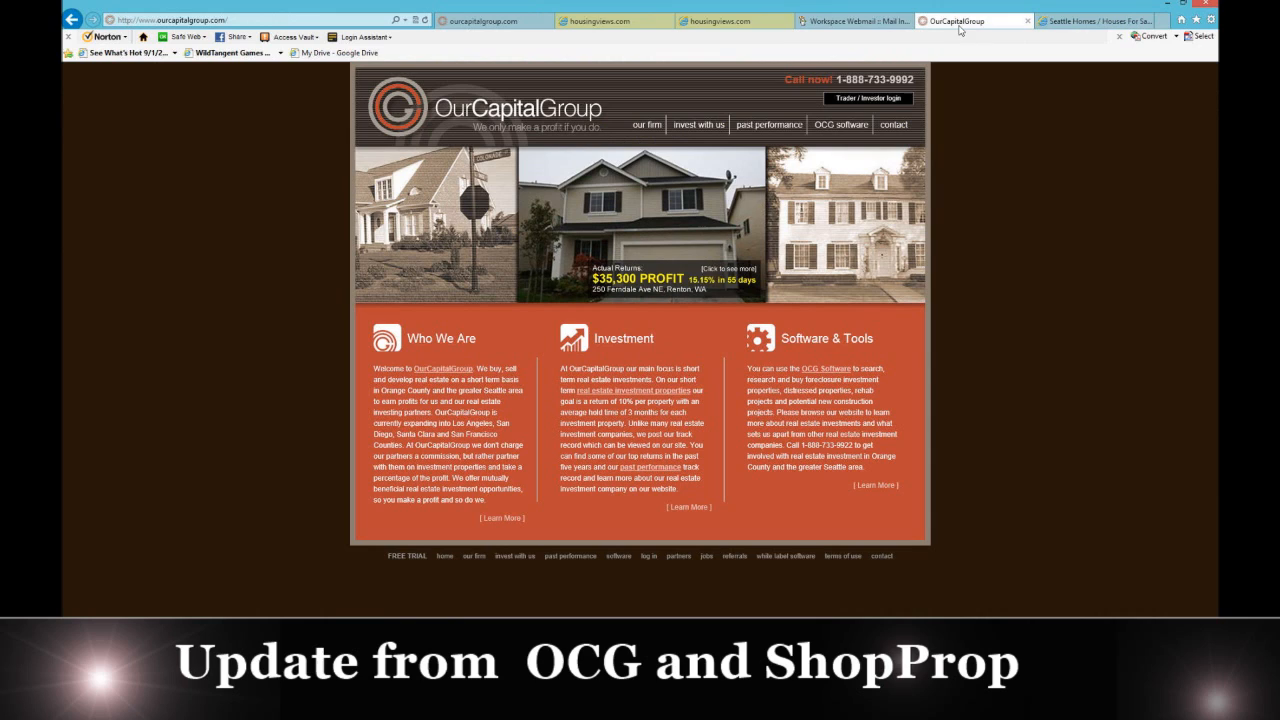
pyautogui.click(598, 21)
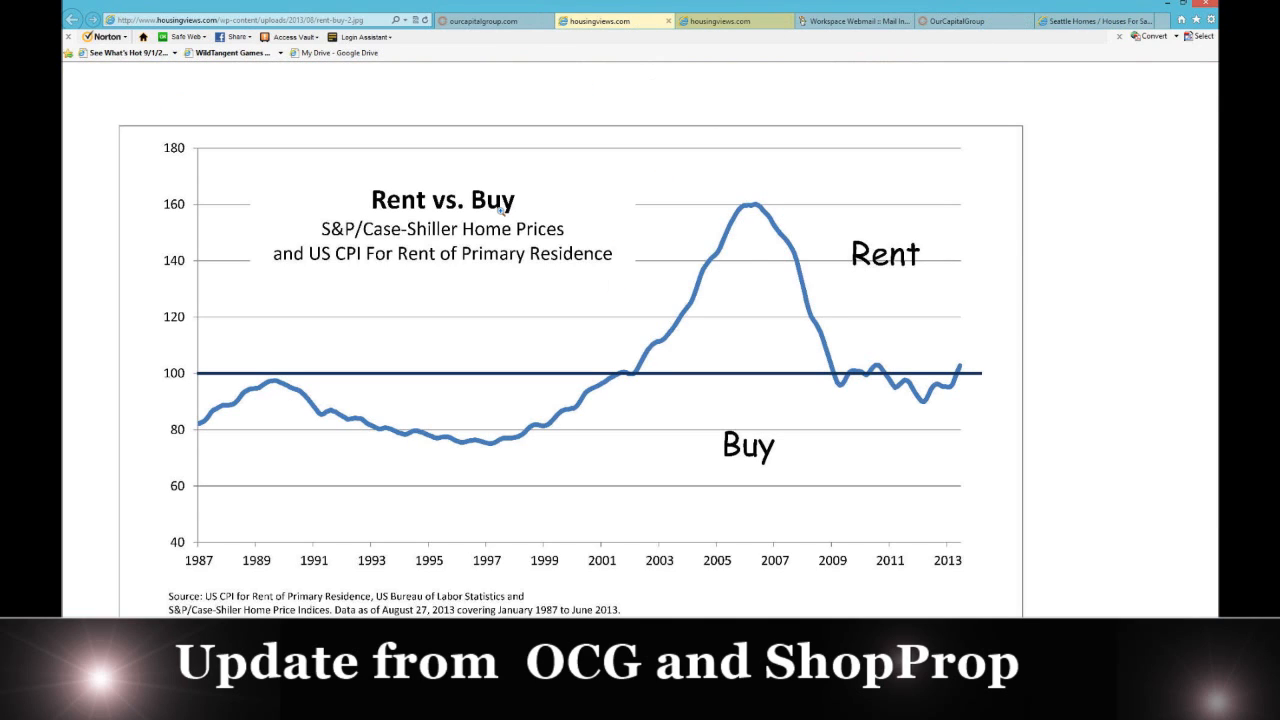
pyautogui.moveTo(720, 298)
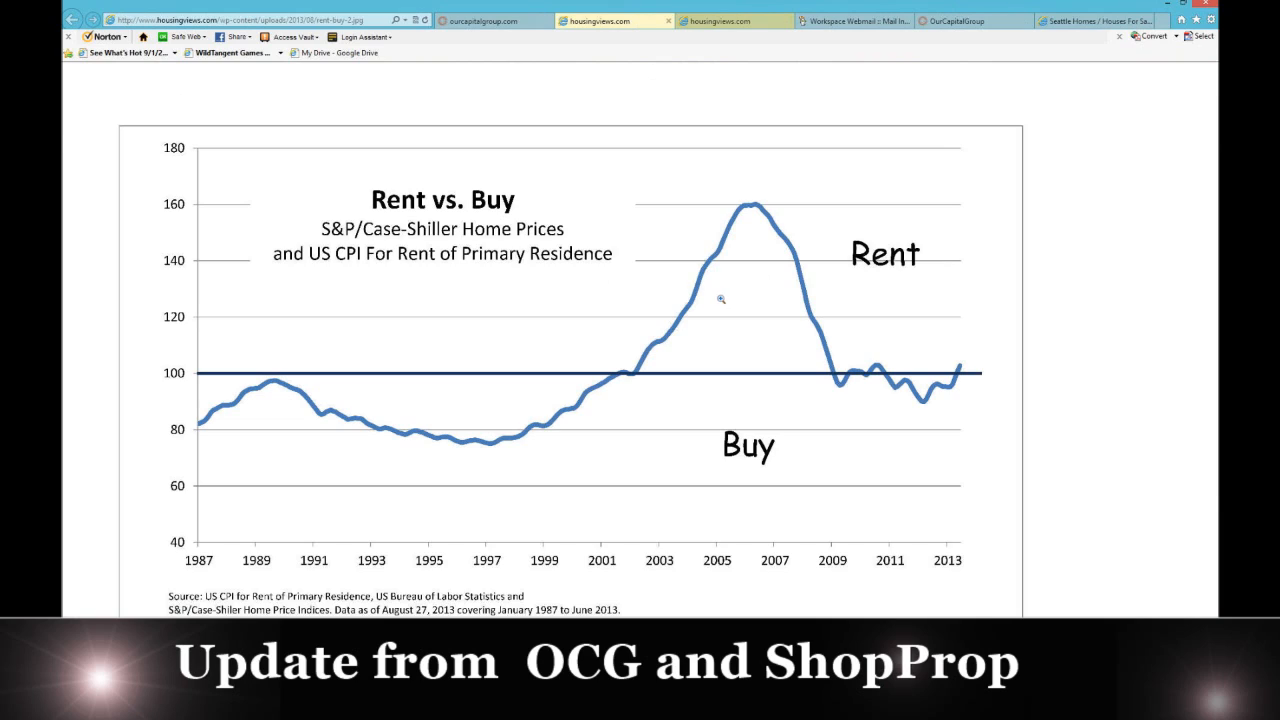
pyautogui.moveTo(853, 280)
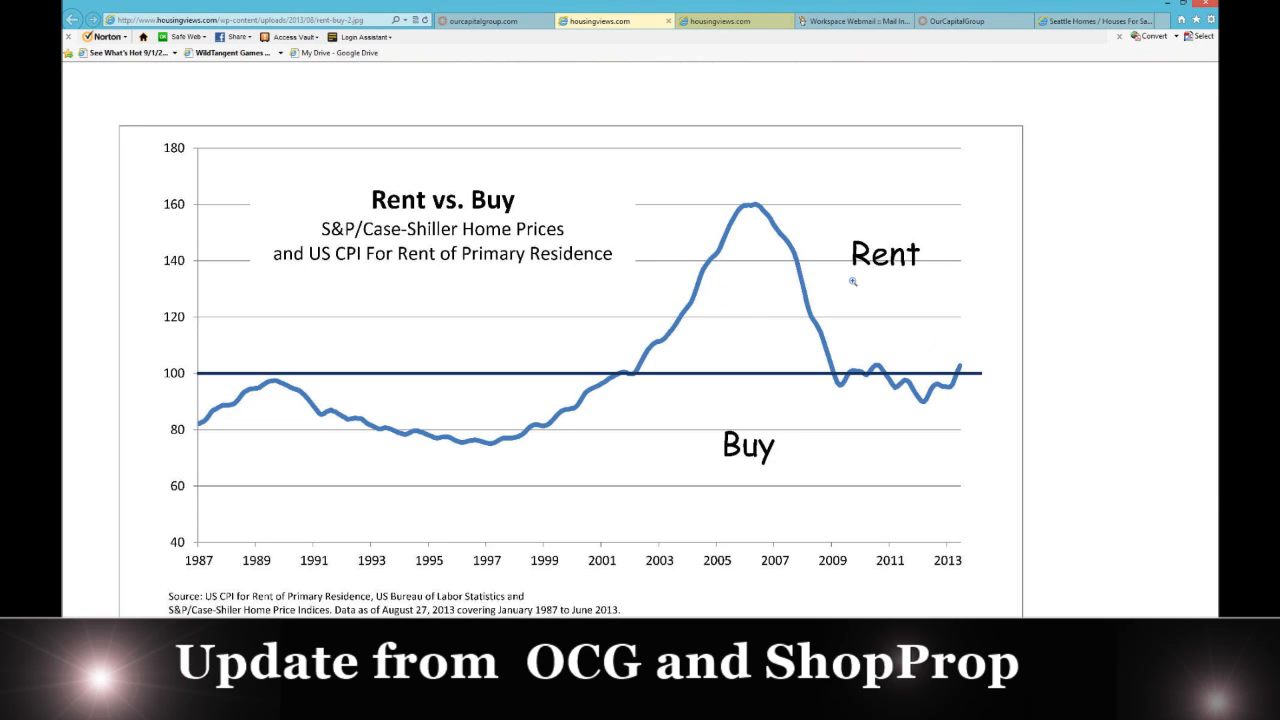
pyautogui.moveTo(913, 400)
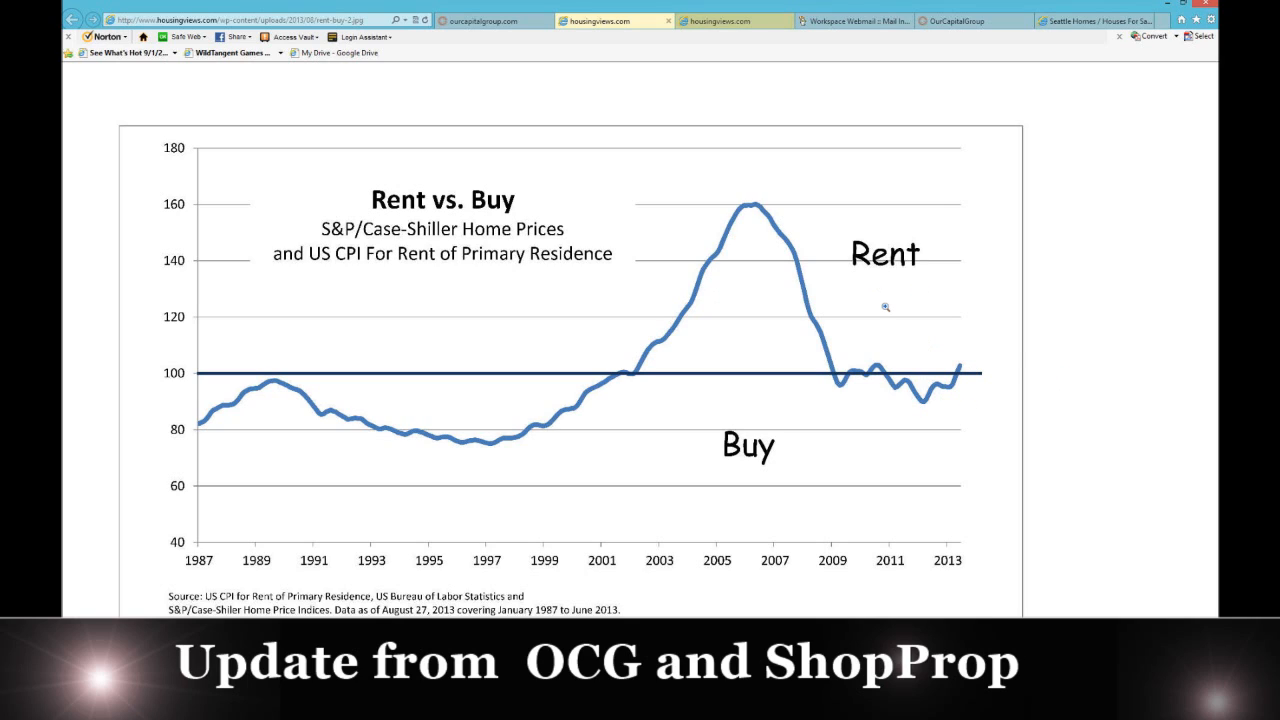
pyautogui.moveTo(946, 279)
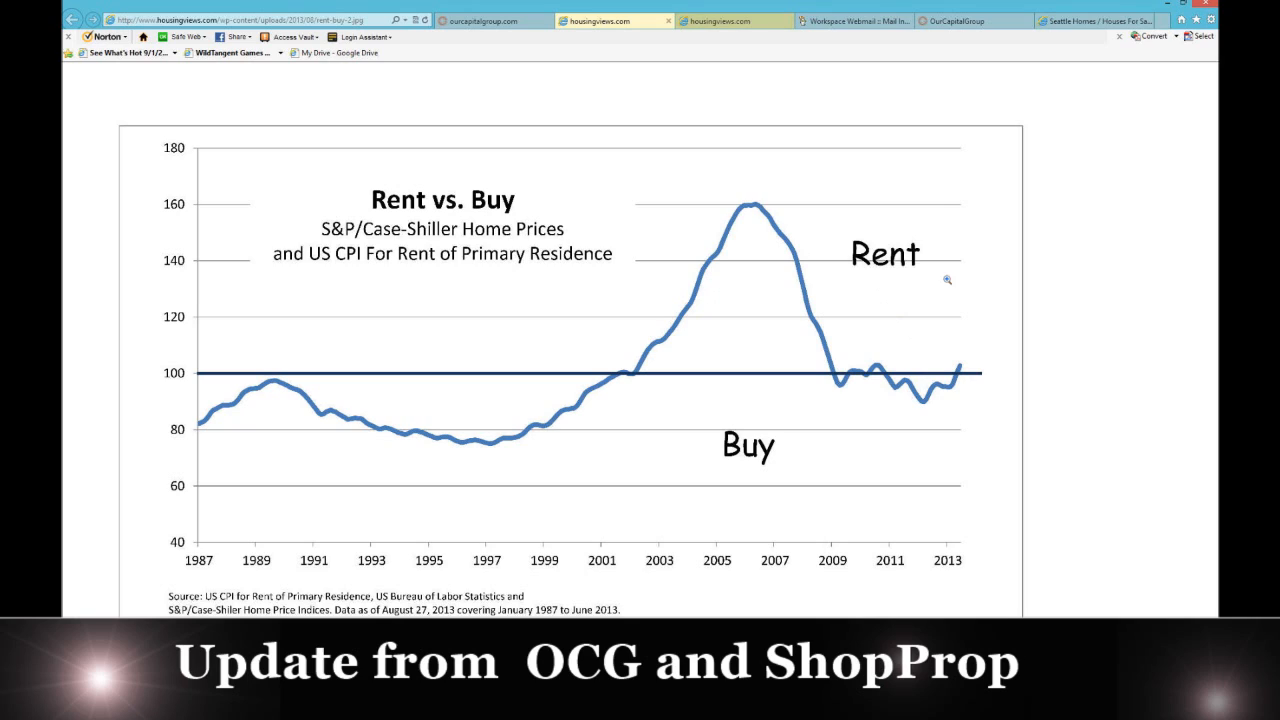
pyautogui.moveTo(766, 328)
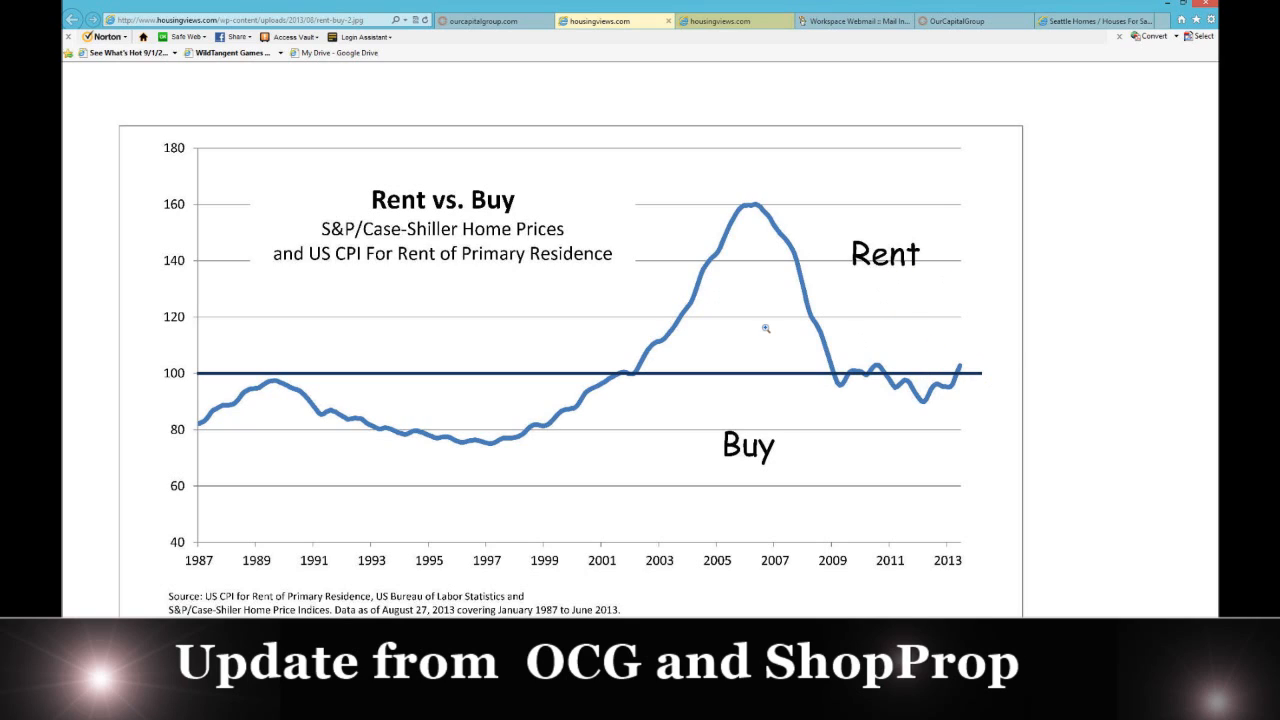
pyautogui.moveTo(963, 350)
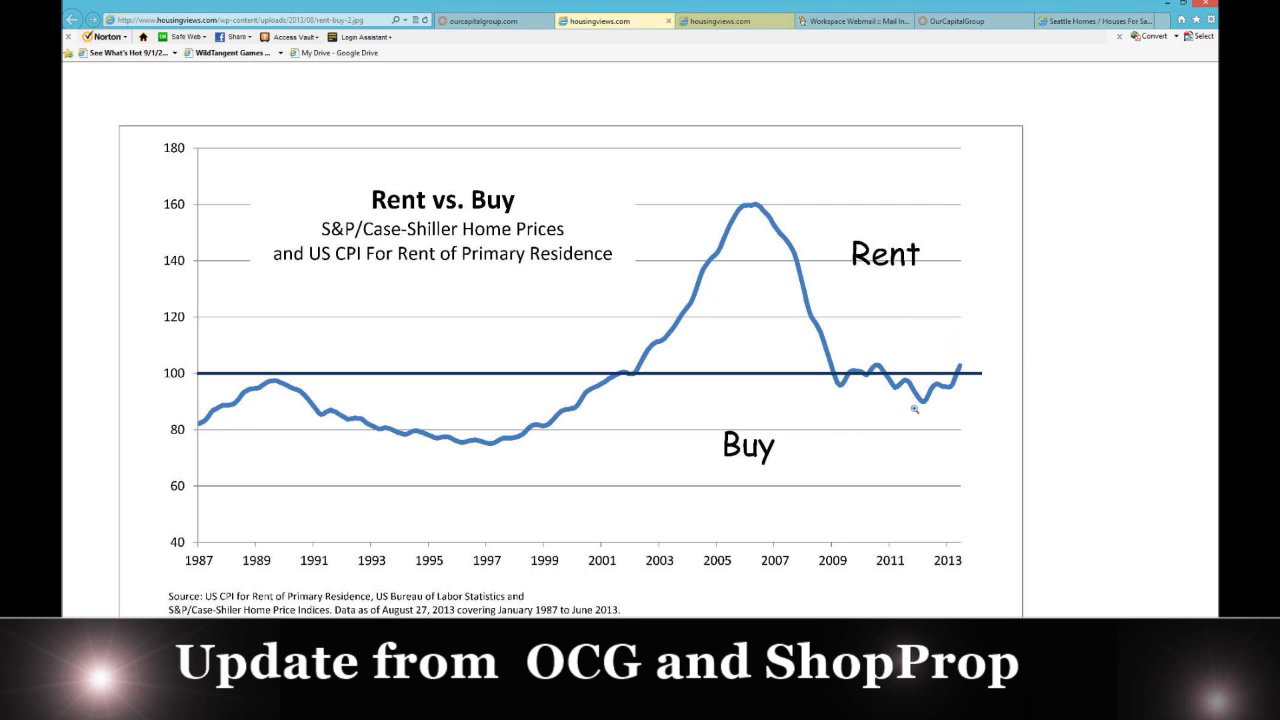
pyautogui.moveTo(944, 342)
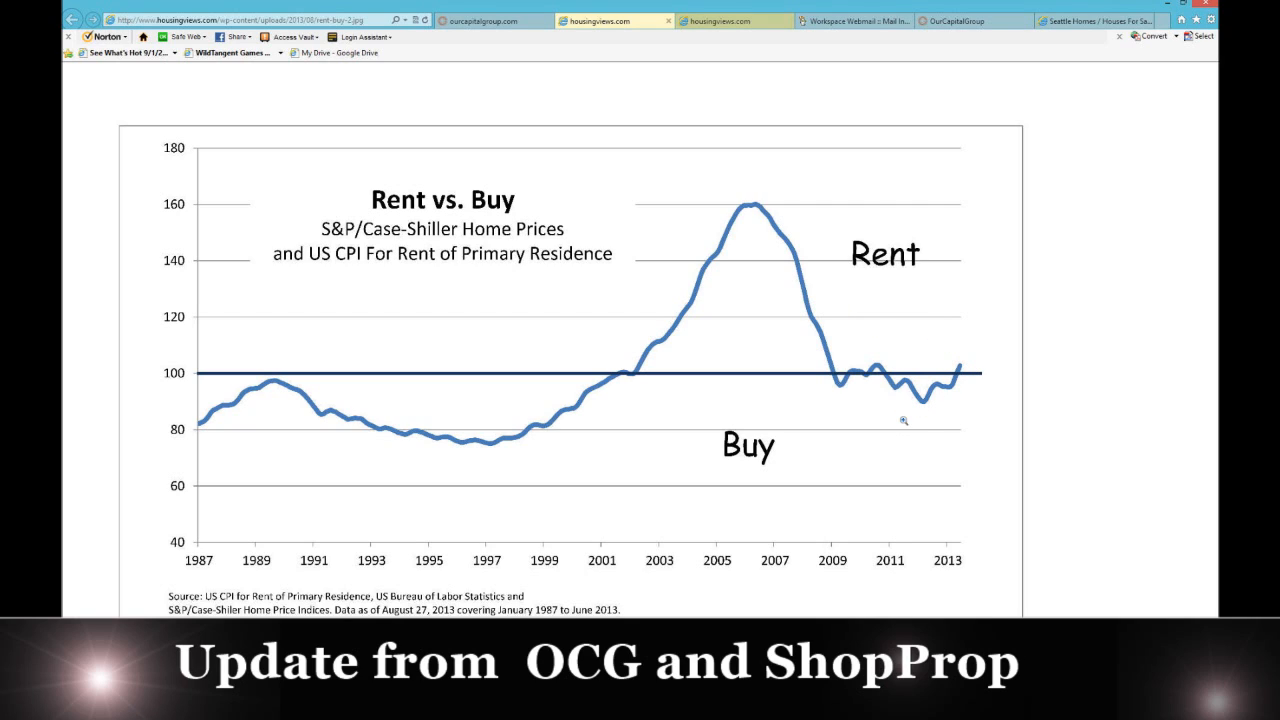
pyautogui.moveTo(950, 342)
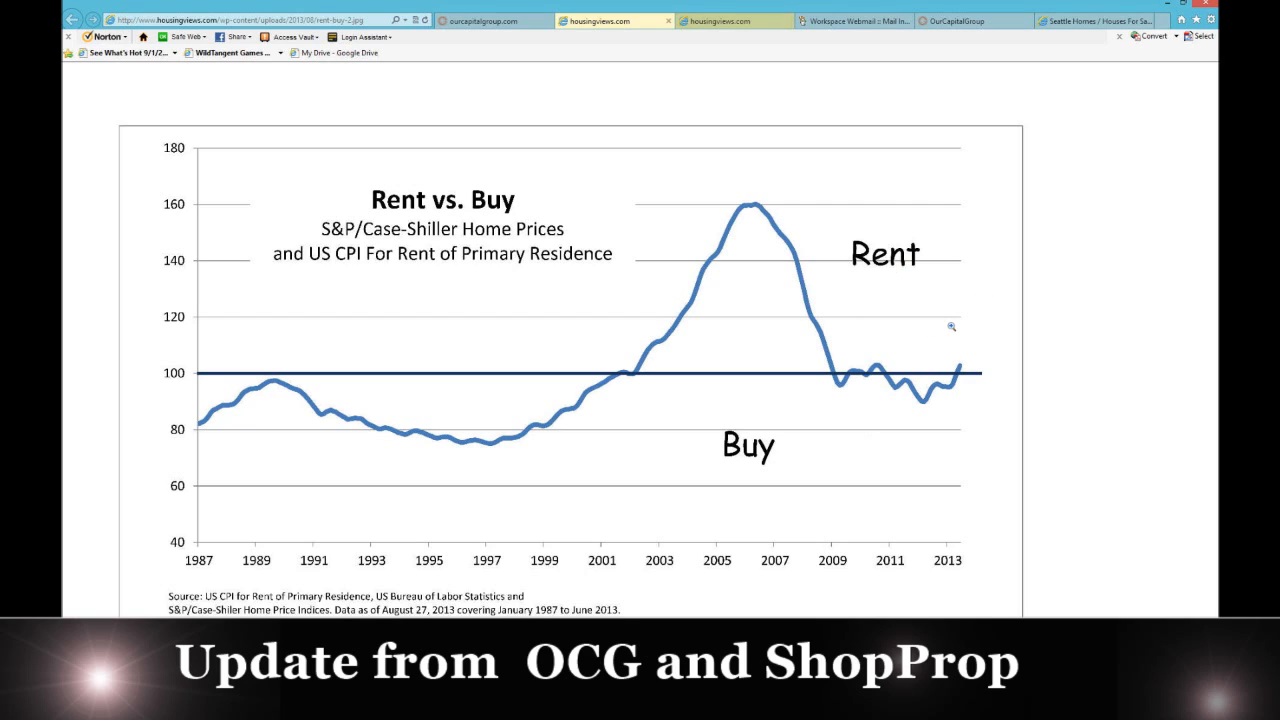
pyautogui.moveTo(505, 364)
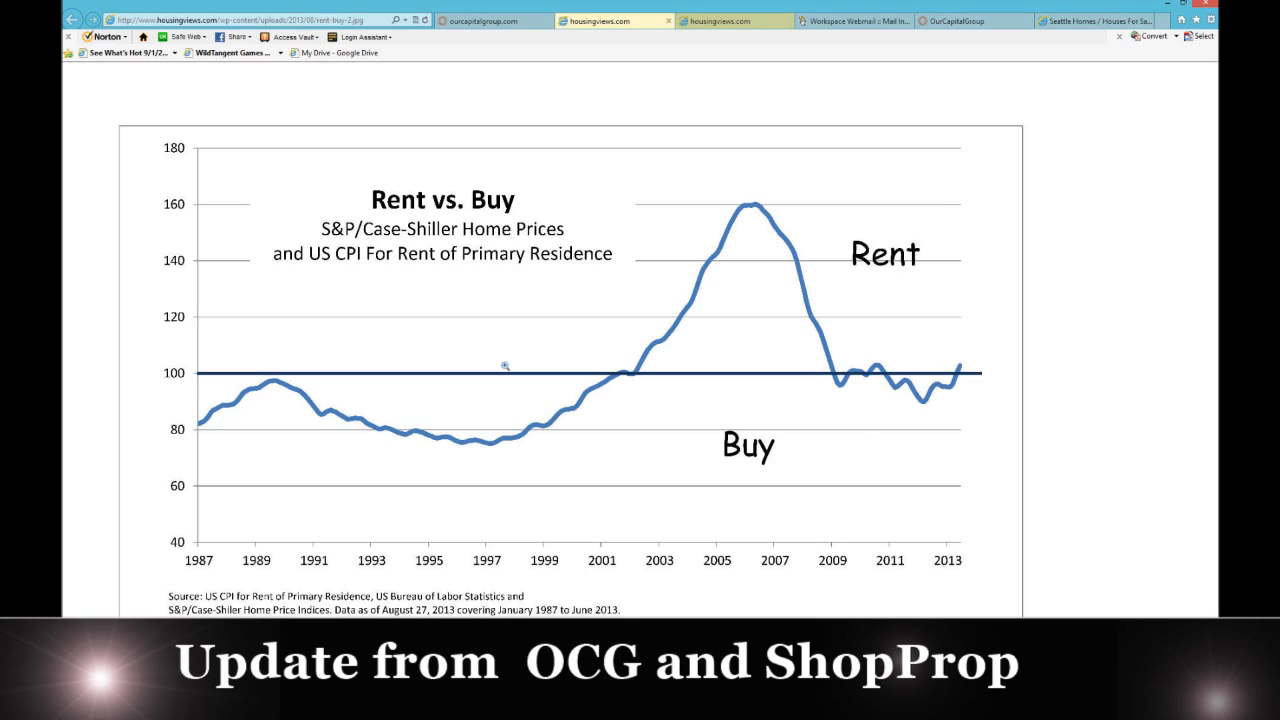
pyautogui.moveTo(947, 373)
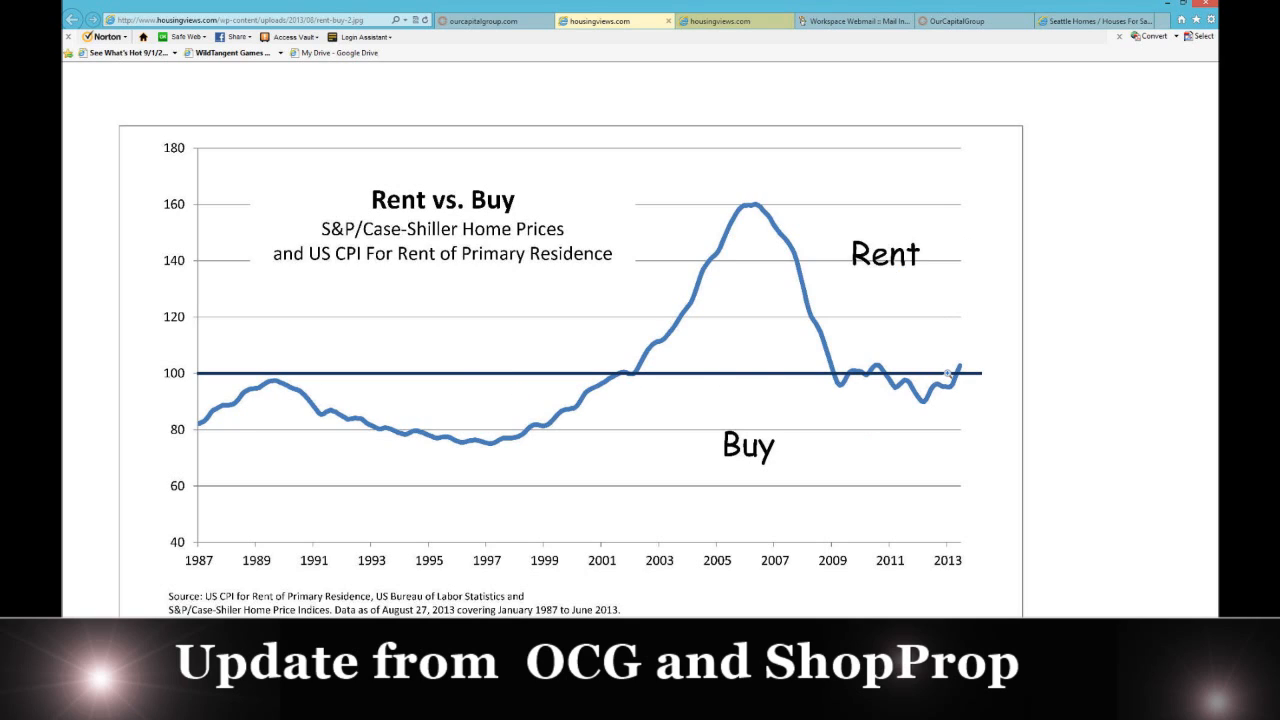
pyautogui.moveTo(1033, 359)
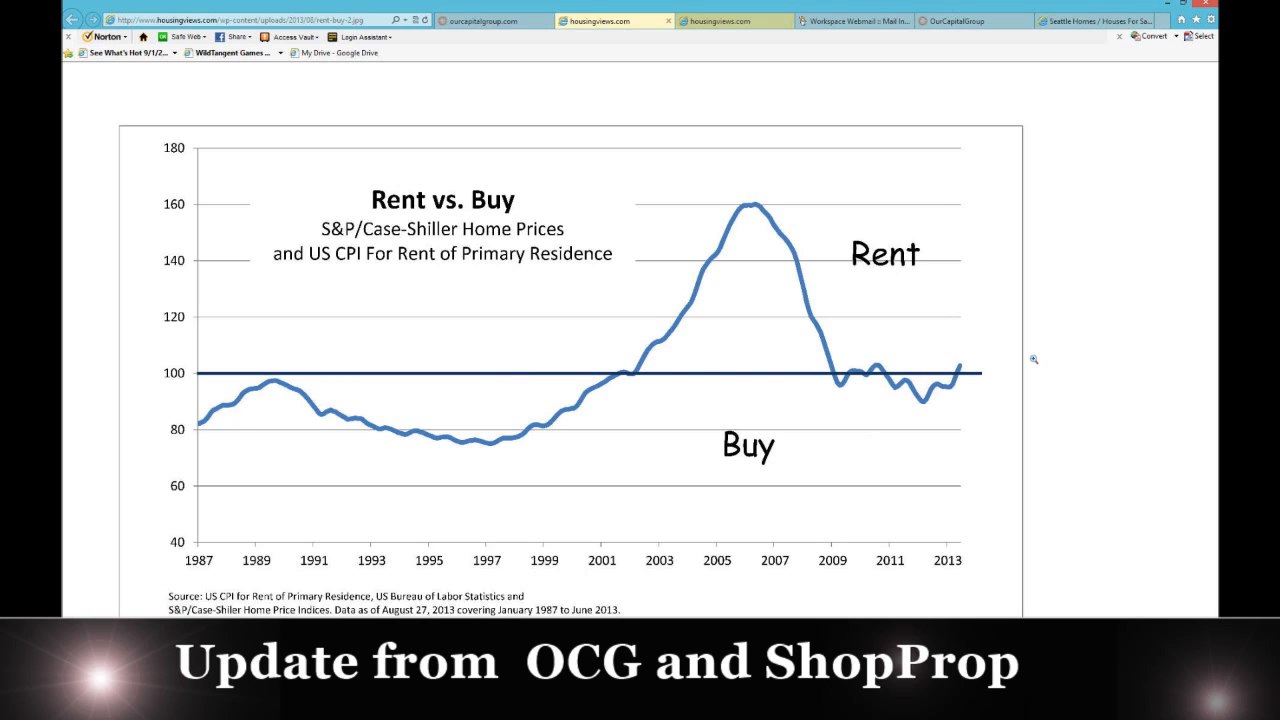
pyautogui.moveTo(952, 266)
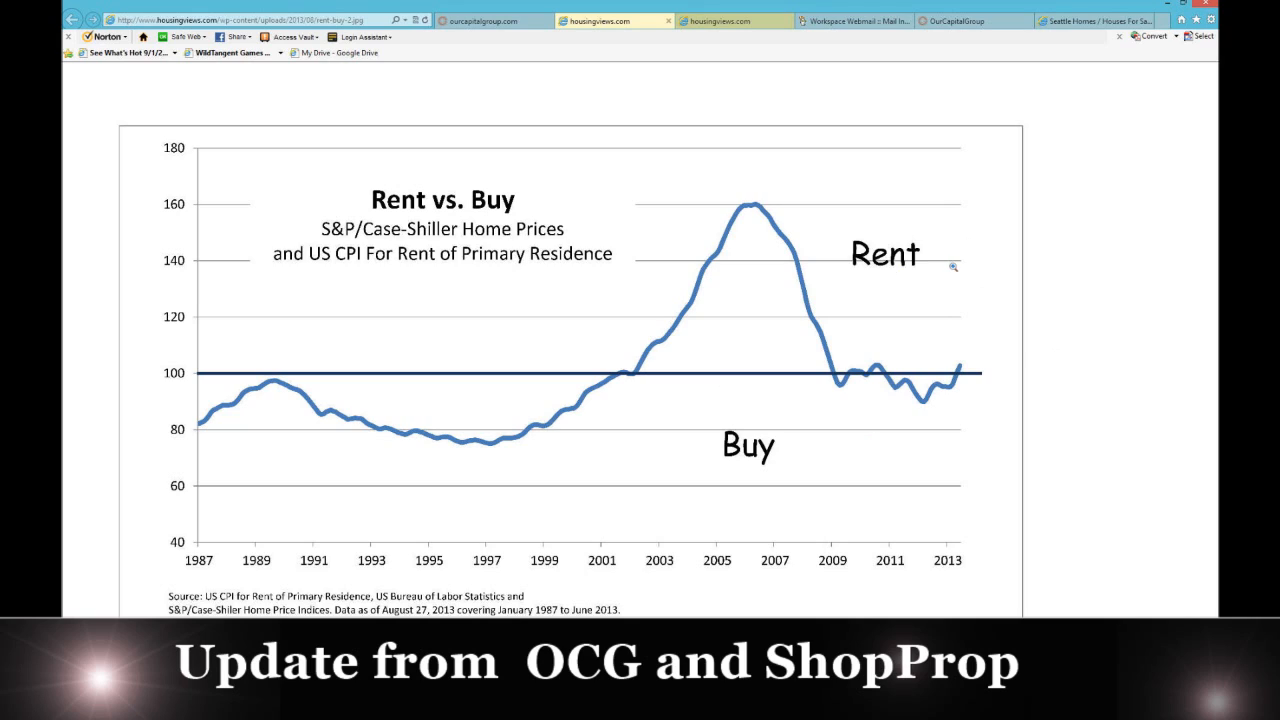
pyautogui.moveTo(978, 273)
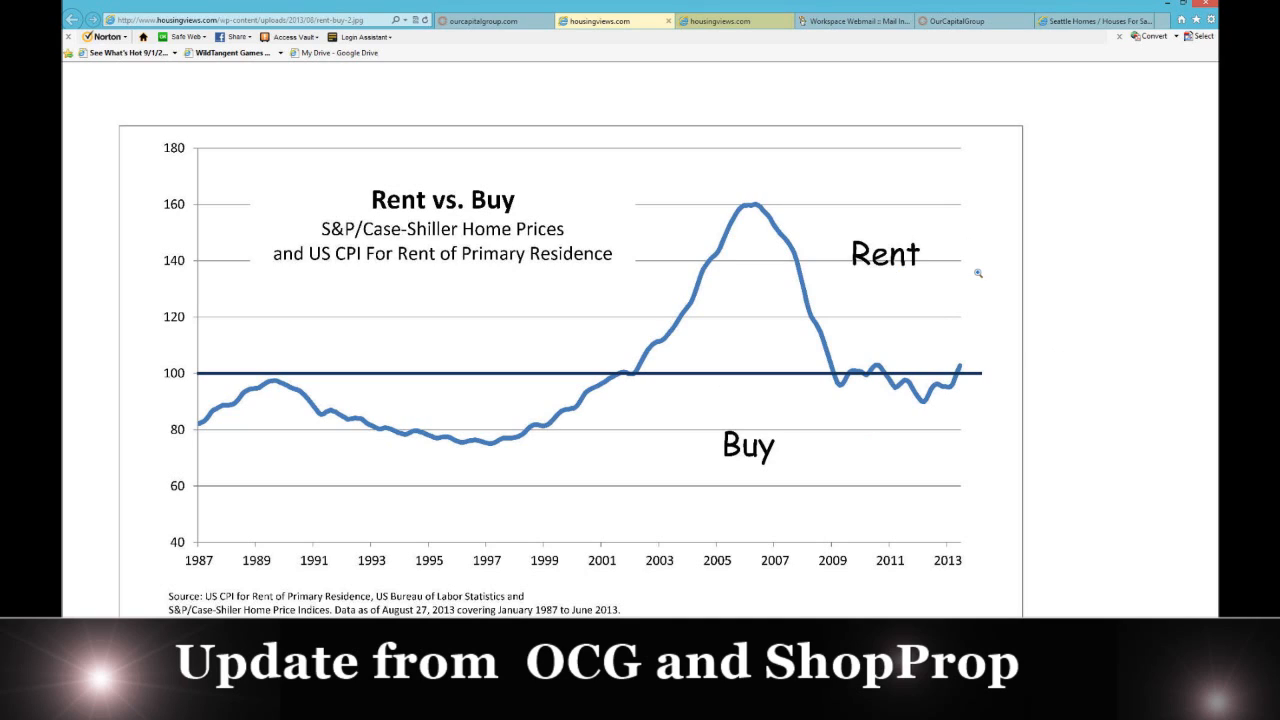
pyautogui.moveTo(981, 314)
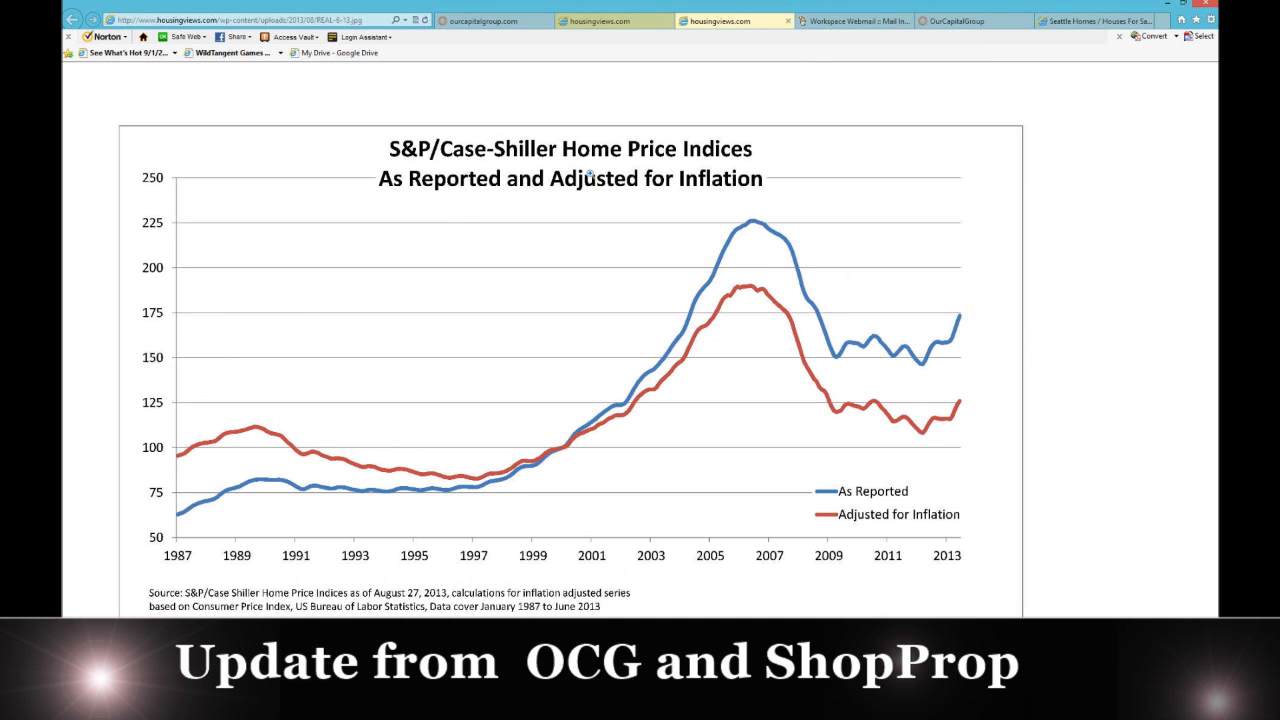
pyautogui.moveTo(1051, 384)
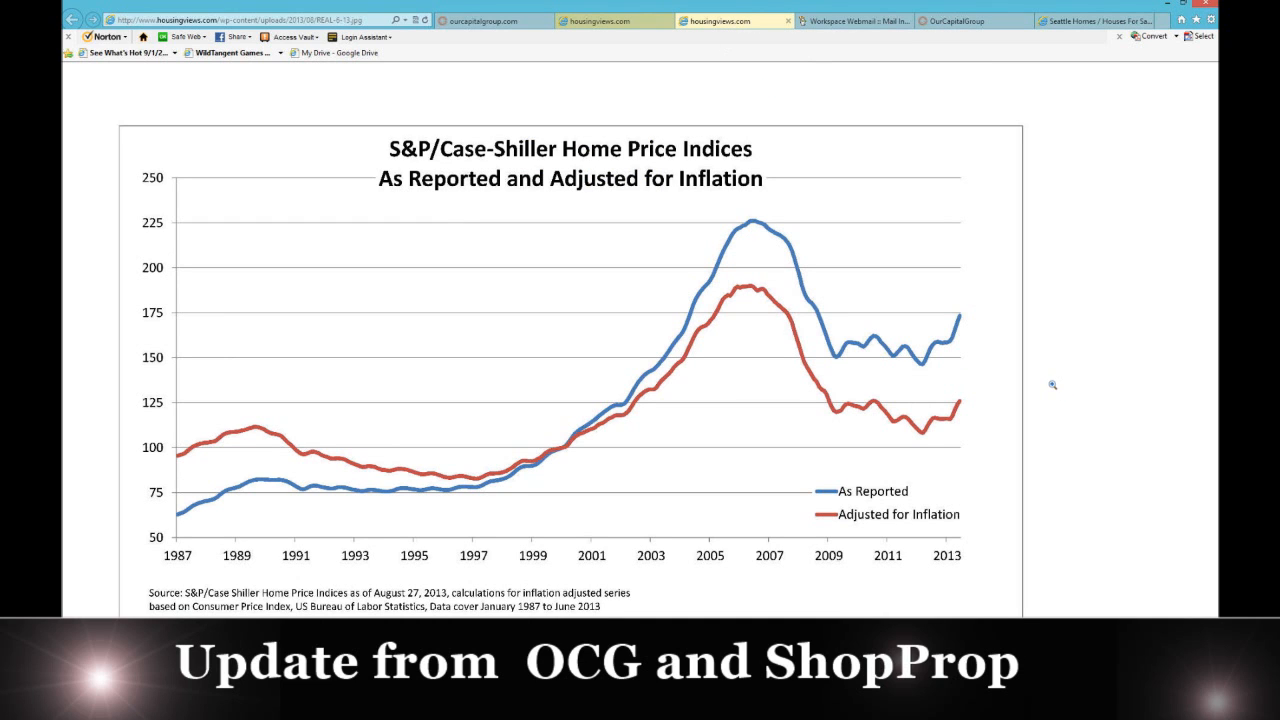
pyautogui.moveTo(828, 410)
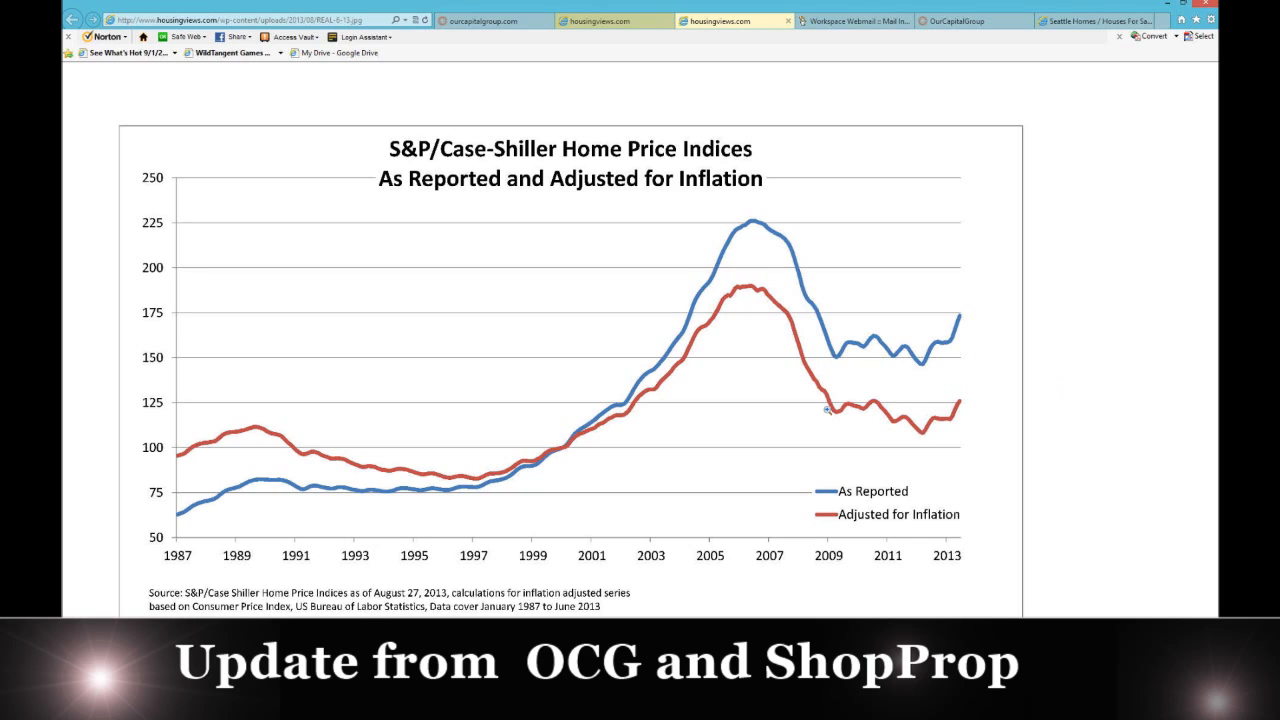
pyautogui.moveTo(958, 370)
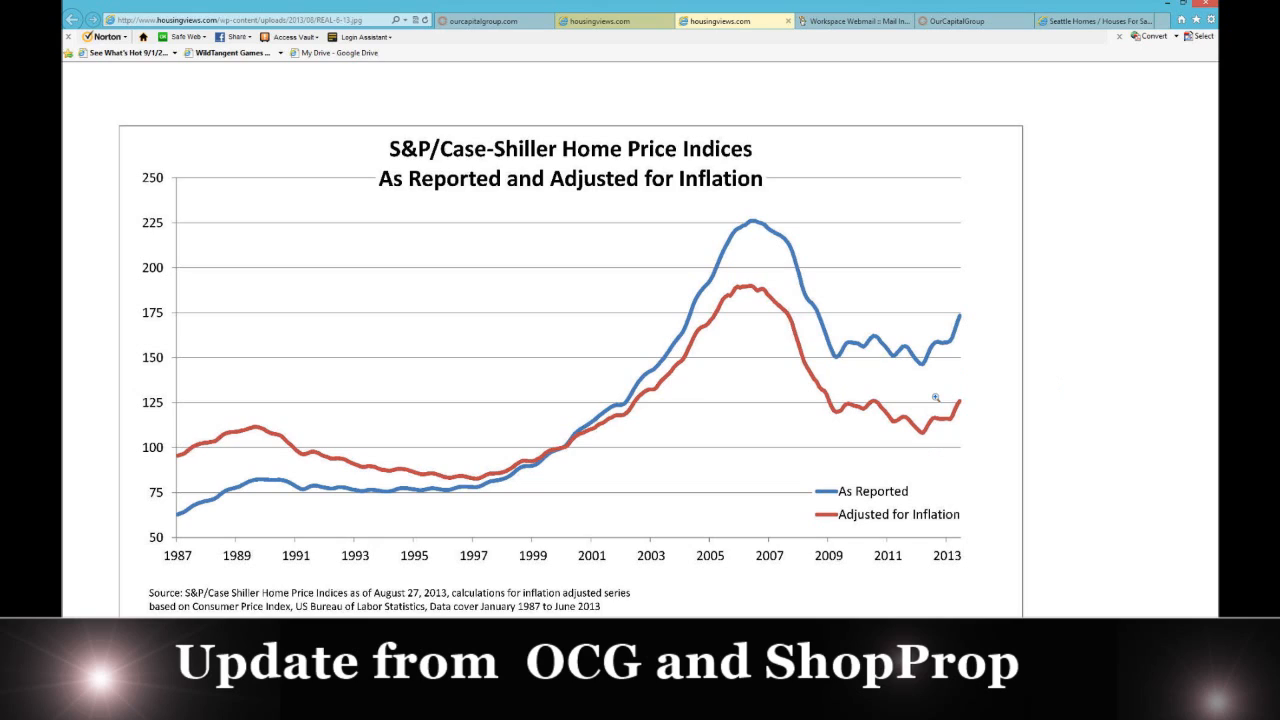
pyautogui.moveTo(896, 324)
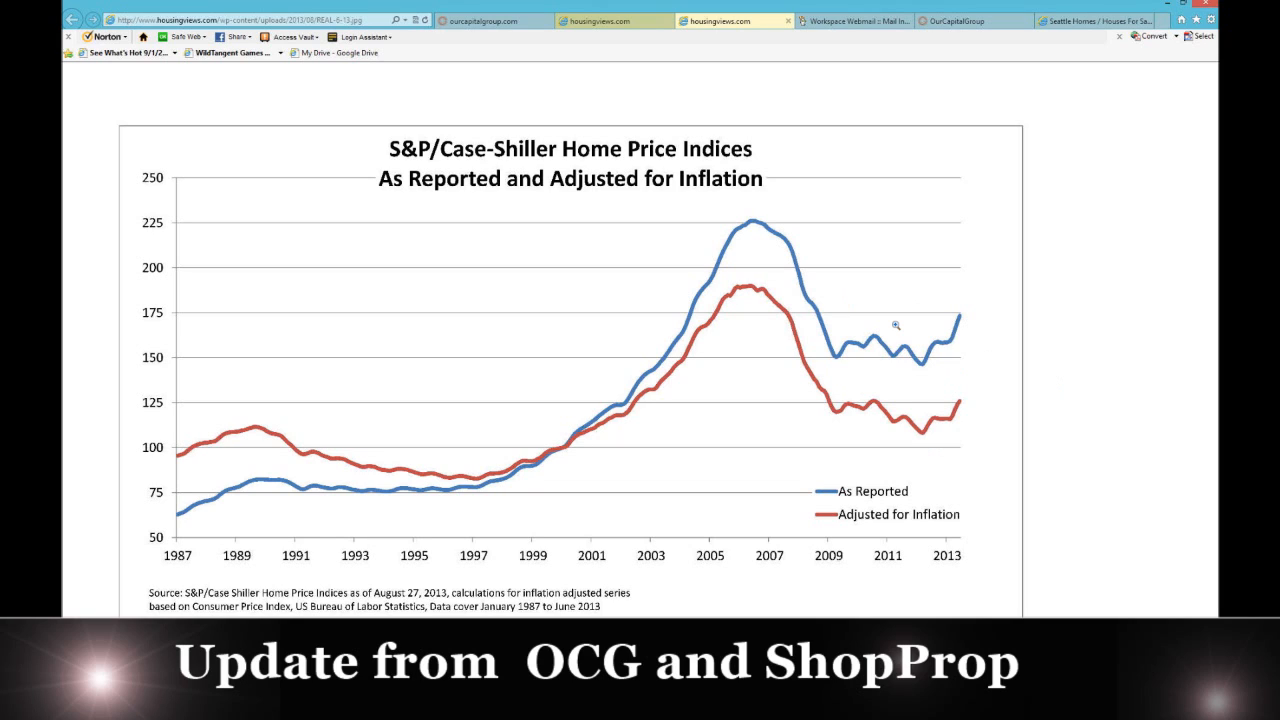
pyautogui.moveTo(753, 314)
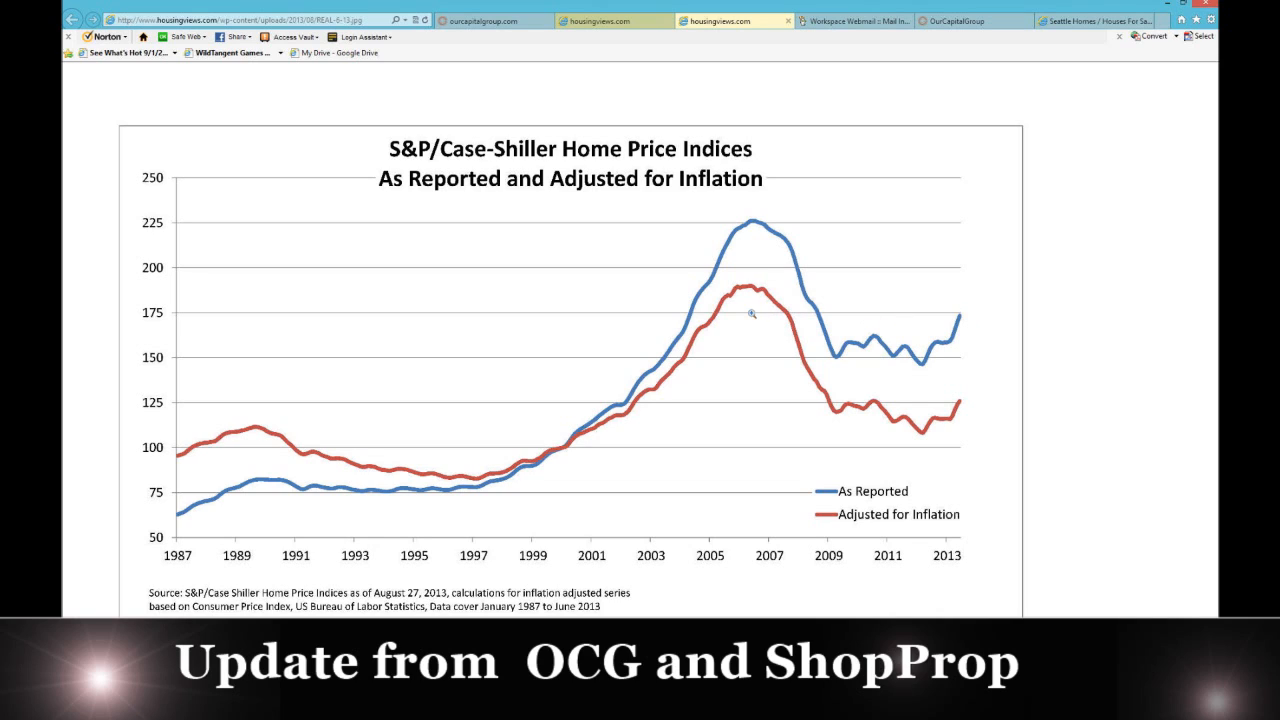
pyautogui.moveTo(865, 398)
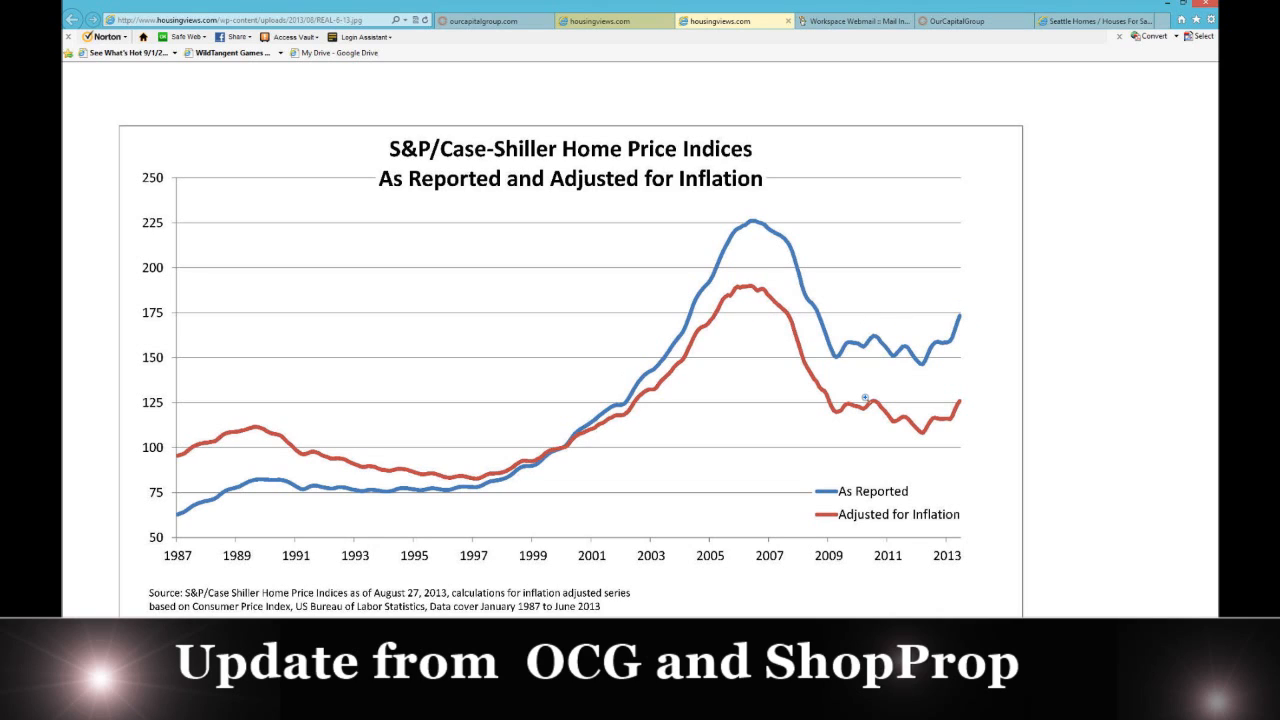
pyautogui.moveTo(924, 333)
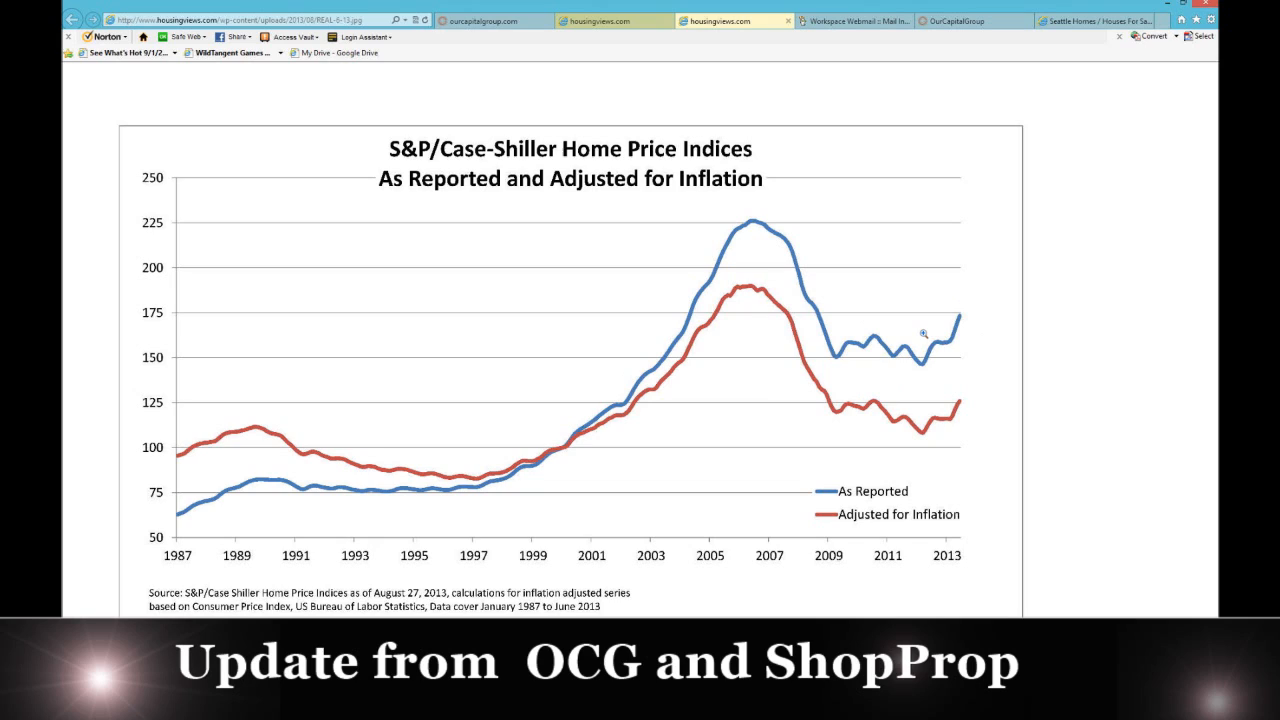
pyautogui.moveTo(962, 388)
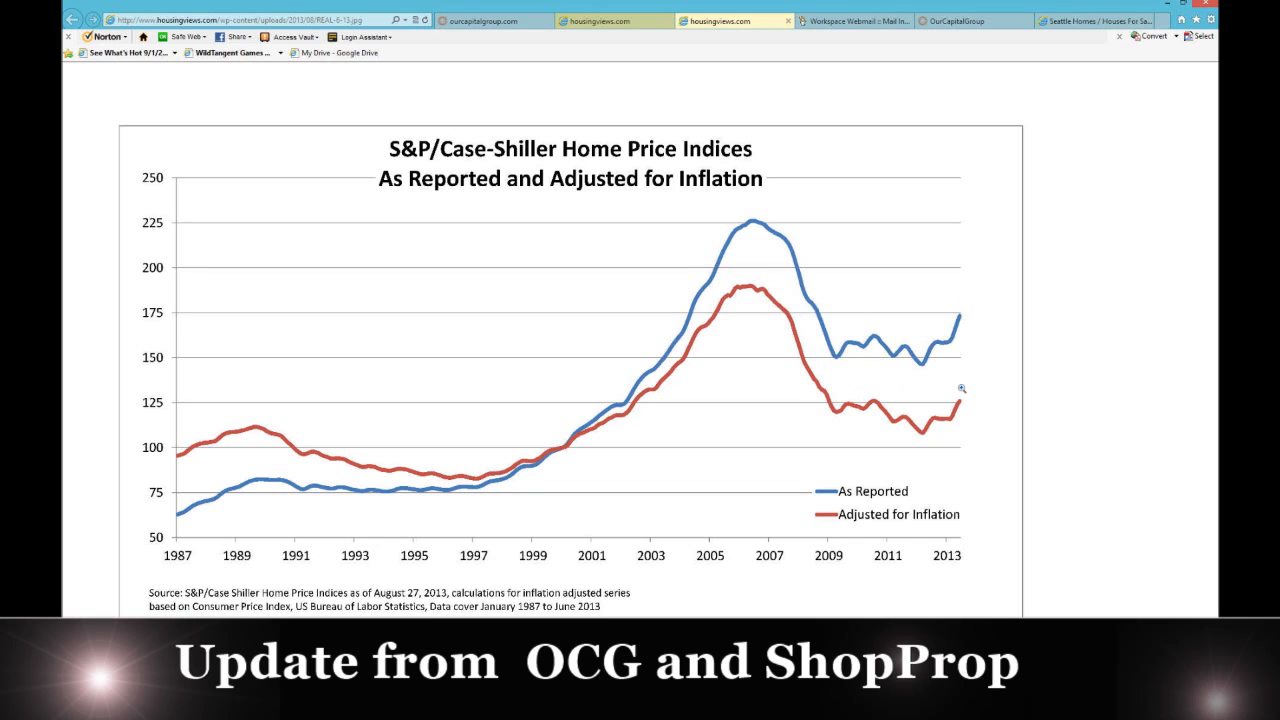
pyautogui.moveTo(948, 341)
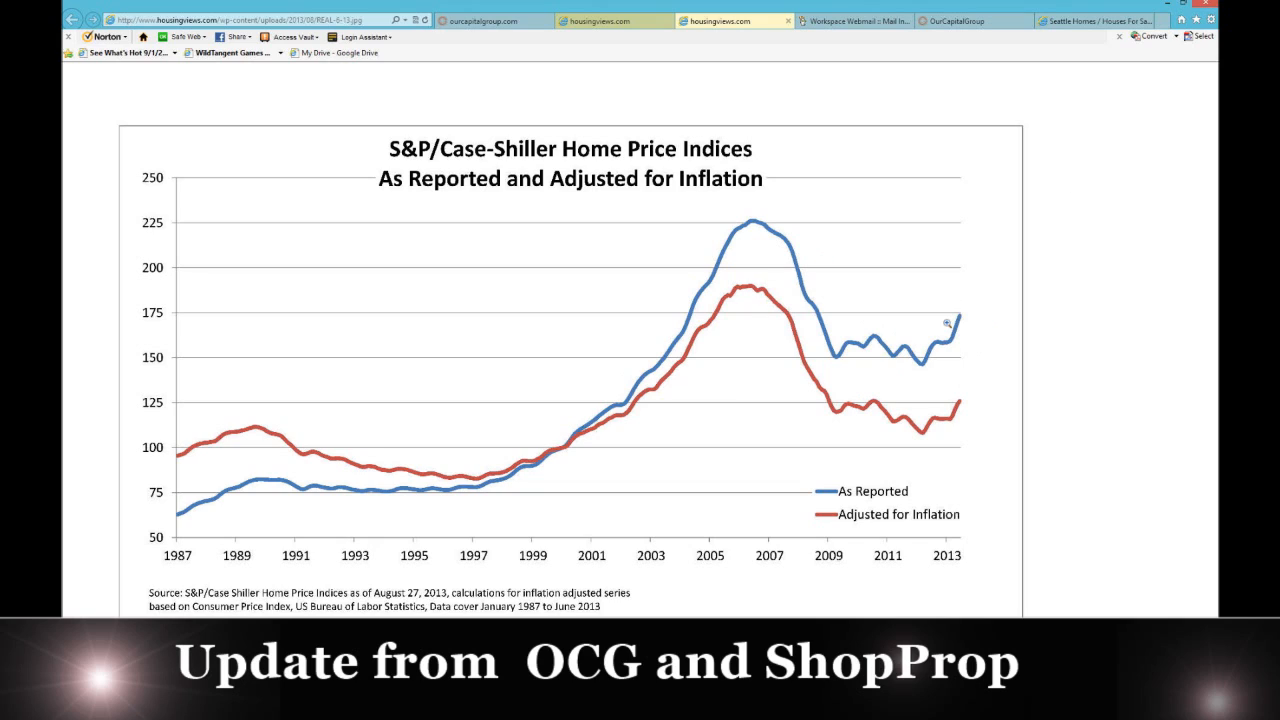
pyautogui.moveTo(948, 291)
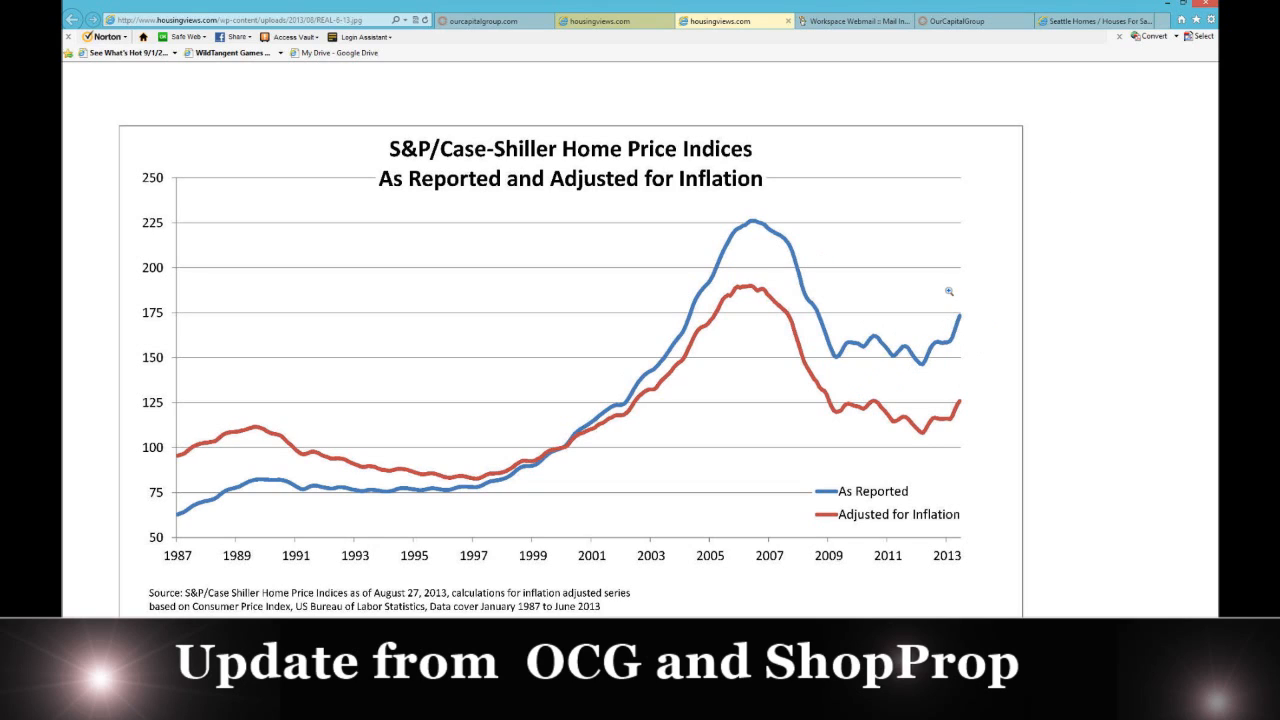
pyautogui.moveTo(957, 302)
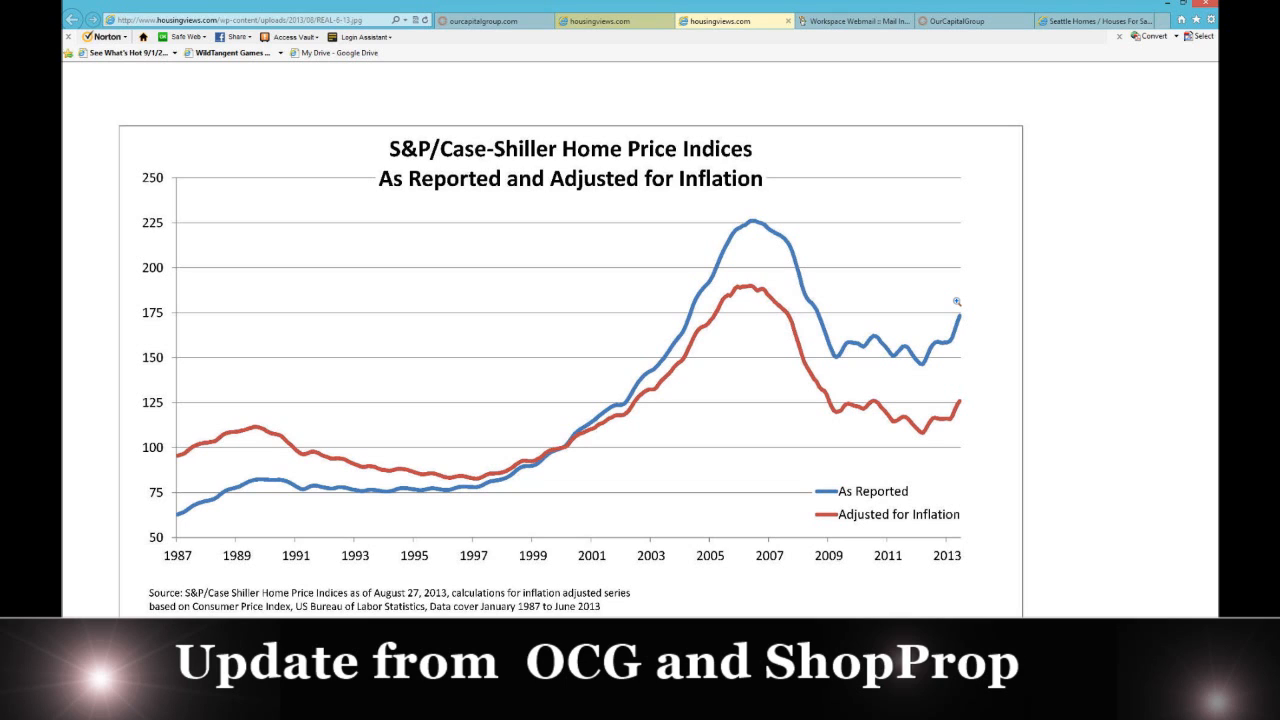
pyautogui.moveTo(485, 20)
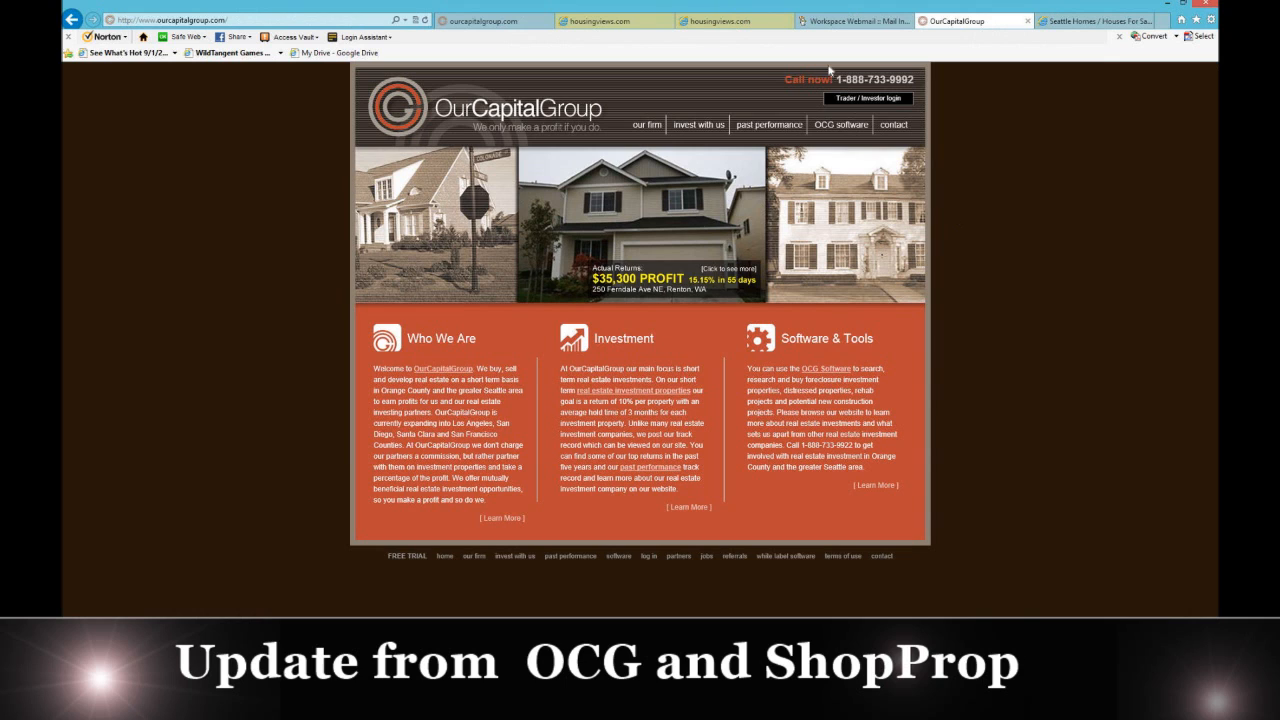
# Open 'past performance' and scroll through the purchased and sold properties with their profits
pyautogui.click(768, 124)
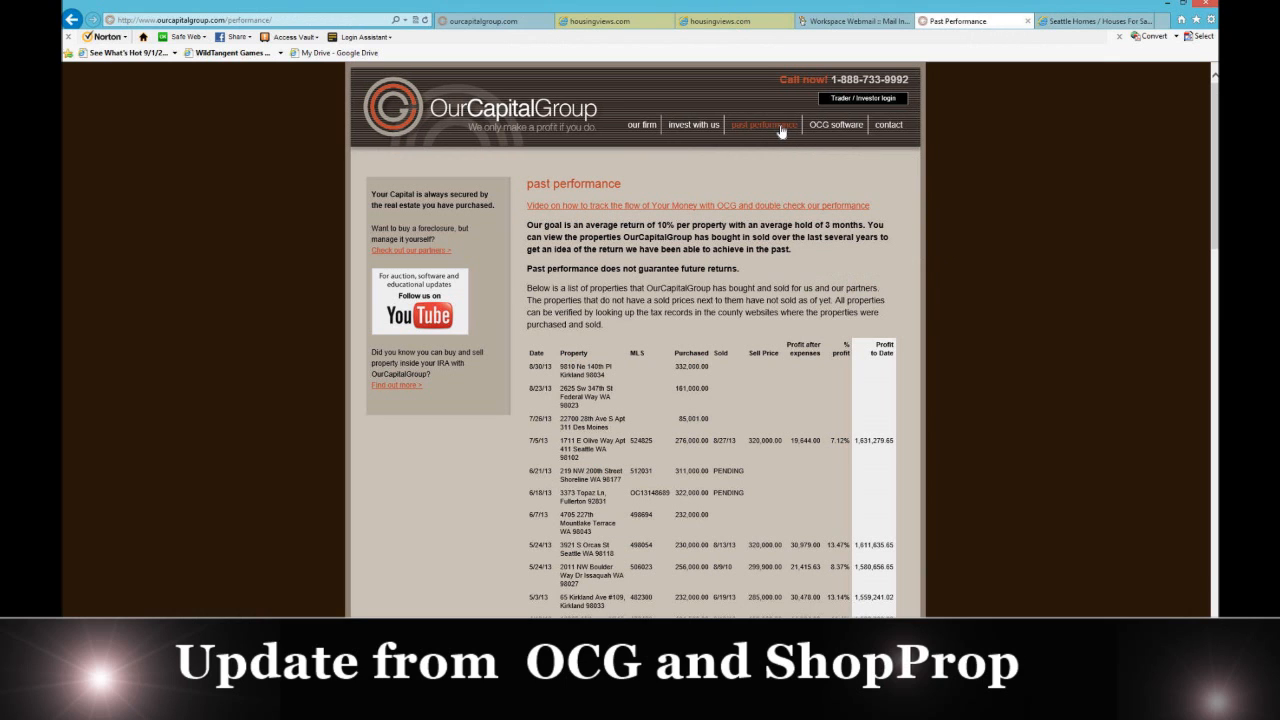
pyautogui.scroll(-3)
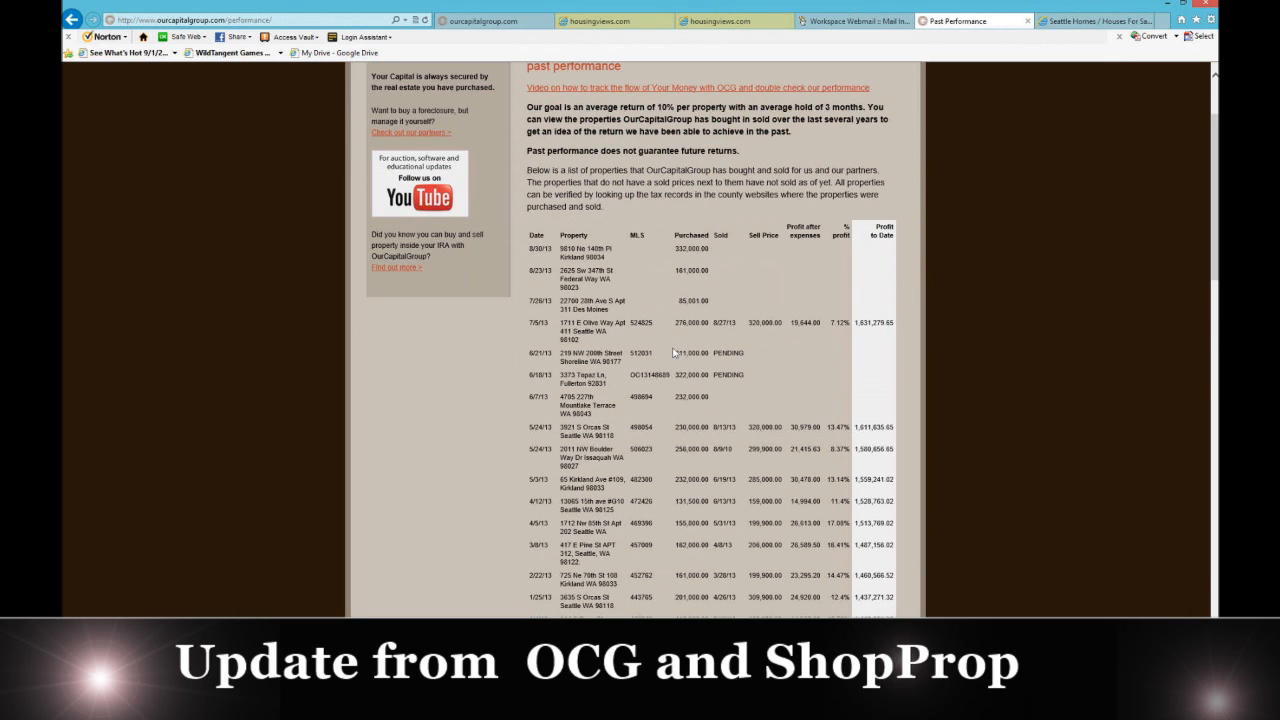
pyautogui.moveTo(757, 365)
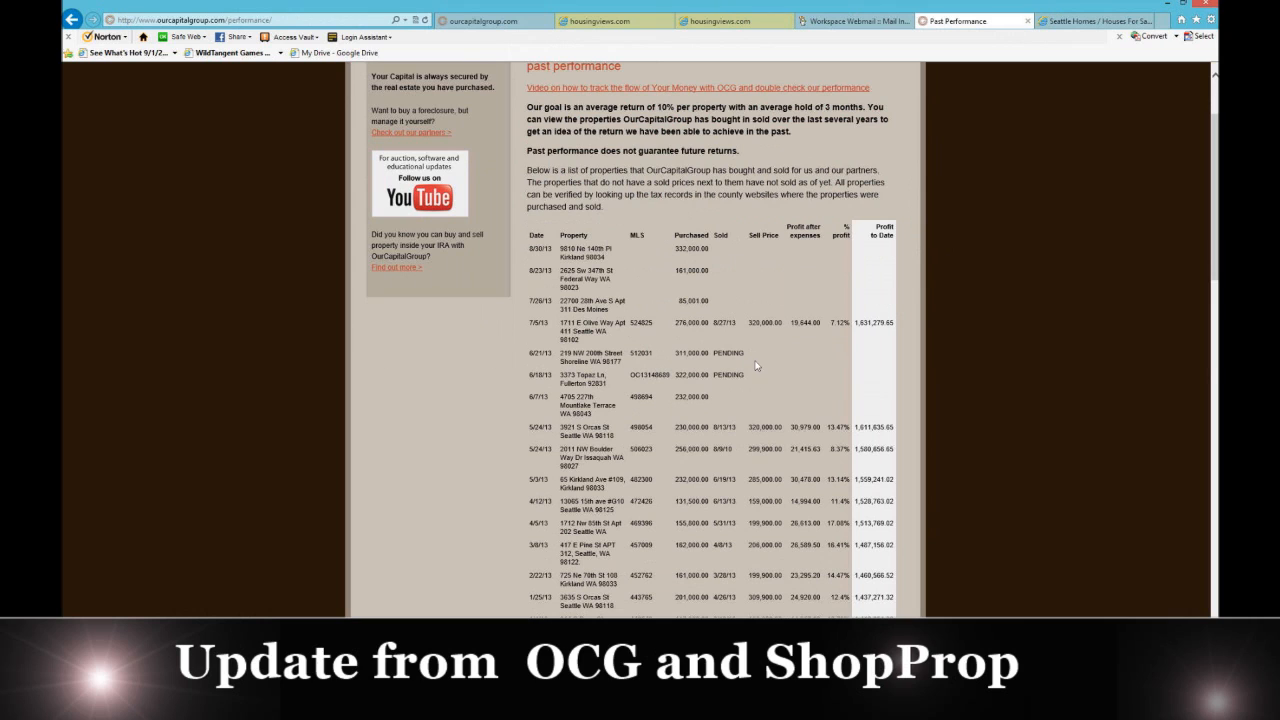
pyautogui.scroll(-3)
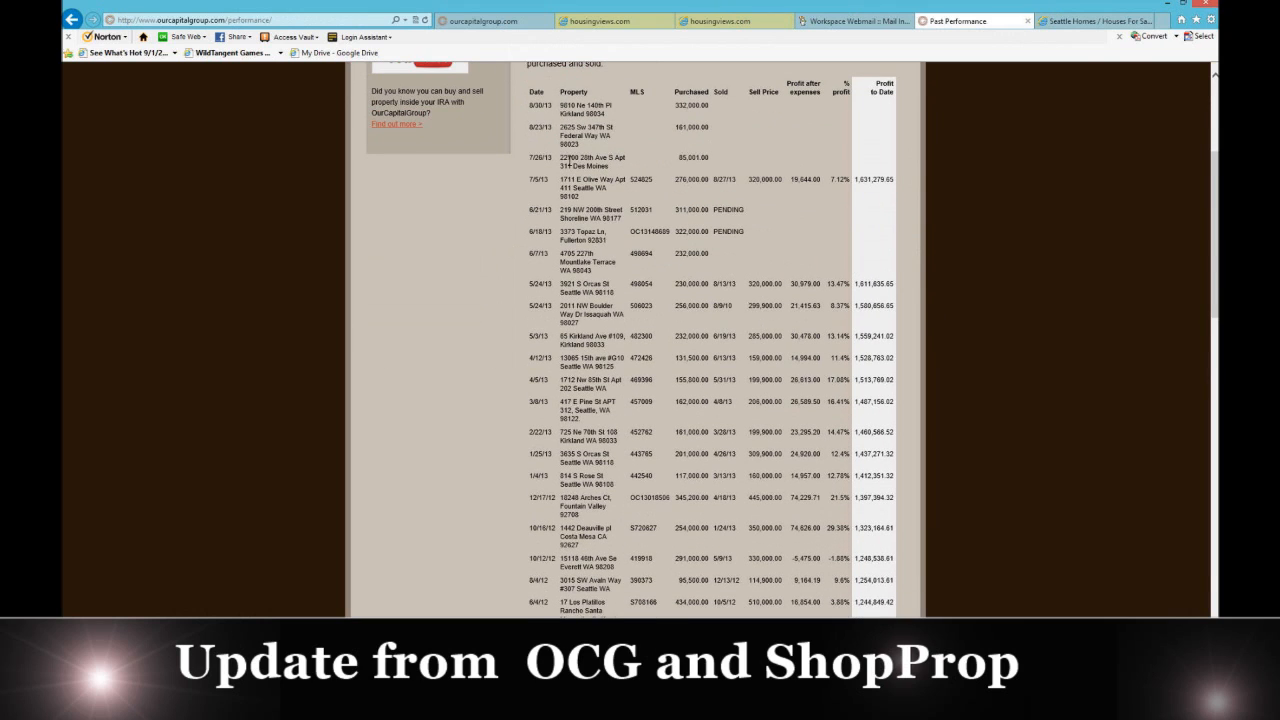
pyautogui.moveTo(835, 190)
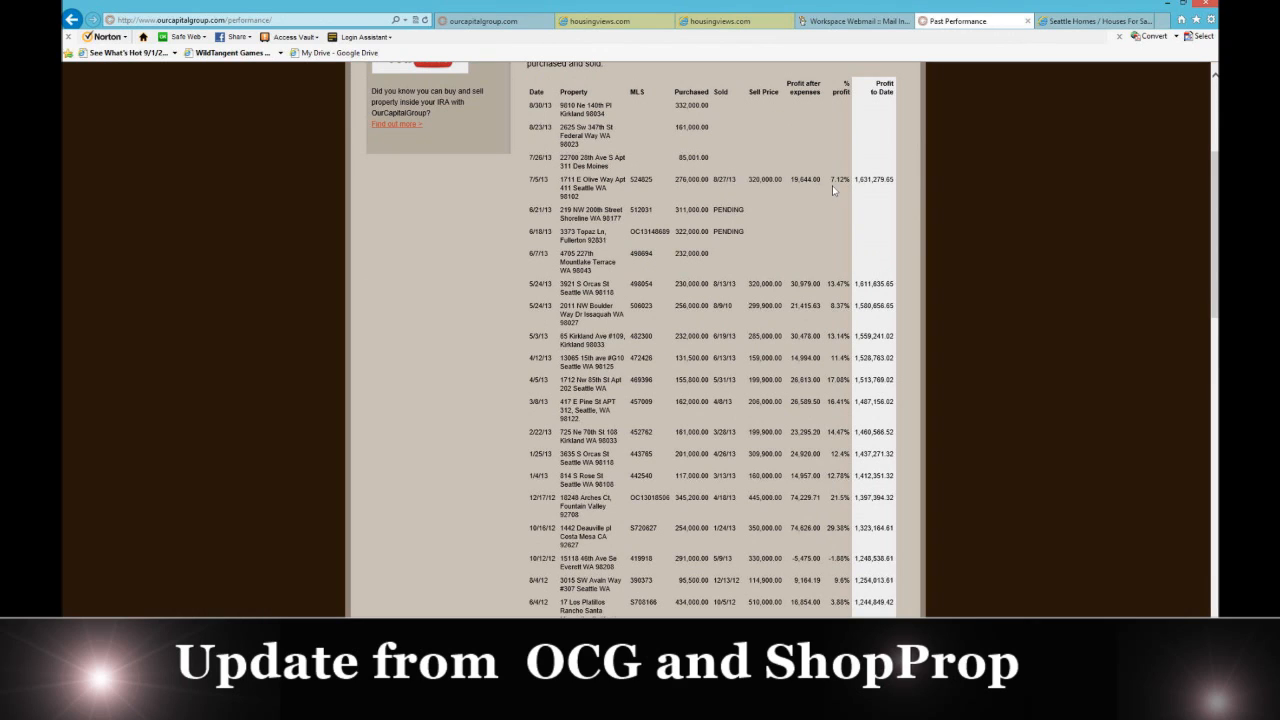
pyautogui.moveTo(668, 184)
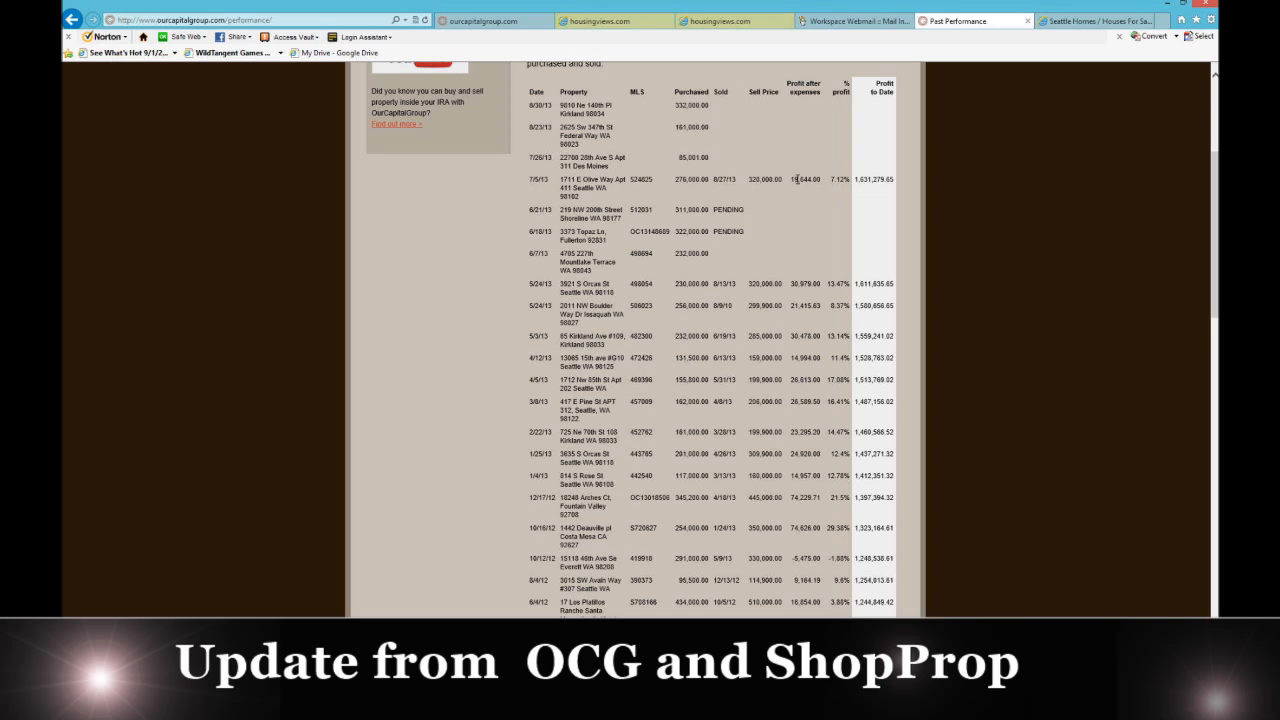
pyautogui.moveTo(868, 203)
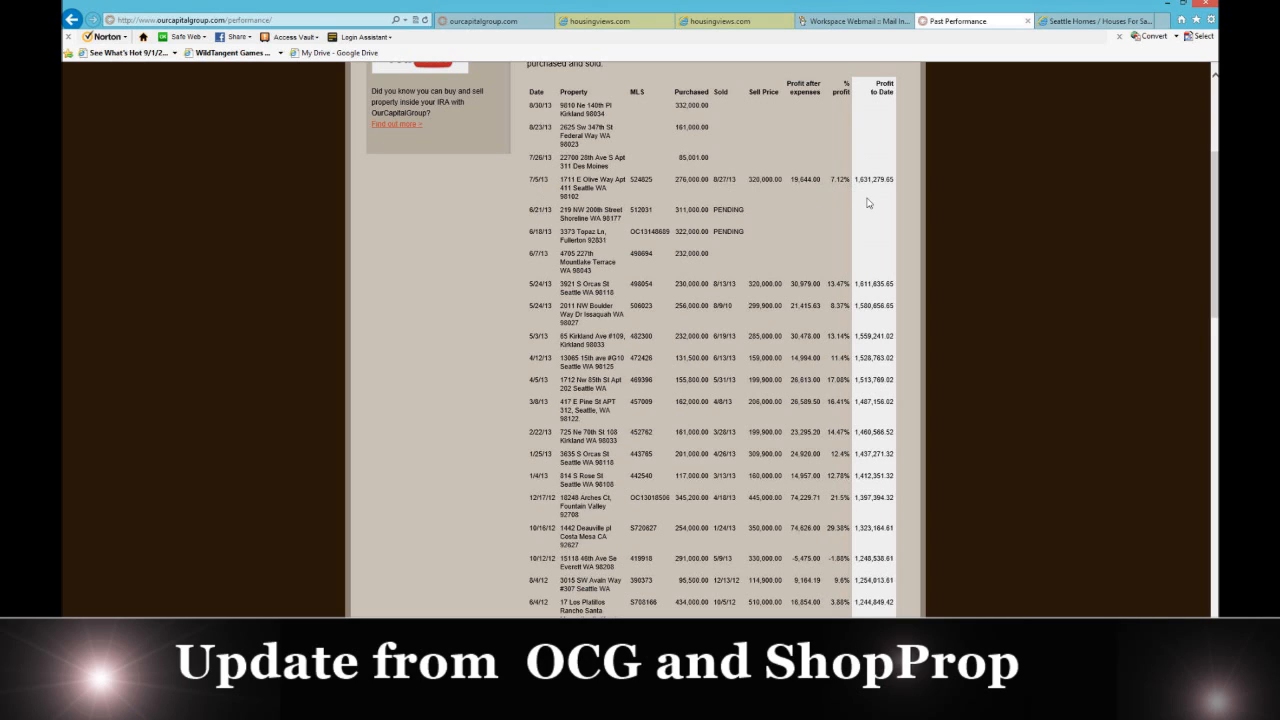
pyautogui.moveTo(863, 275)
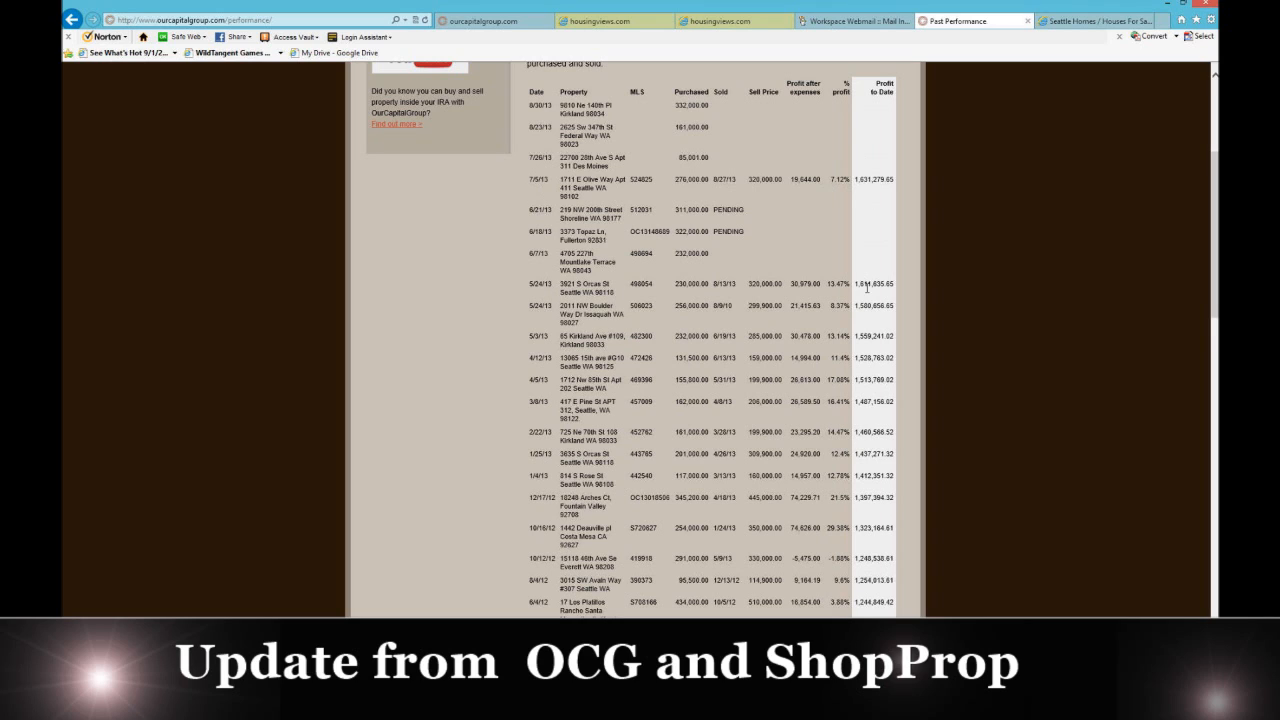
pyautogui.moveTo(525, 298)
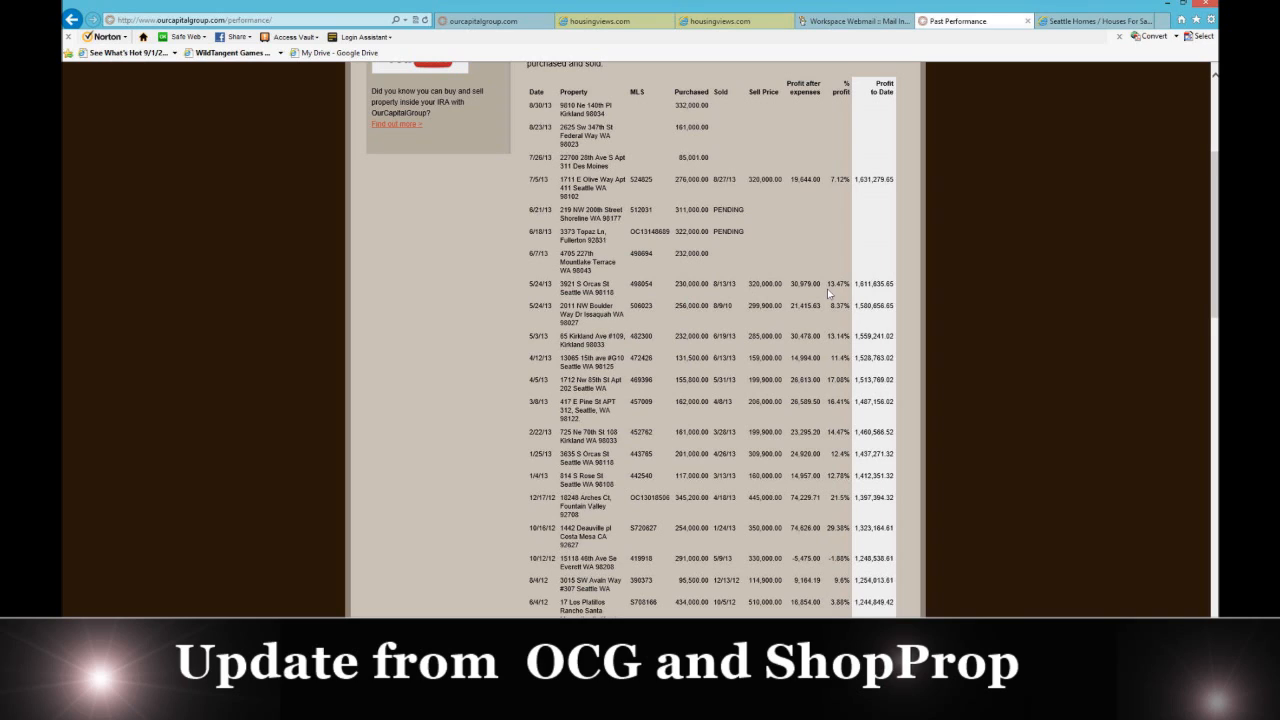
pyautogui.moveTo(853, 290)
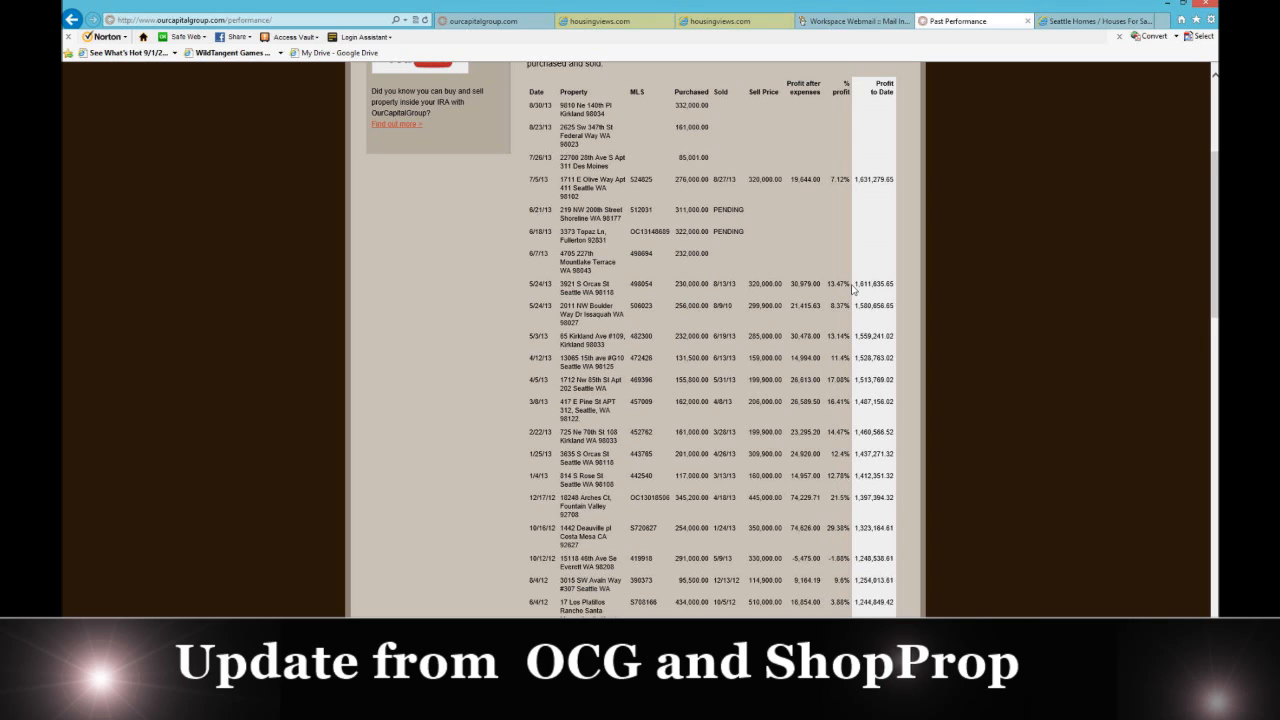
pyautogui.moveTo(687, 250)
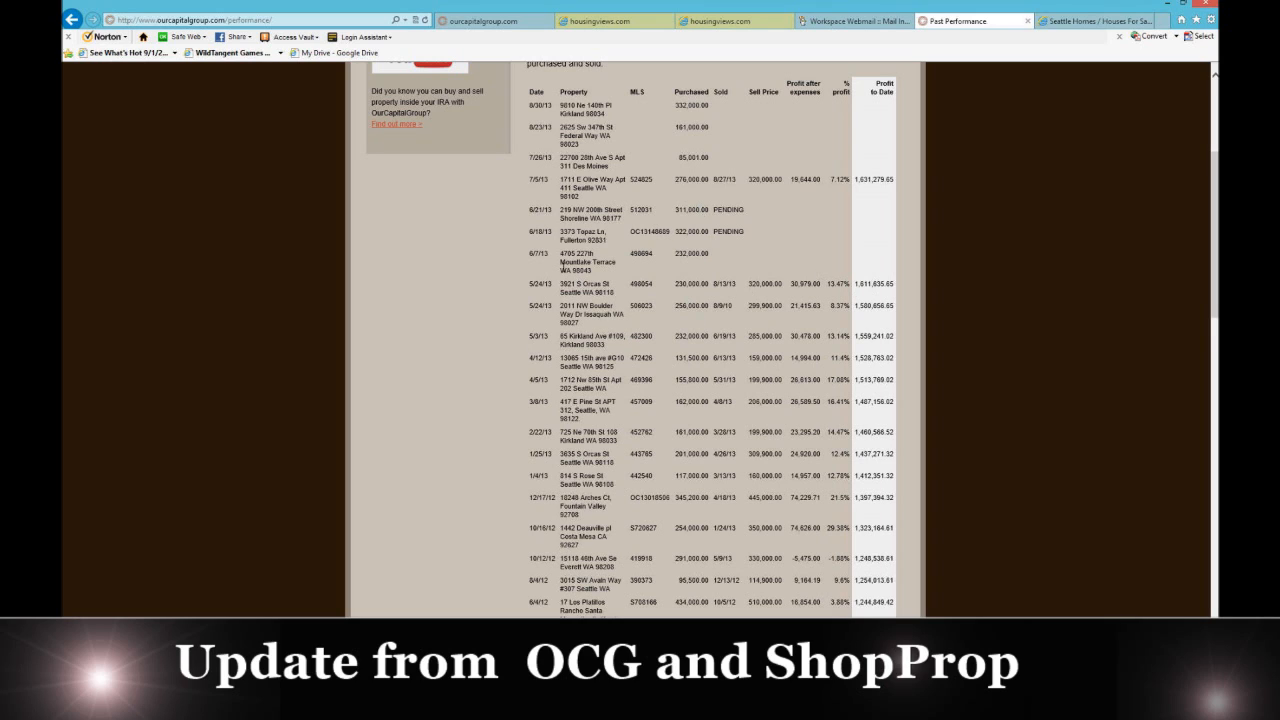
pyautogui.moveTo(615, 203)
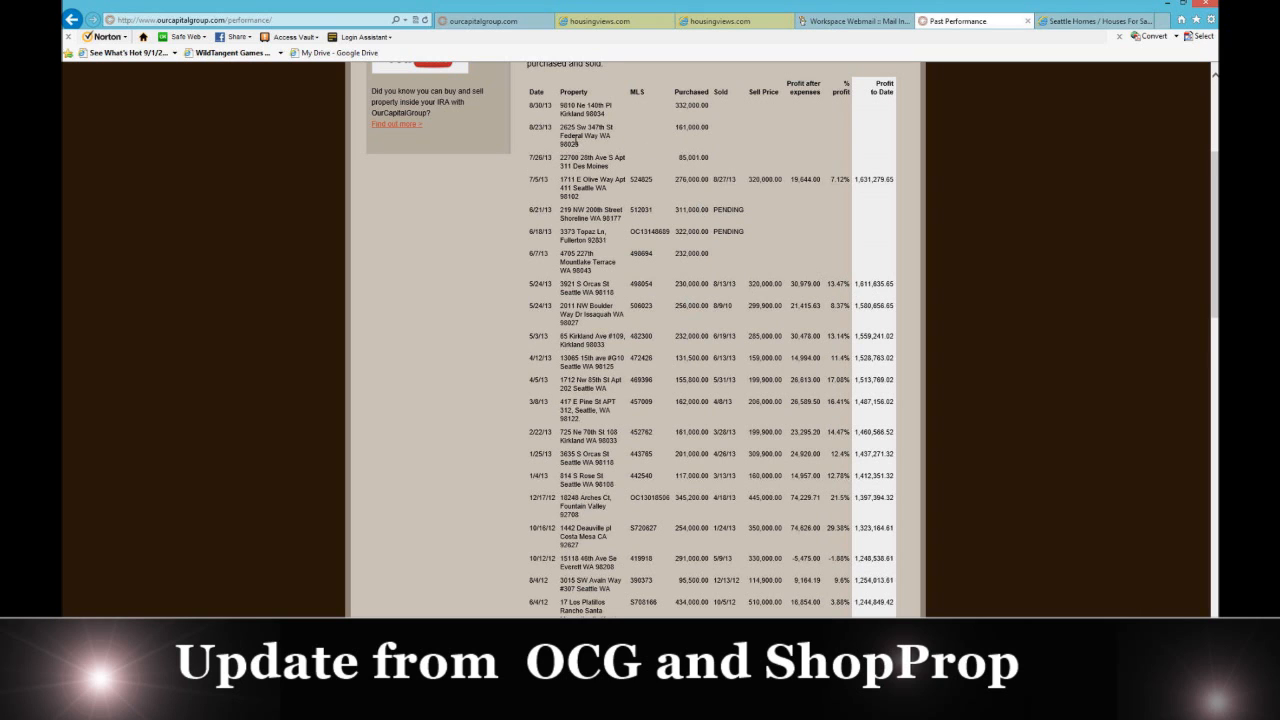
pyautogui.moveTo(682, 126)
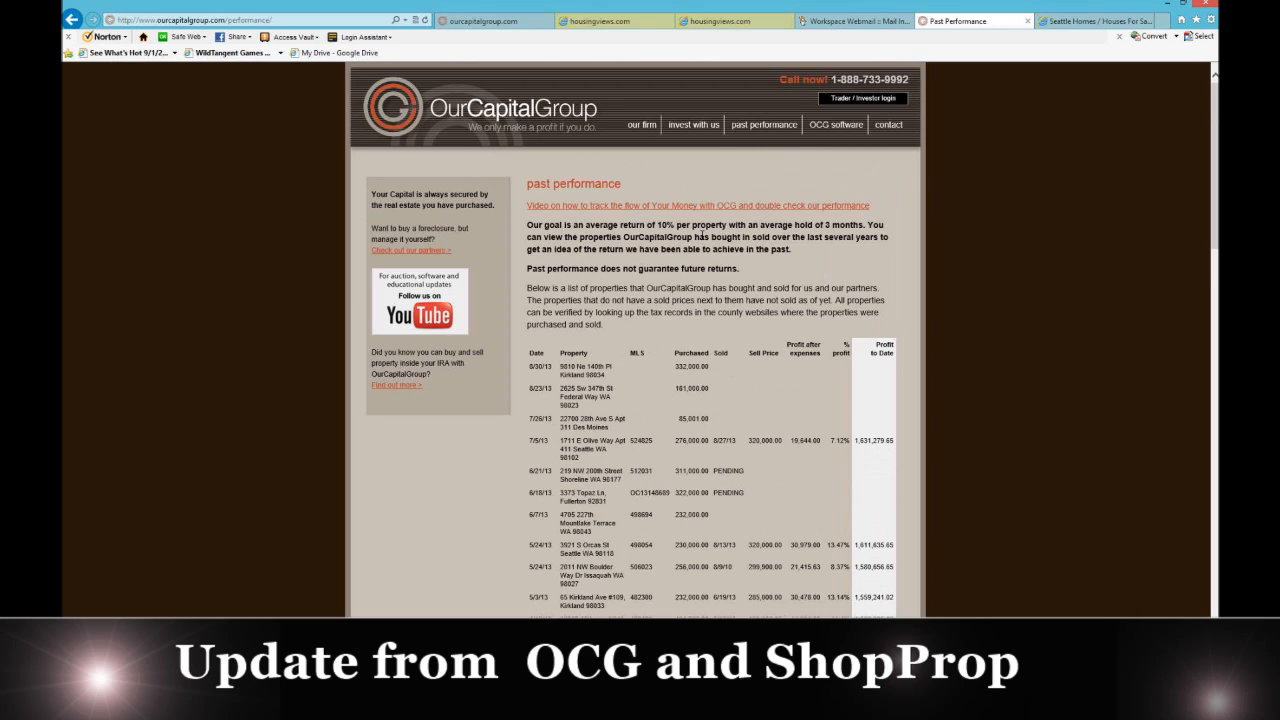
pyautogui.click(490, 20)
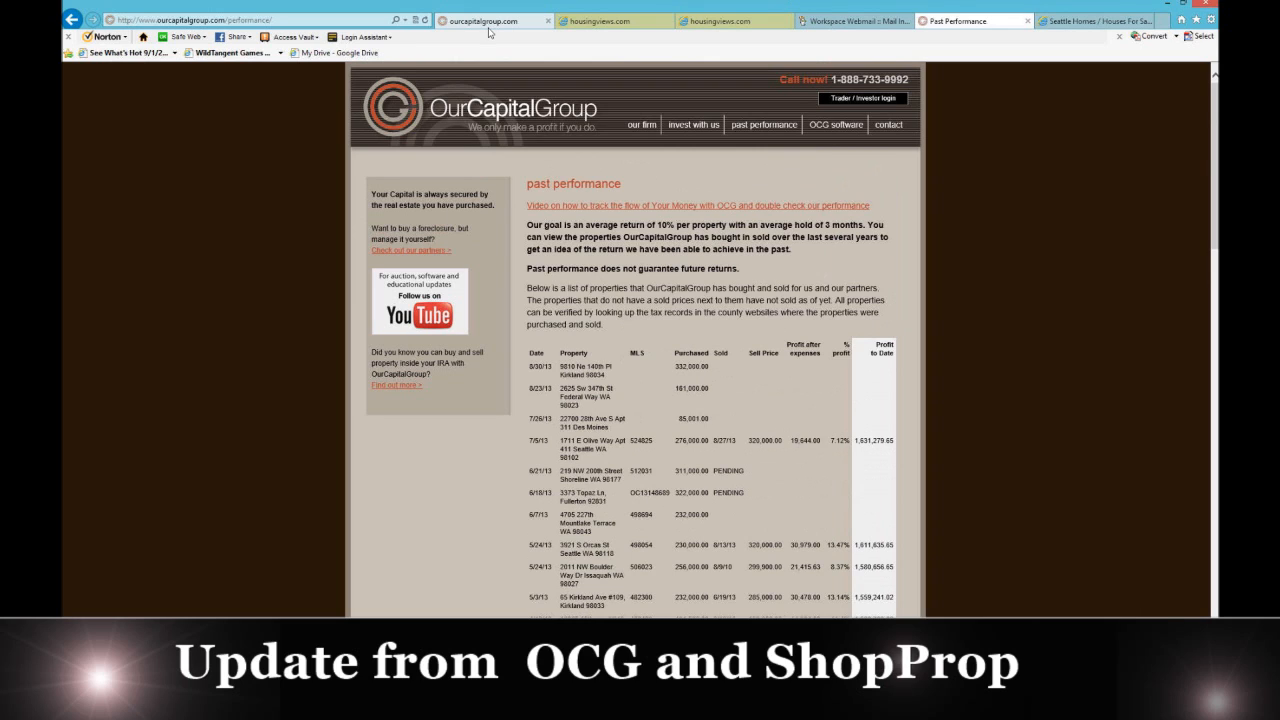
pyautogui.moveTo(493, 20)
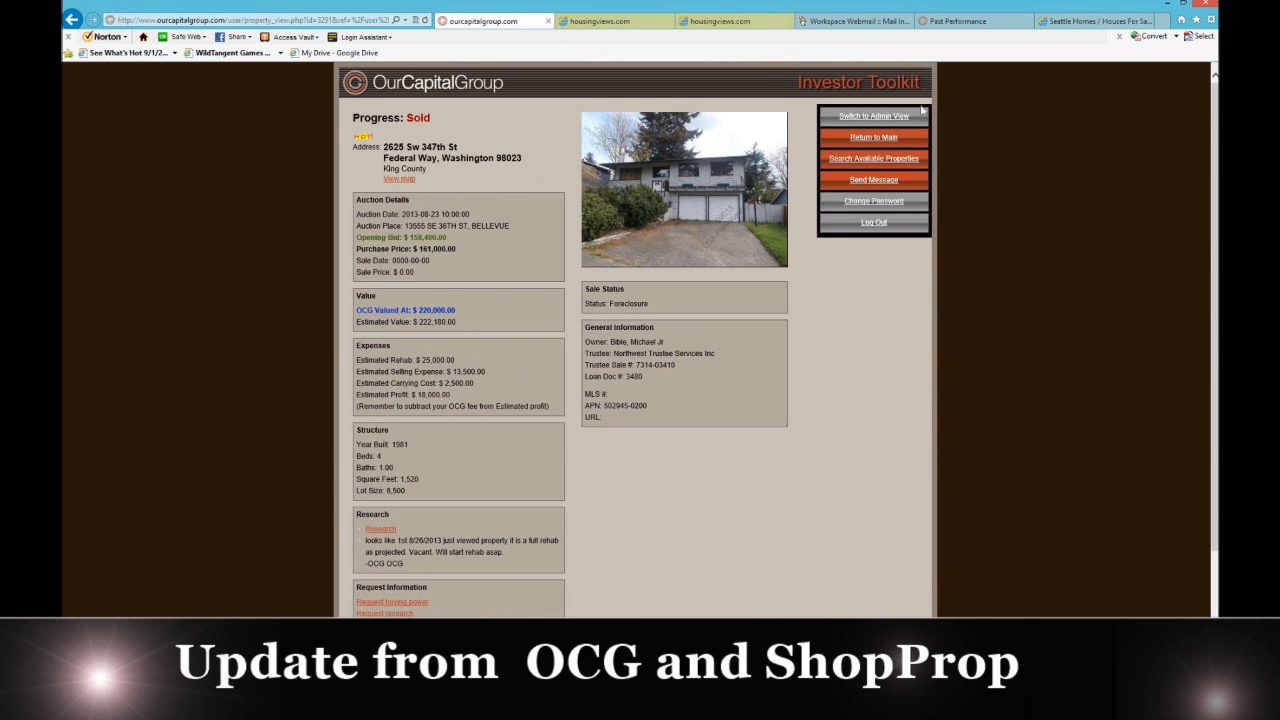
pyautogui.moveTo(790, 275)
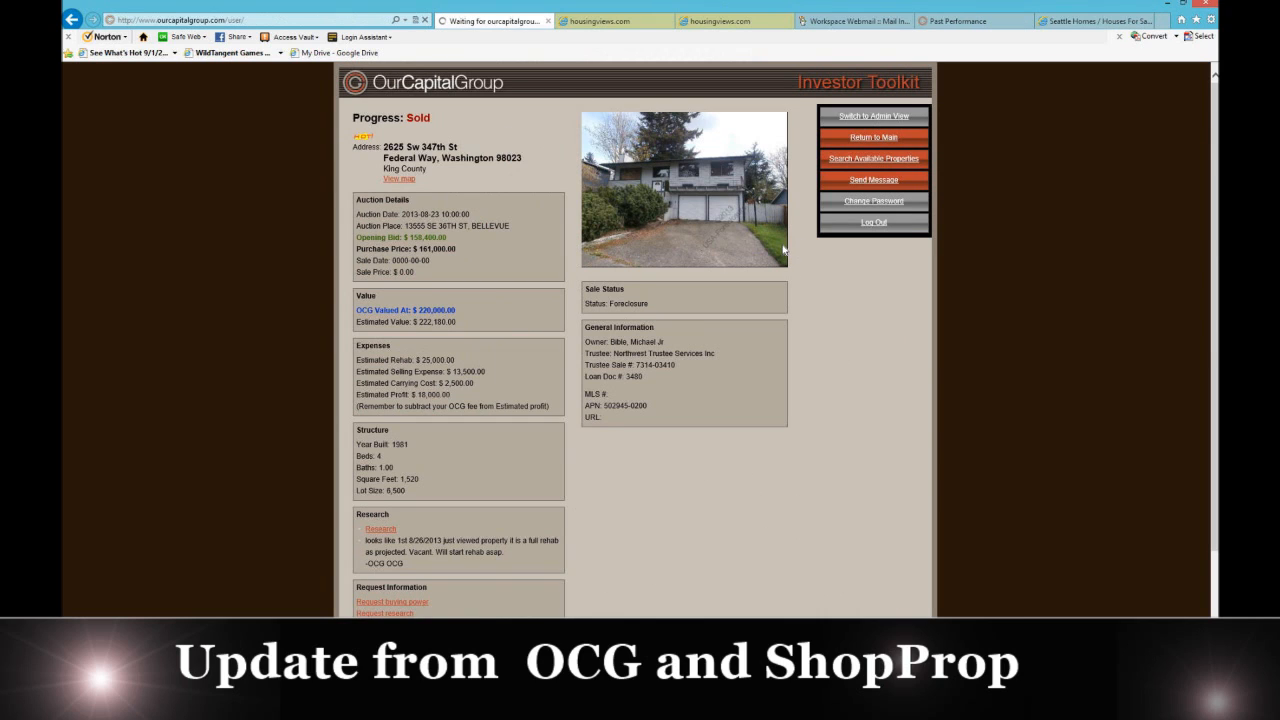
pyautogui.click(872, 137)
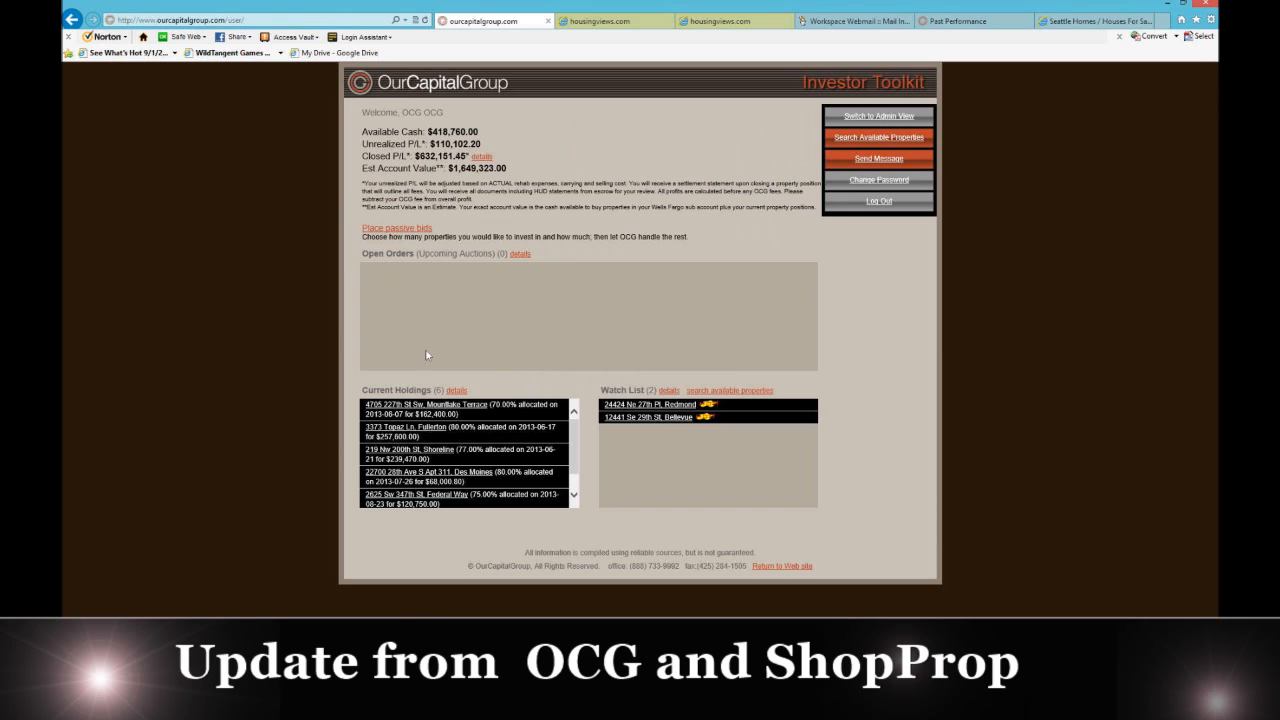
pyautogui.moveTo(396, 127)
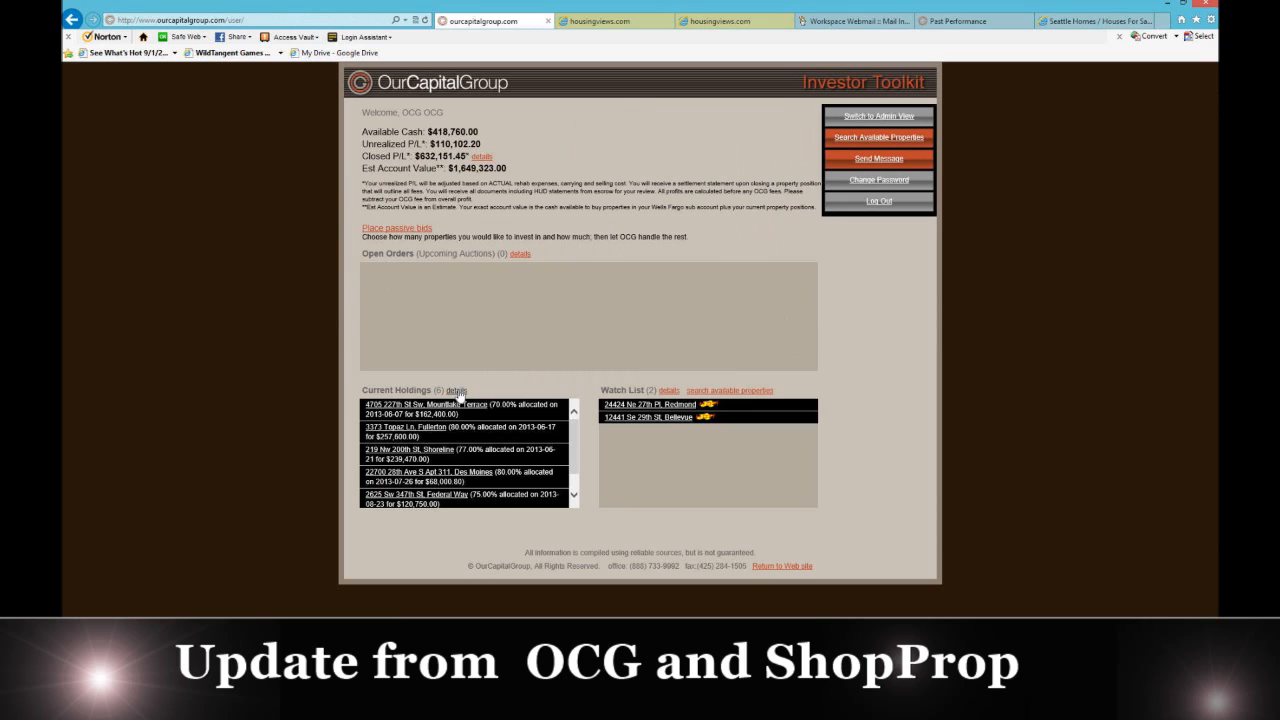
# Open the Current Holdings details table and scroll through purchase prices, expenses and unrealized P/L
pyautogui.click(457, 389)
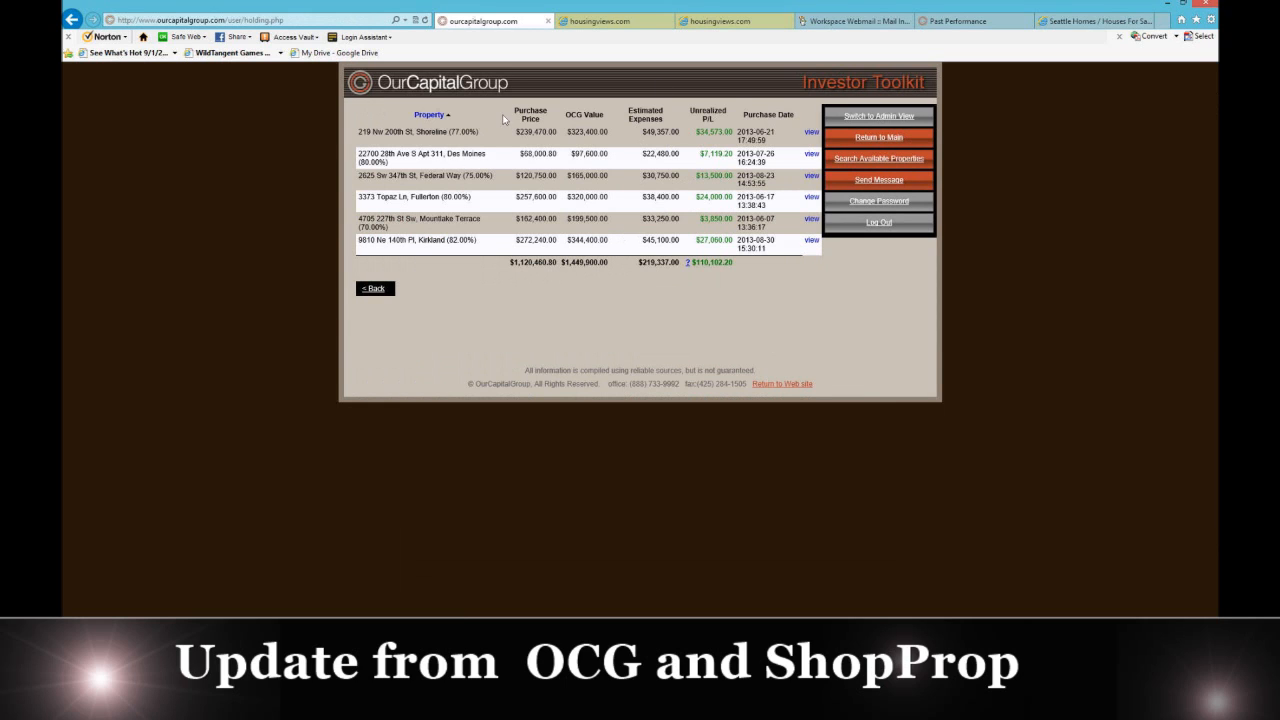
pyautogui.moveTo(505, 124)
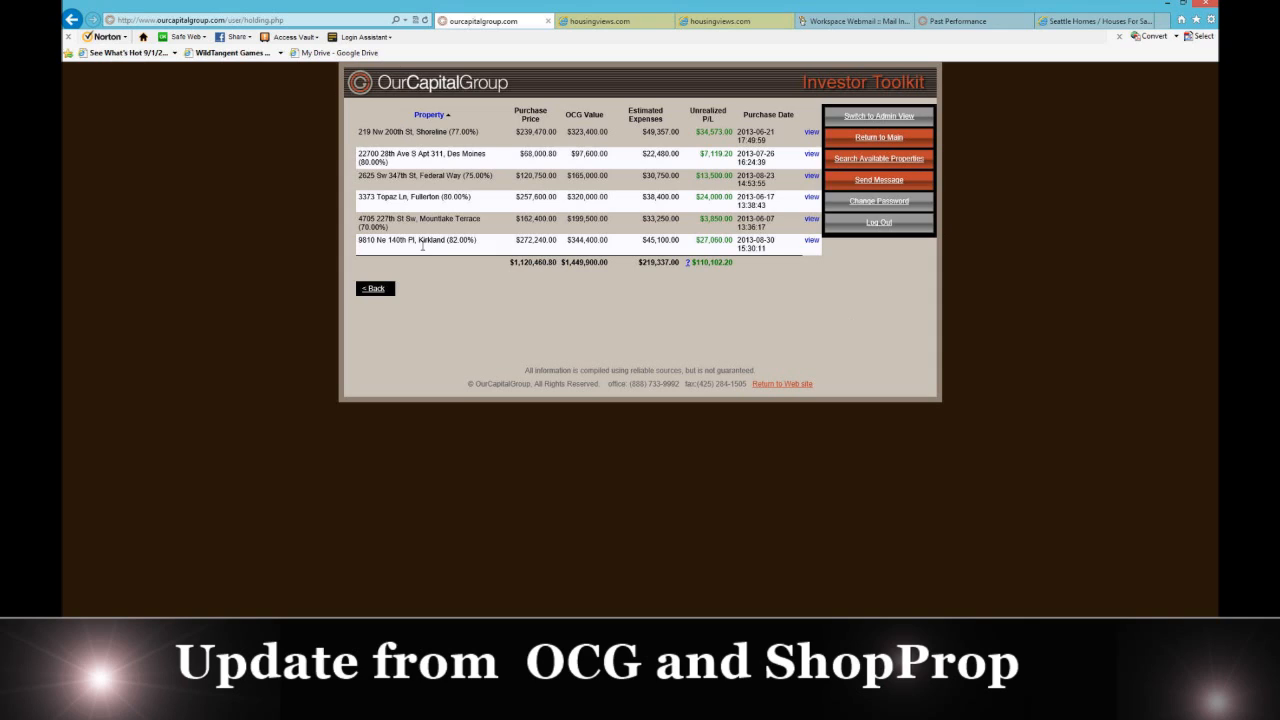
pyautogui.moveTo(477, 143)
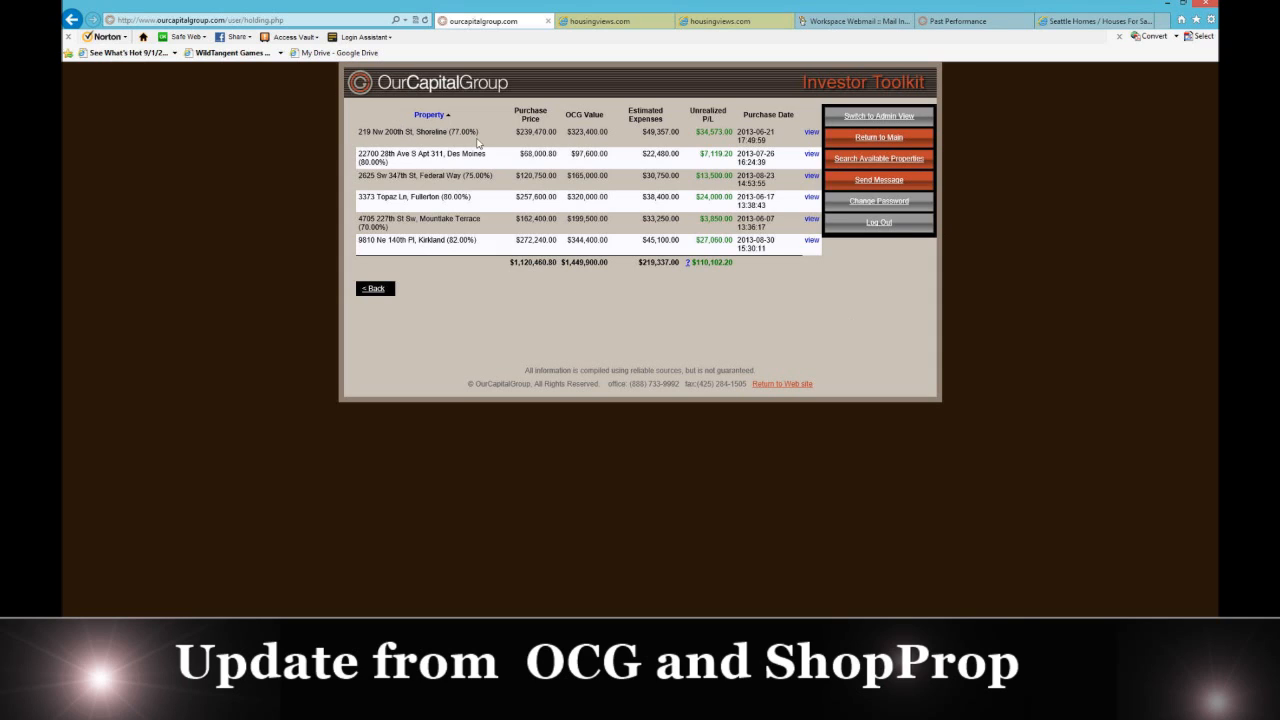
pyautogui.moveTo(570, 148)
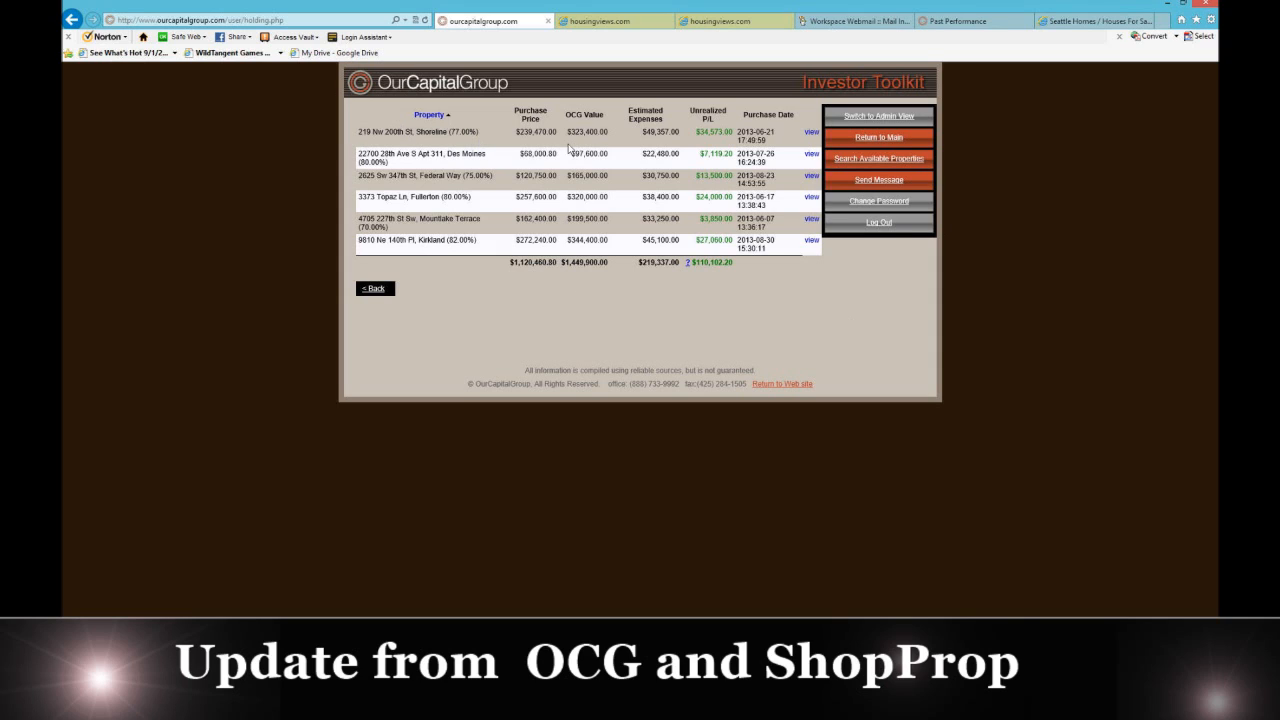
pyautogui.moveTo(628, 190)
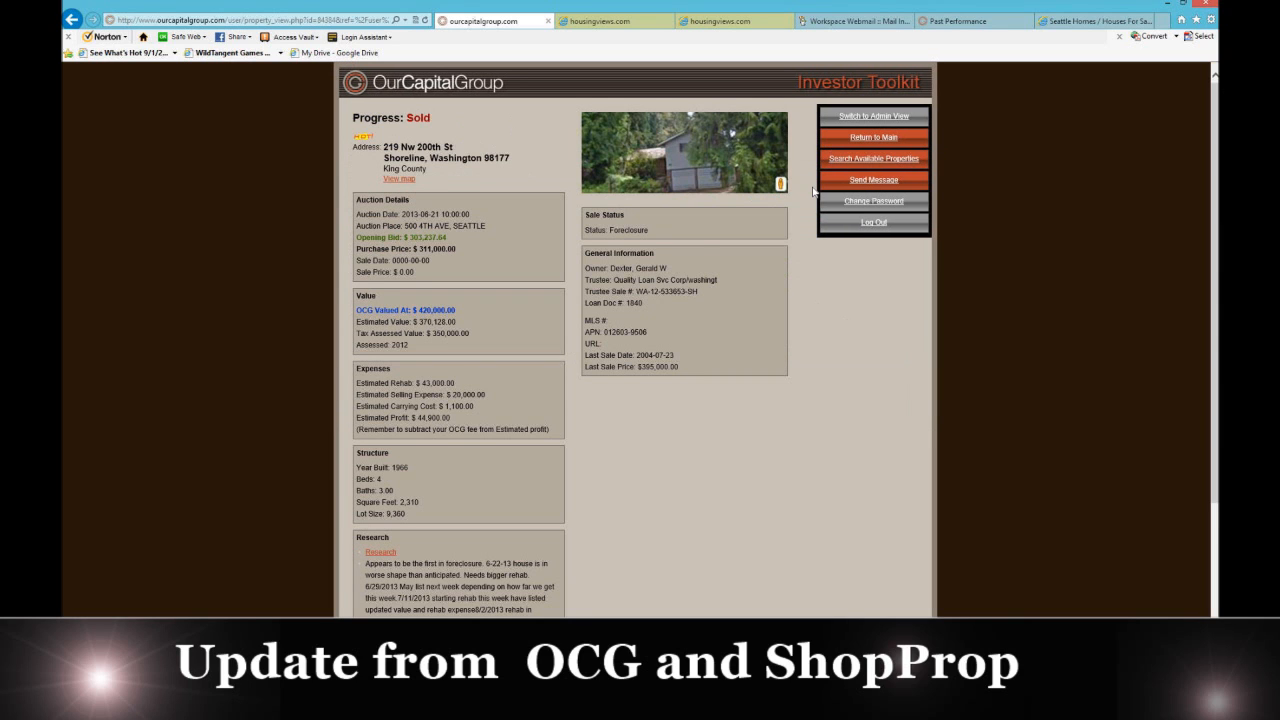
pyautogui.scroll(-3)
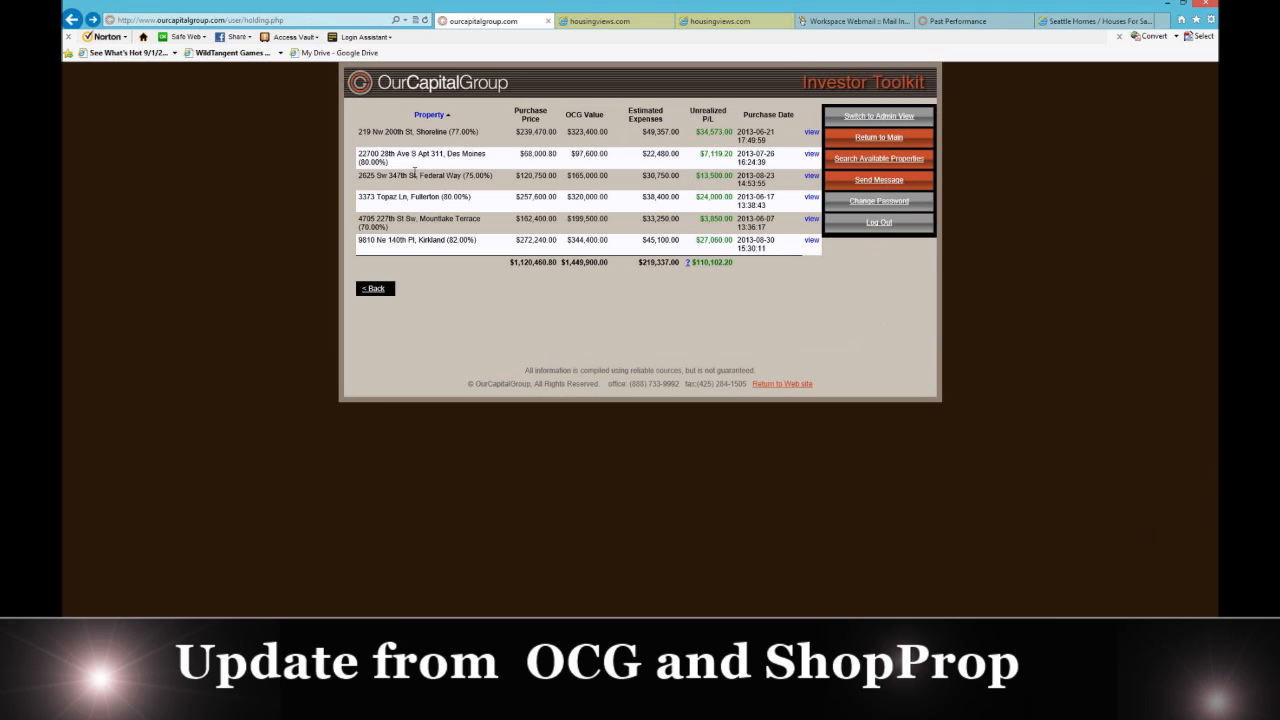
pyautogui.moveTo(812, 205)
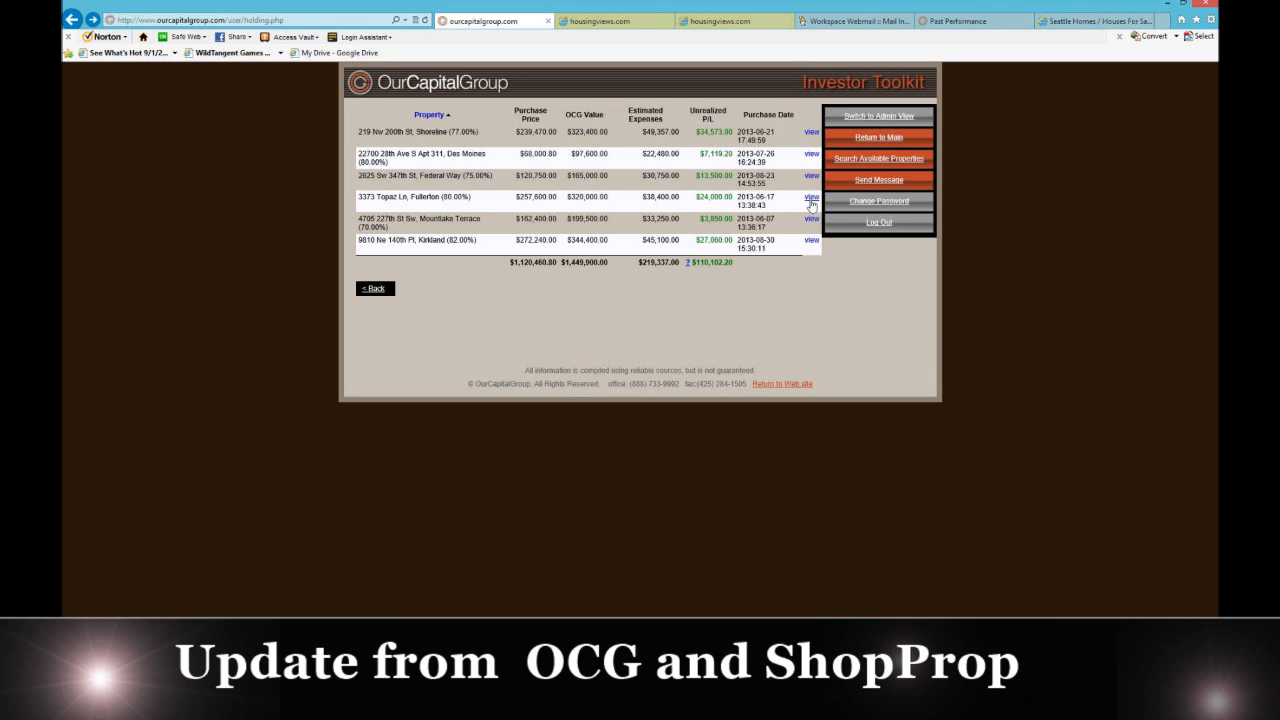
pyautogui.click(811, 197)
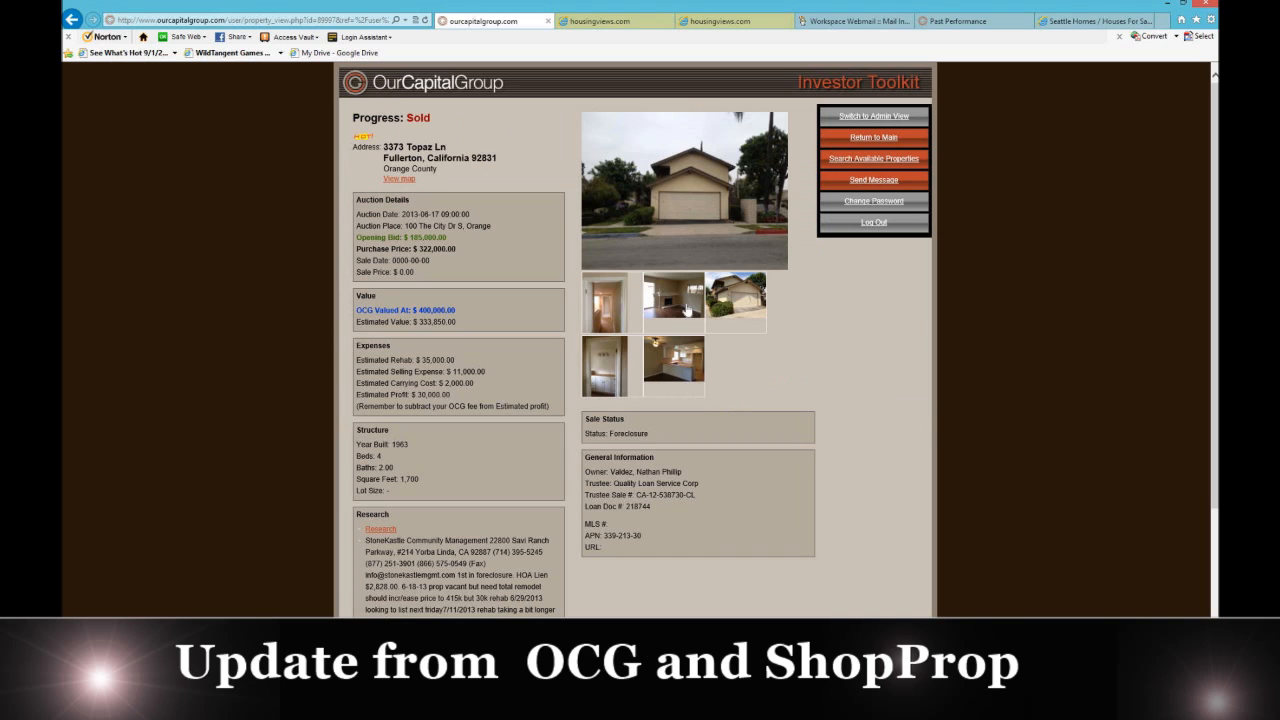
pyautogui.click(672, 302)
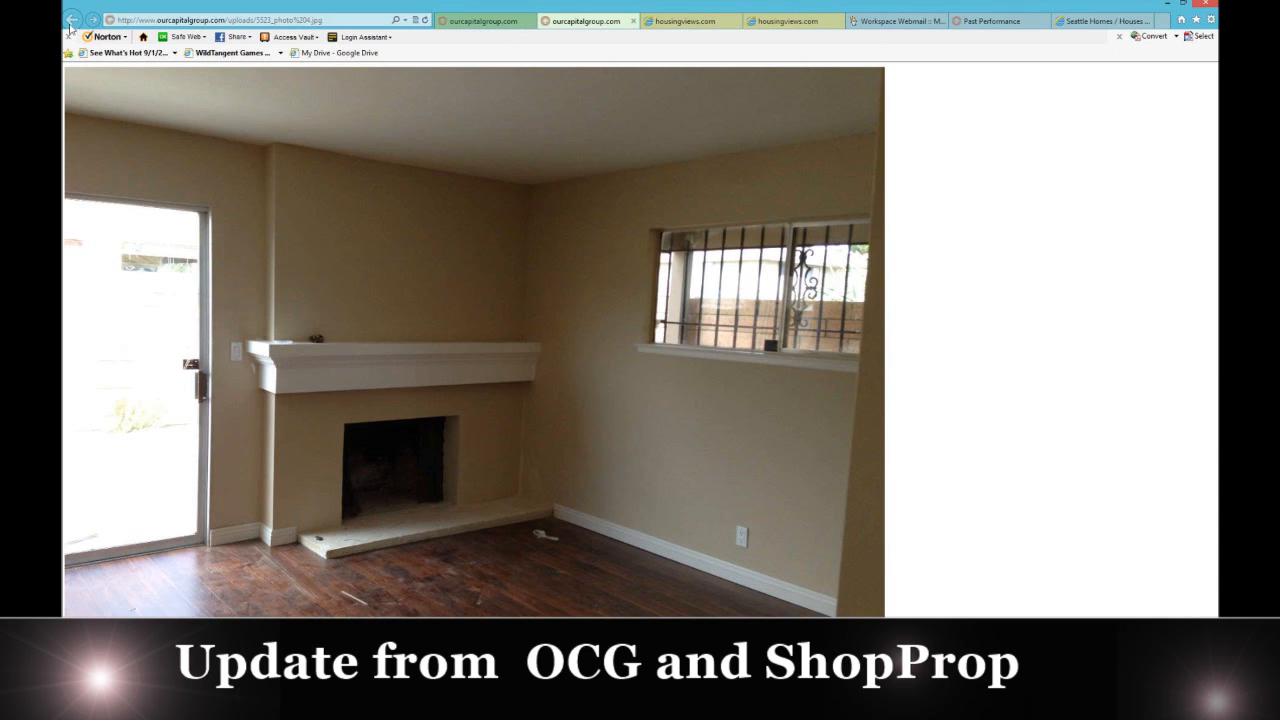
pyautogui.click(66, 20)
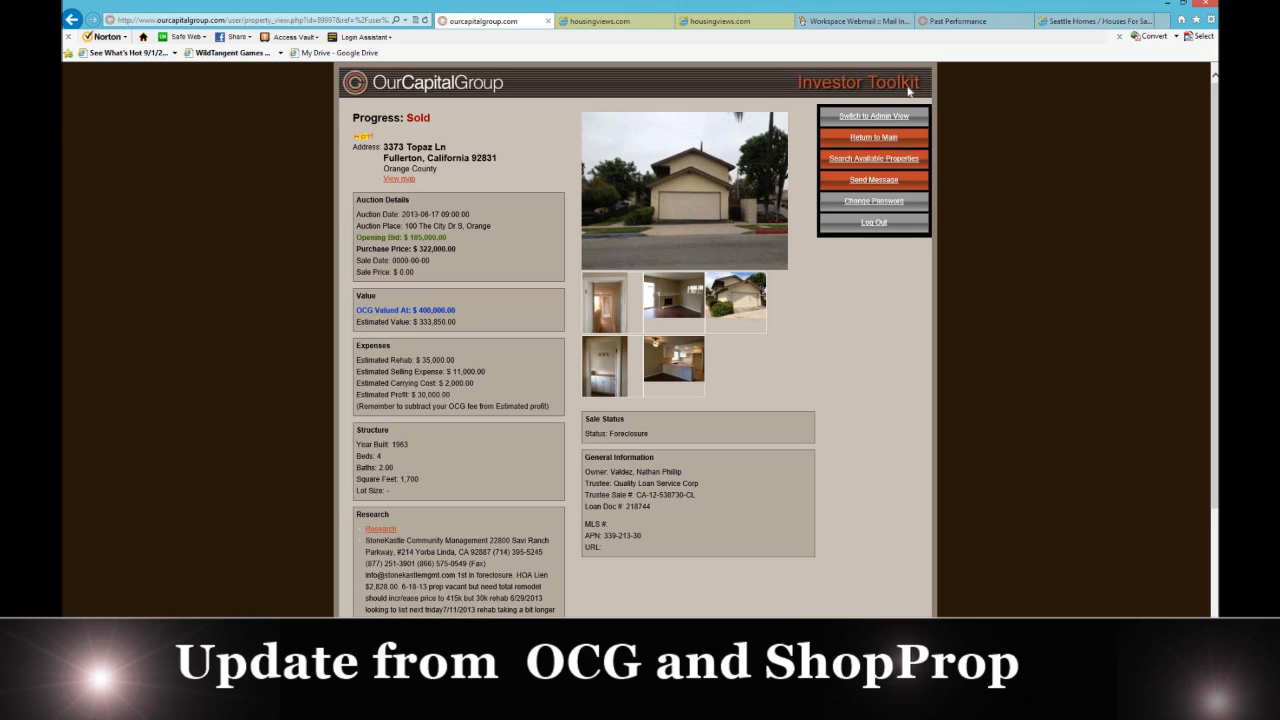
pyautogui.moveTo(940, 62)
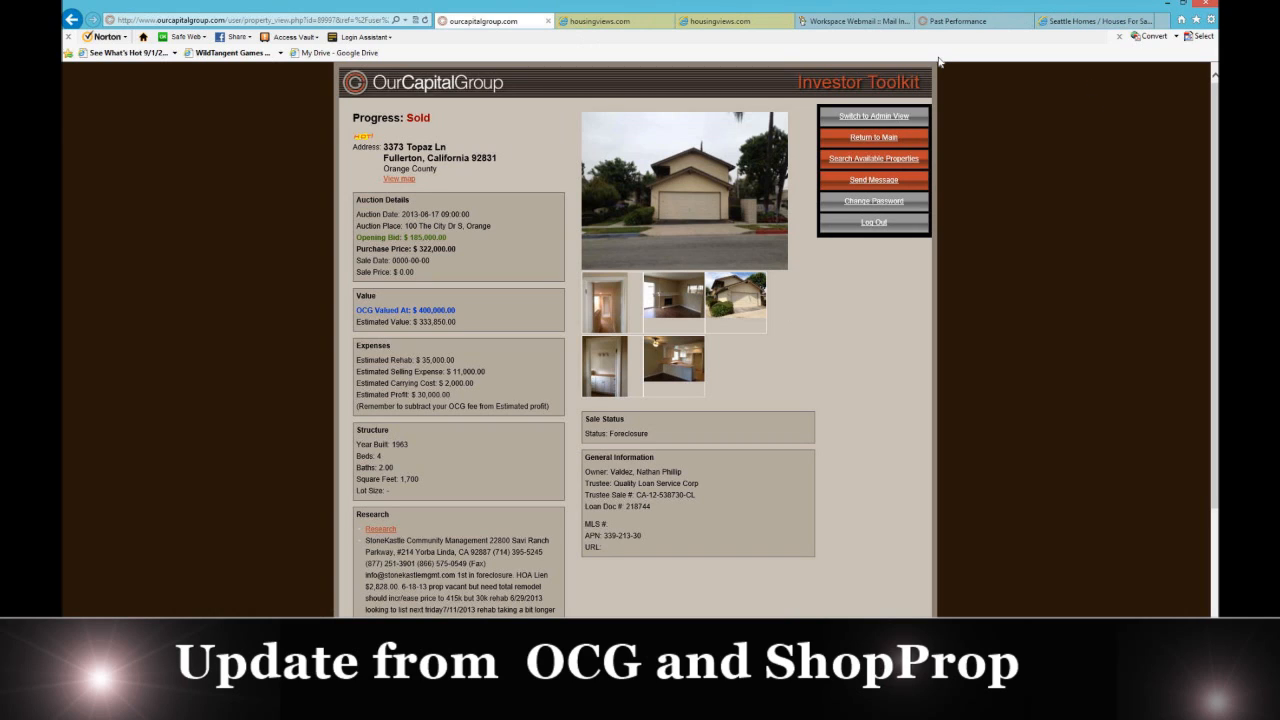
pyautogui.moveTo(893, 160)
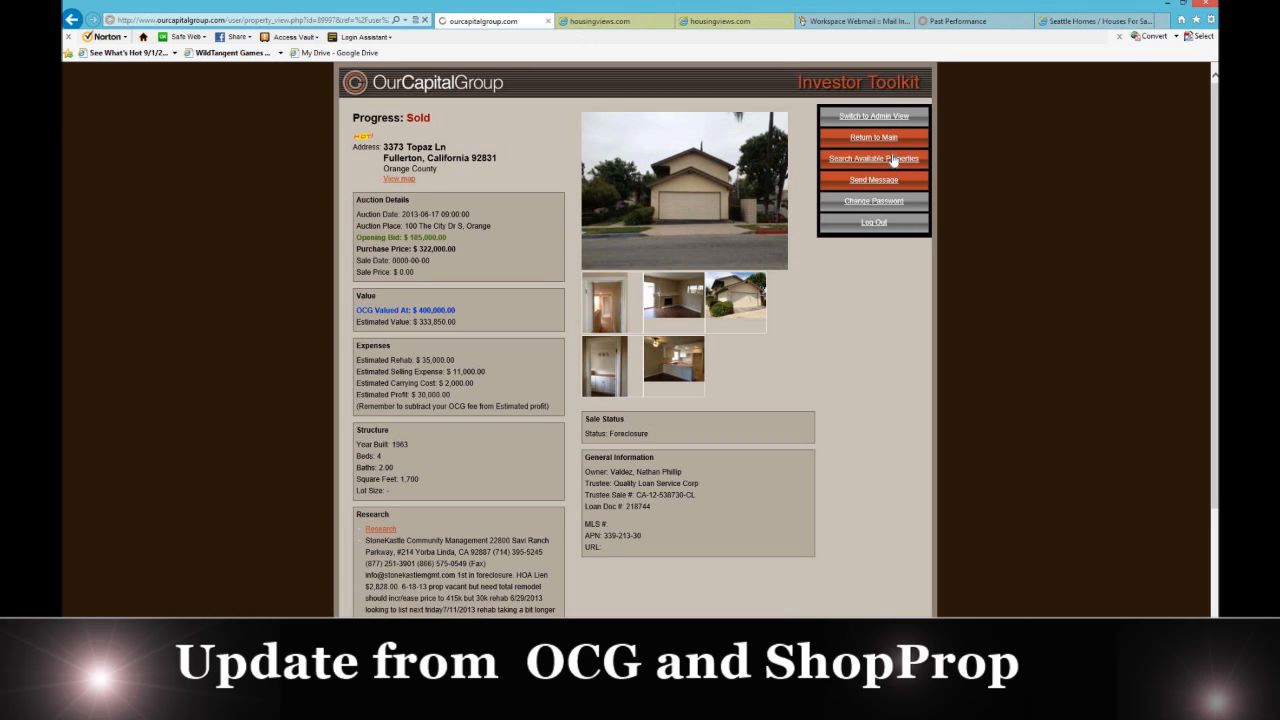
# Search available properties for Washington with auction start and end dates of 2013-08-30
pyautogui.click(873, 158)
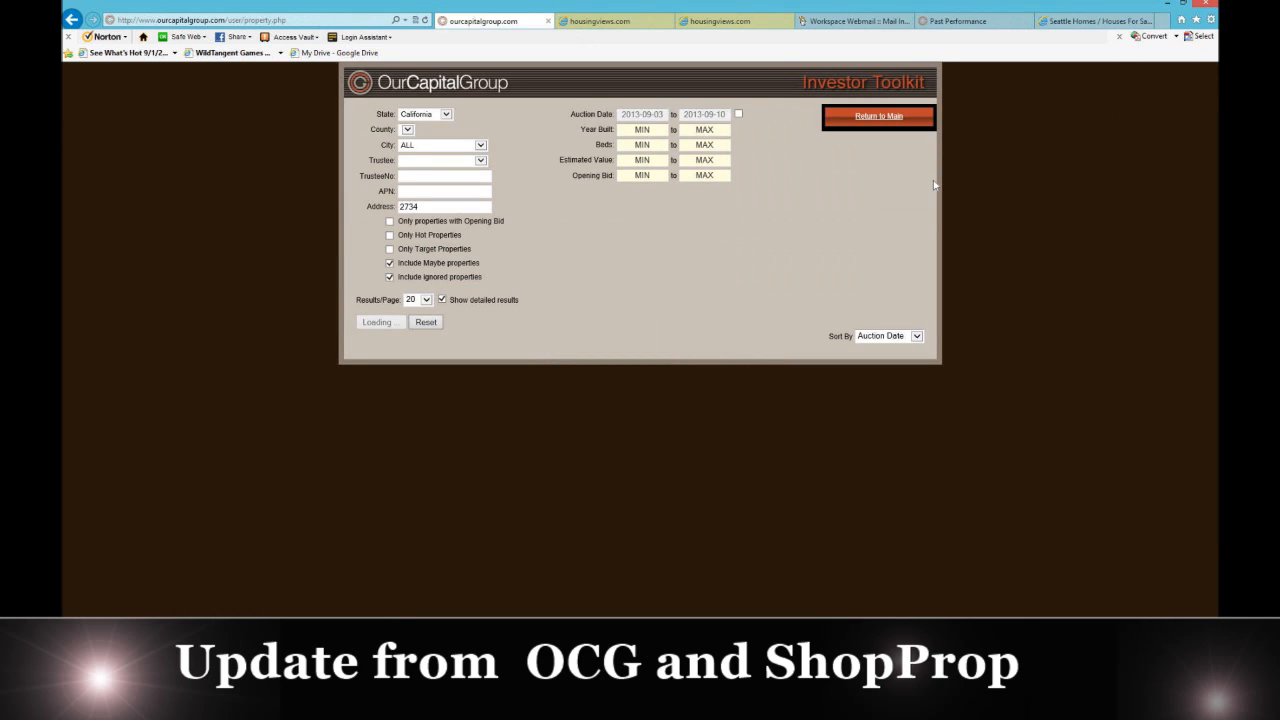
pyautogui.click(380, 321)
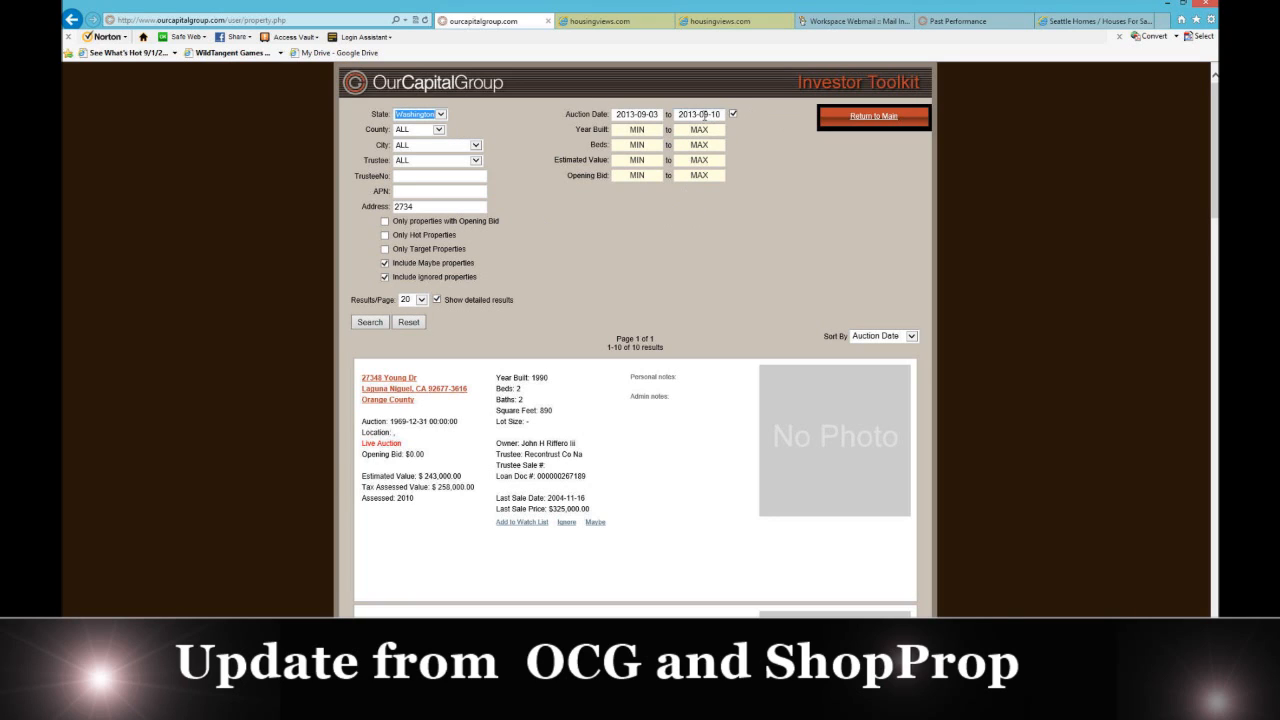
pyautogui.click(699, 113)
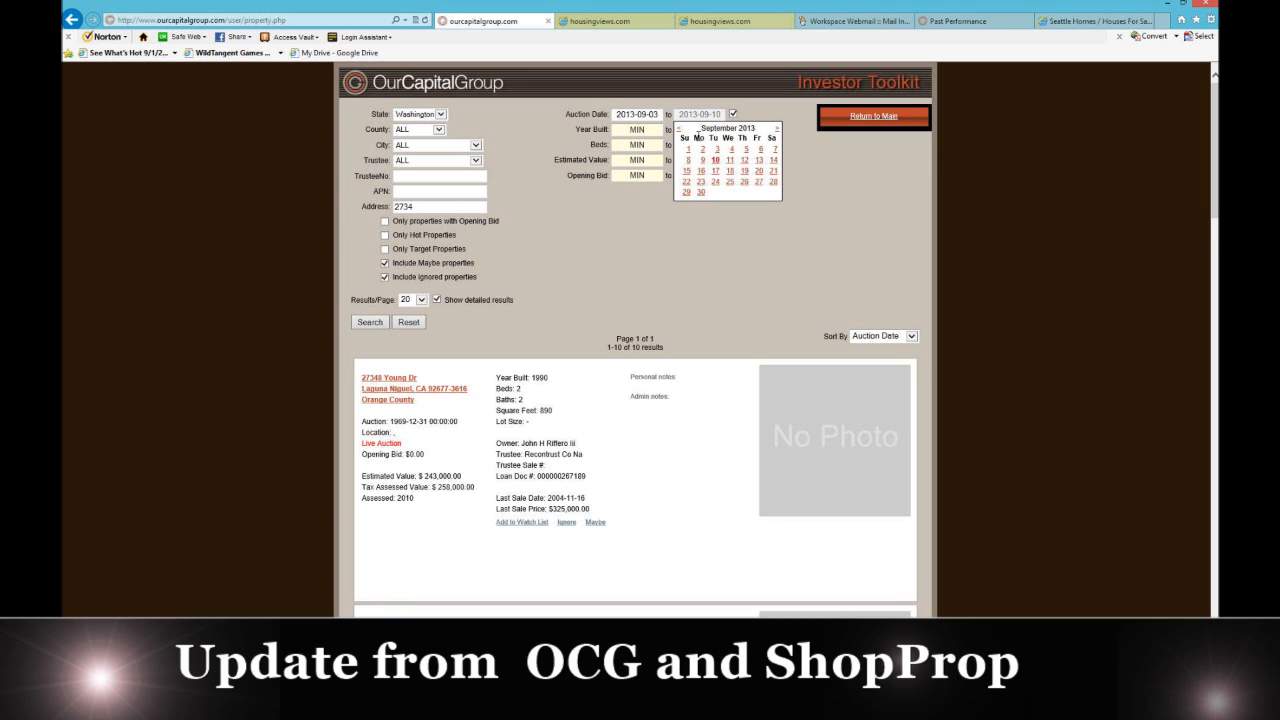
pyautogui.click(679, 127)
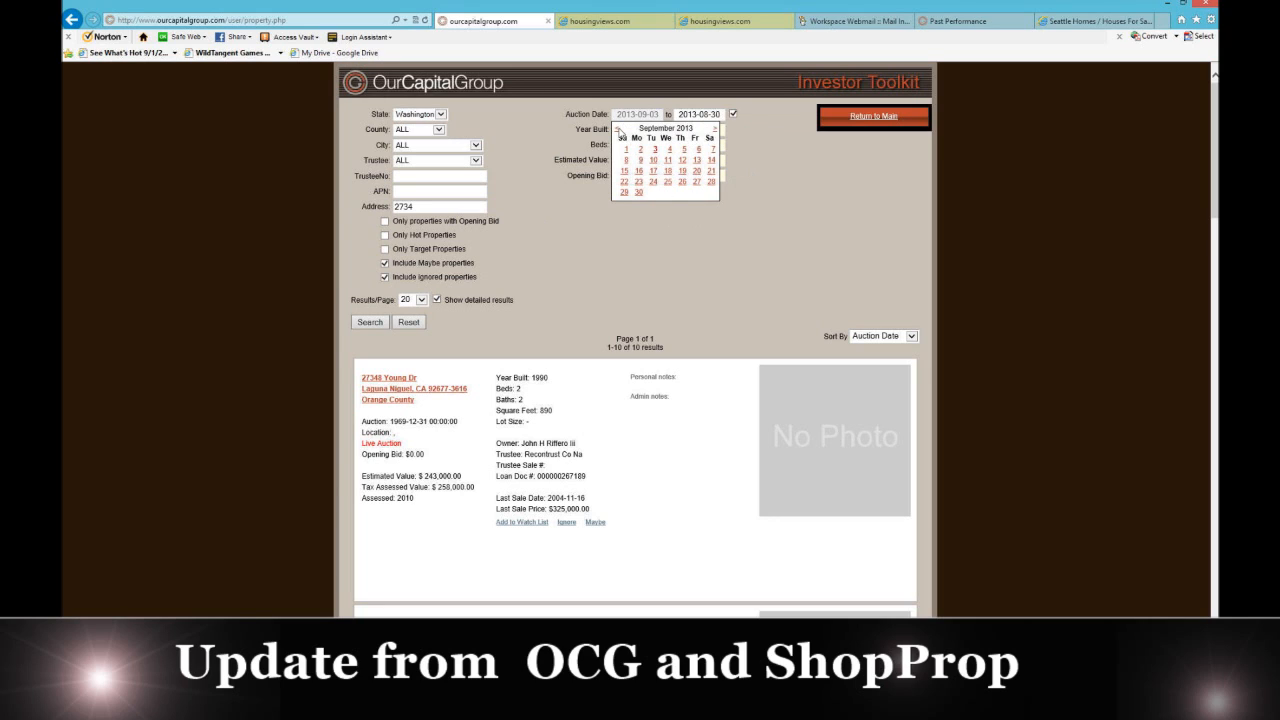
pyautogui.moveTo(688, 171)
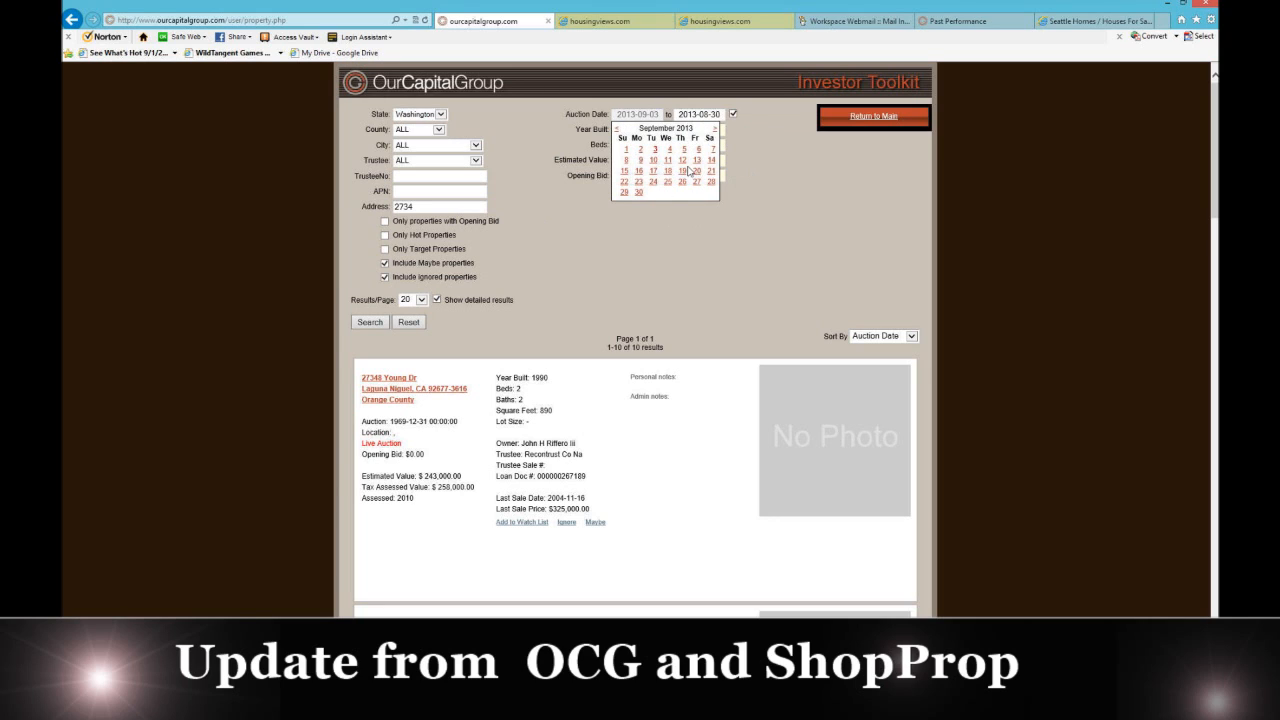
pyautogui.click(623, 129)
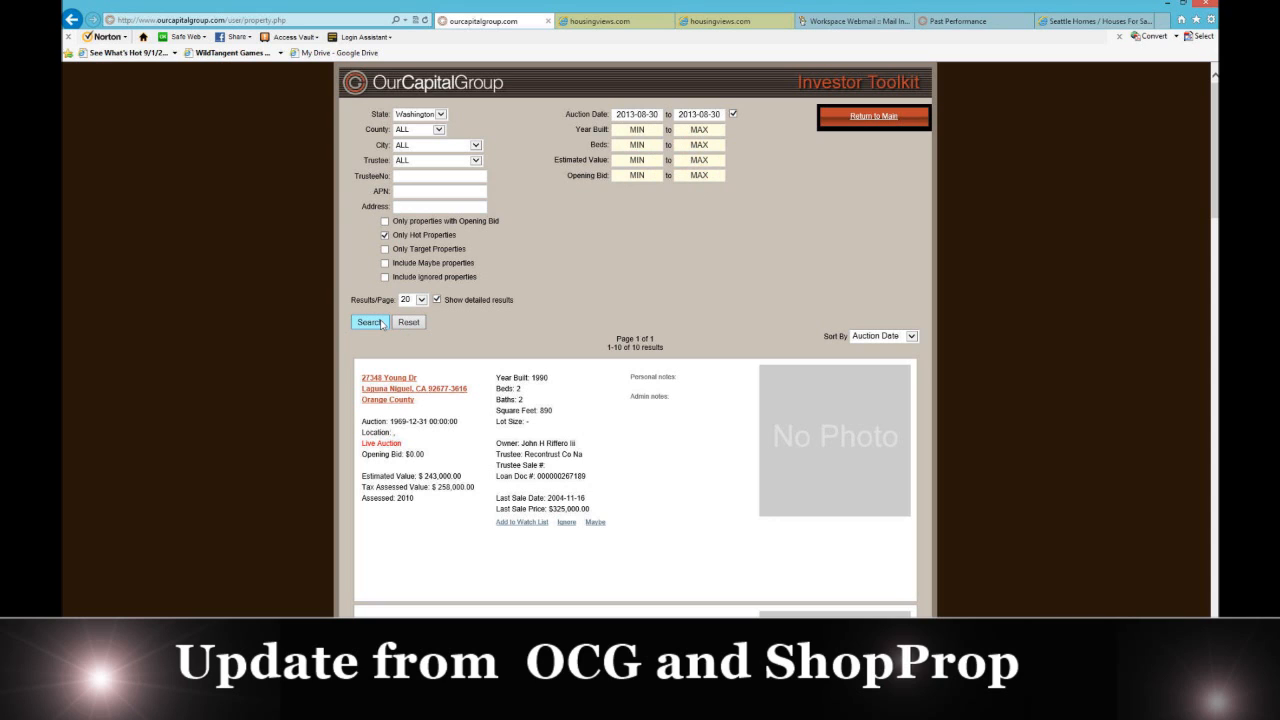
# Run the search and scroll through the nine hot Washington properties from the 2013-08-30 auction
pyautogui.click(369, 322)
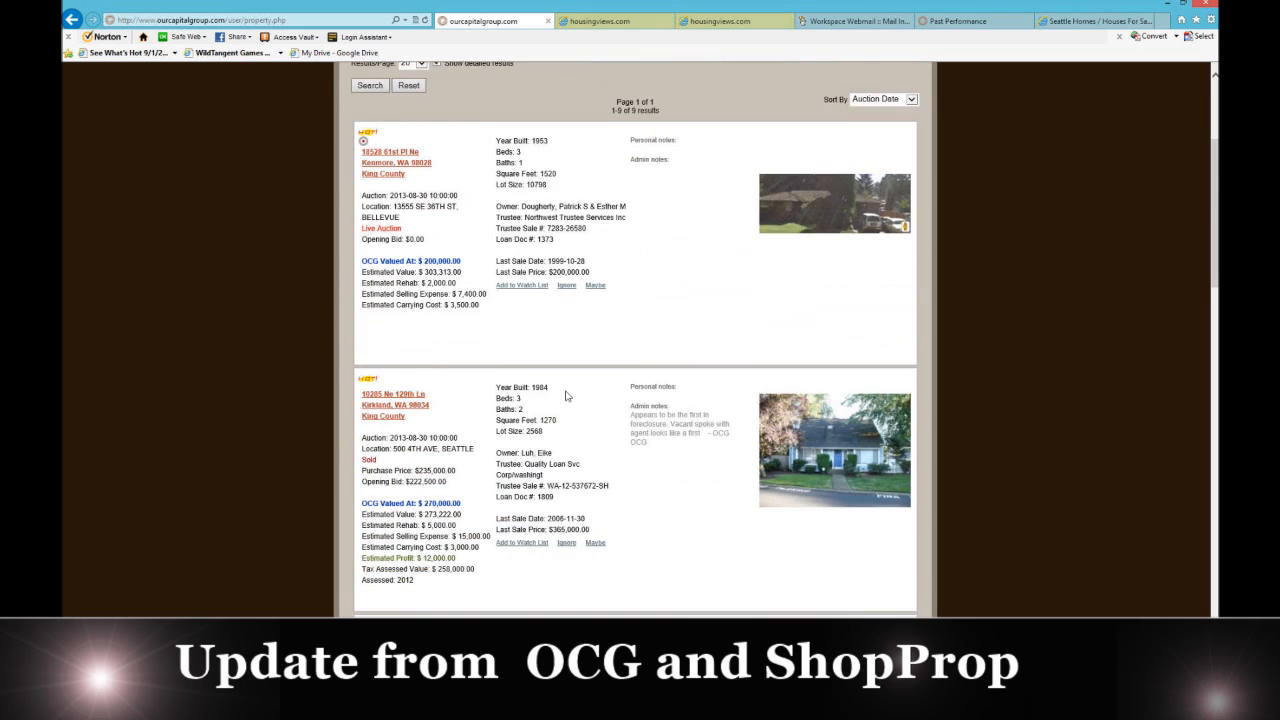
pyautogui.scroll(-3)
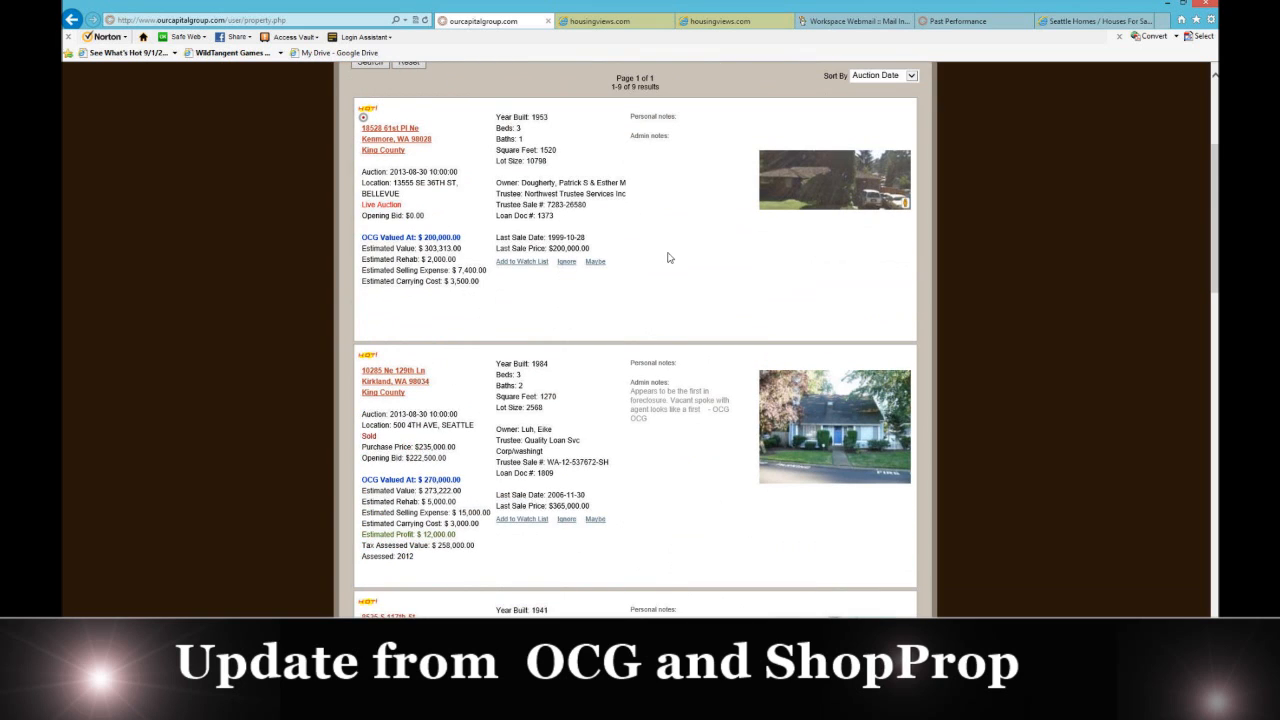
pyautogui.scroll(-3)
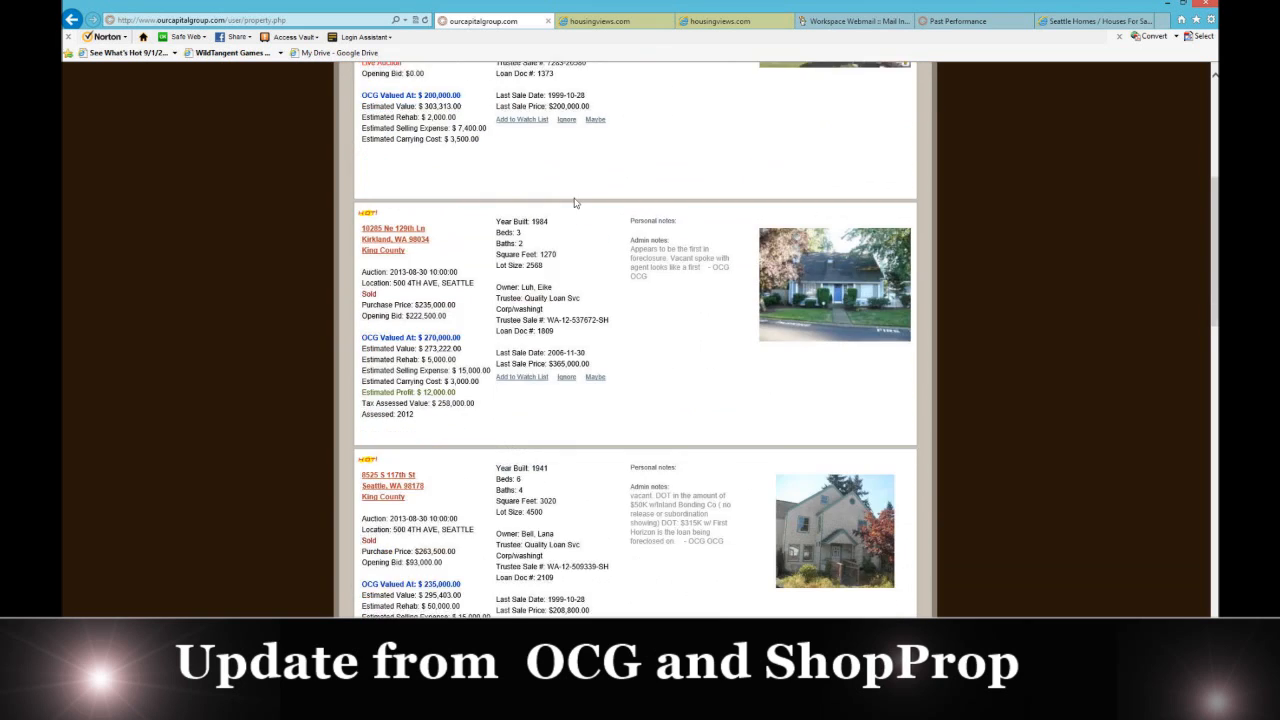
pyautogui.scroll(-3)
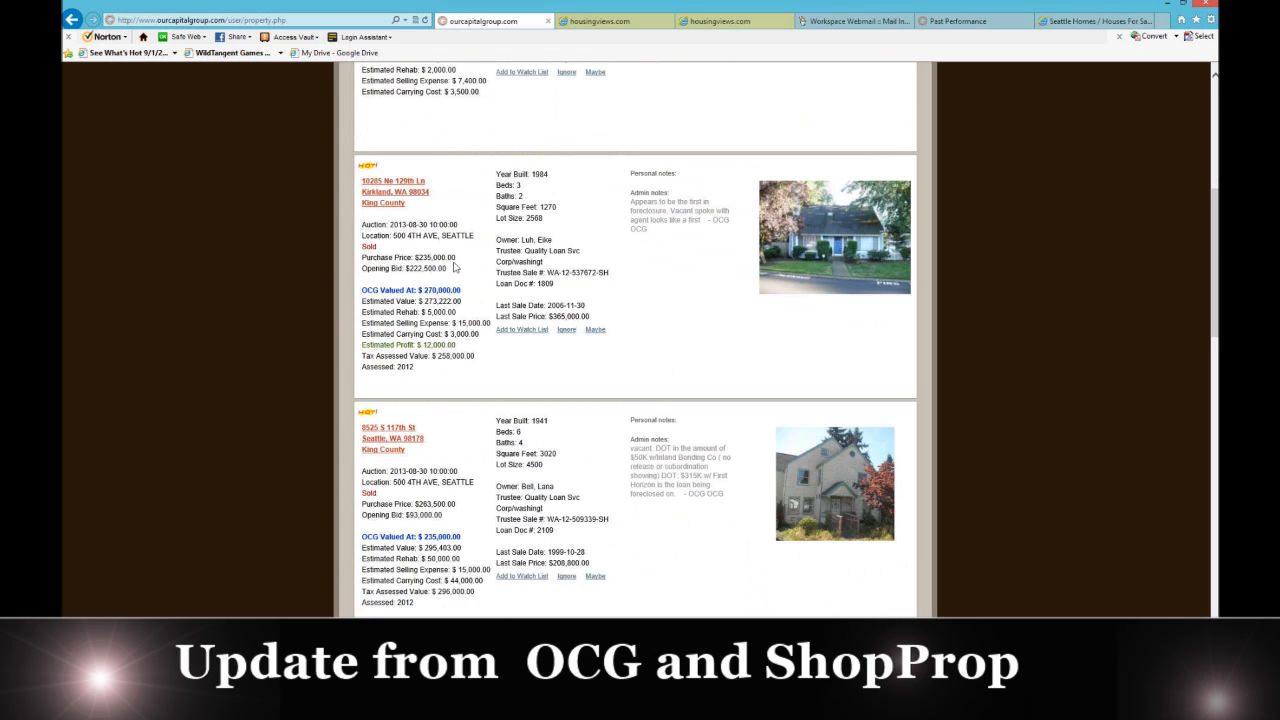
pyautogui.moveTo(448, 274)
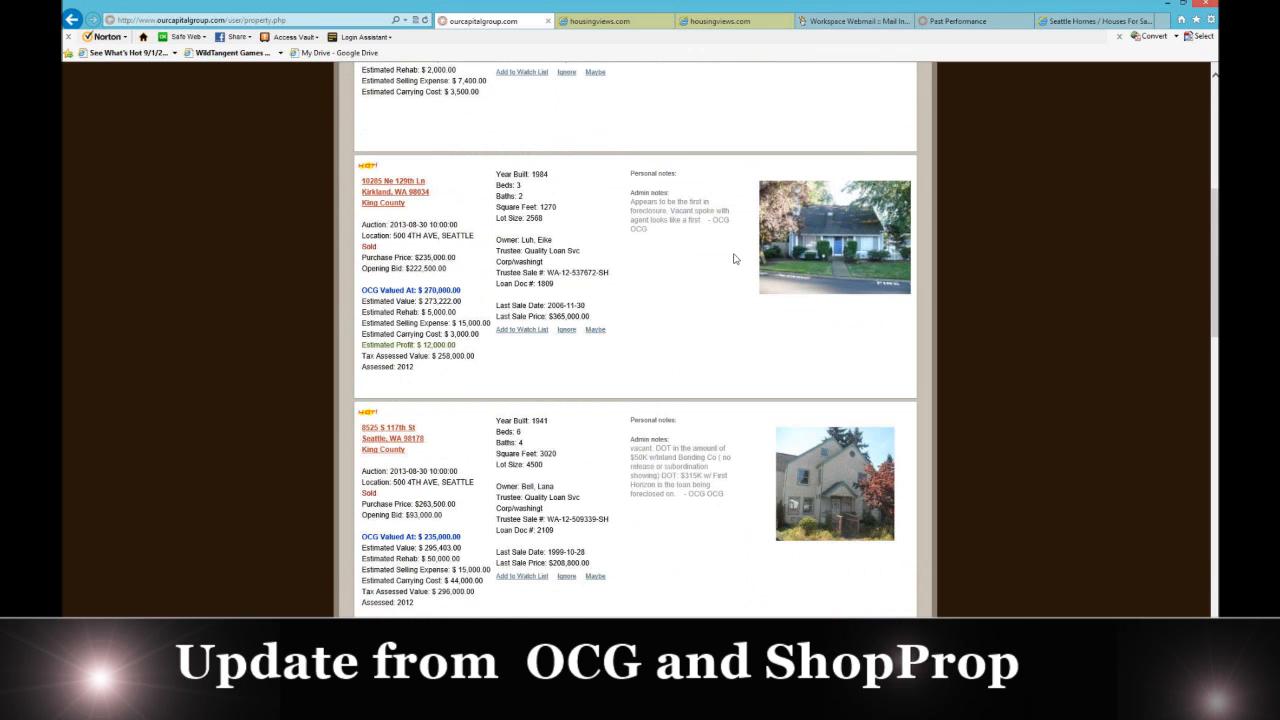
pyautogui.scroll(-3)
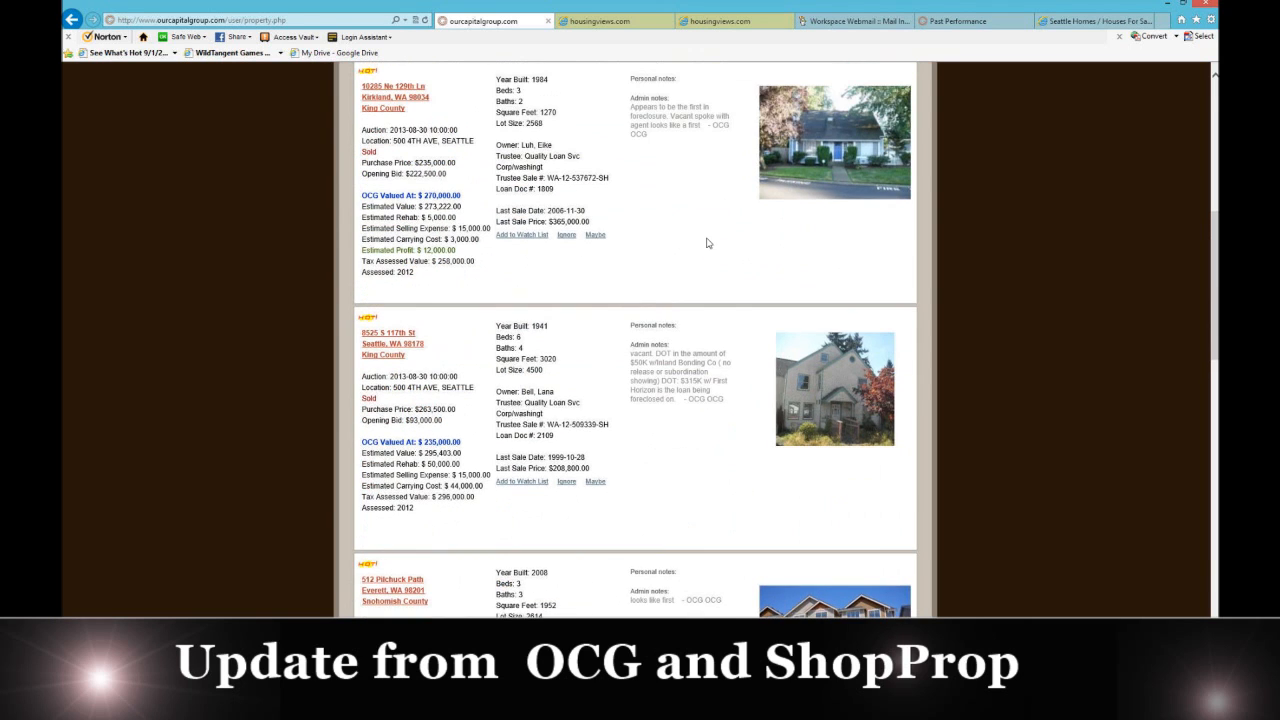
pyautogui.scroll(-3)
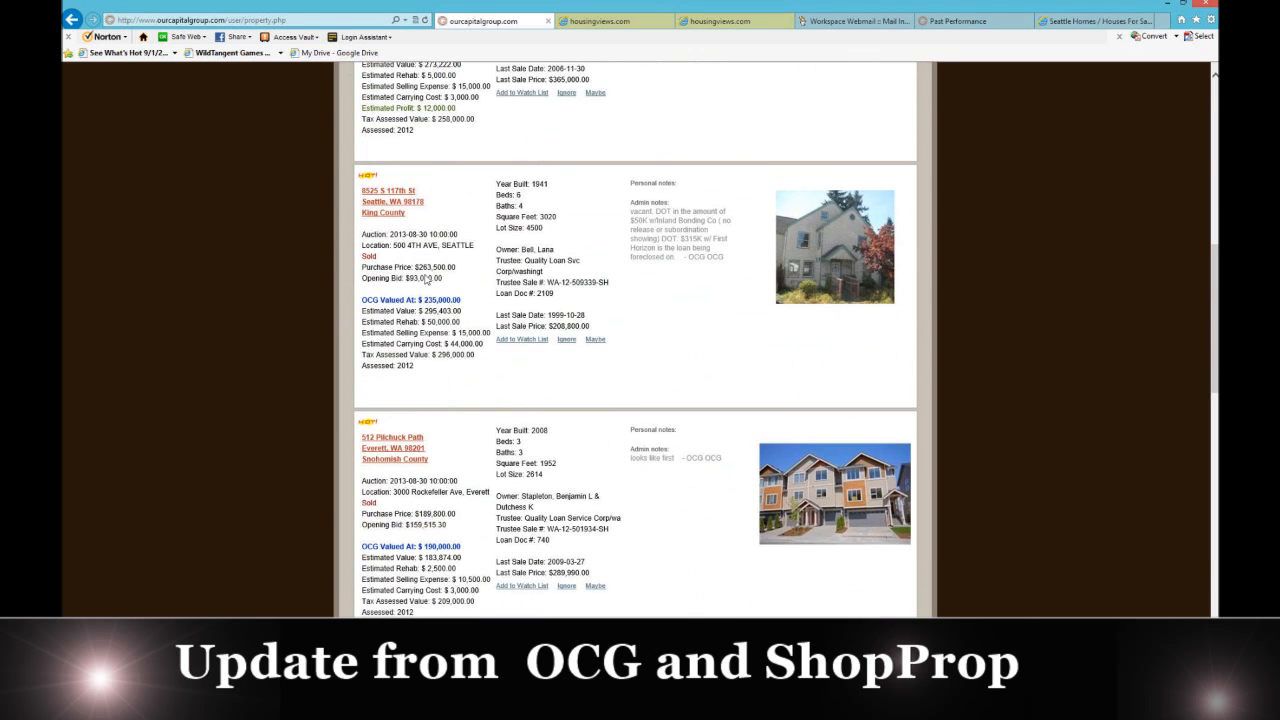
pyautogui.moveTo(438, 289)
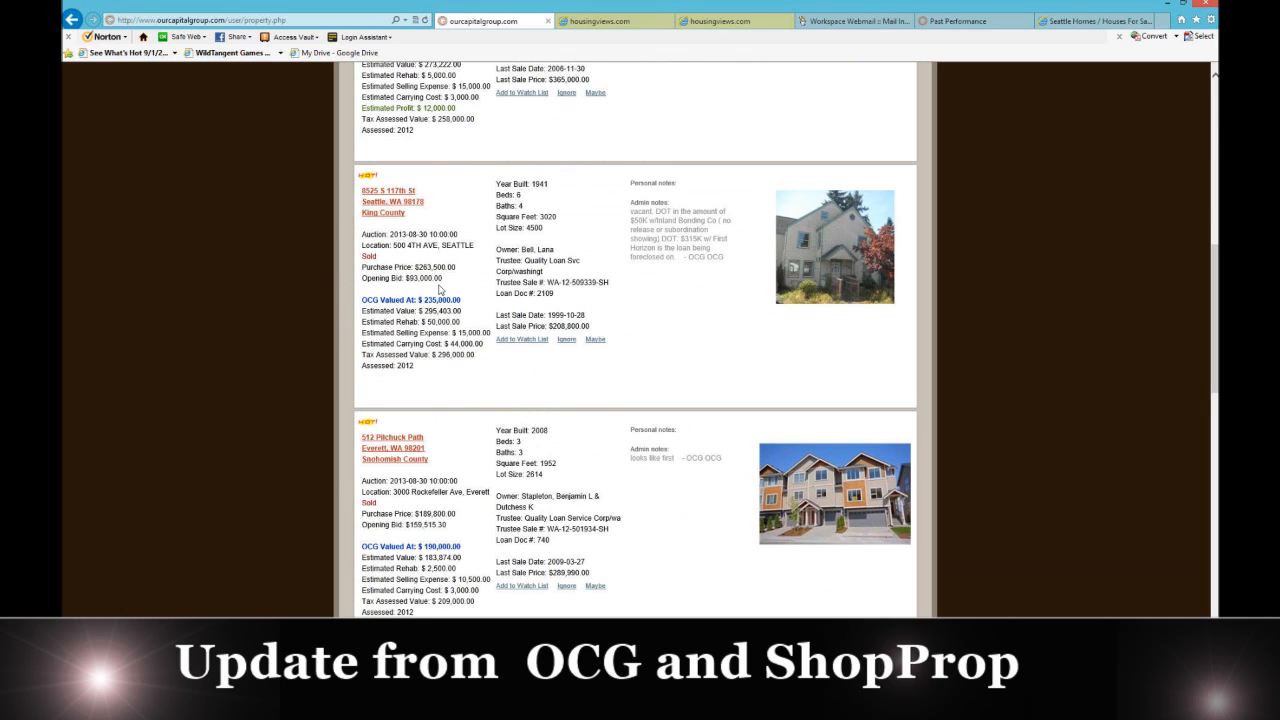
pyautogui.scroll(-3)
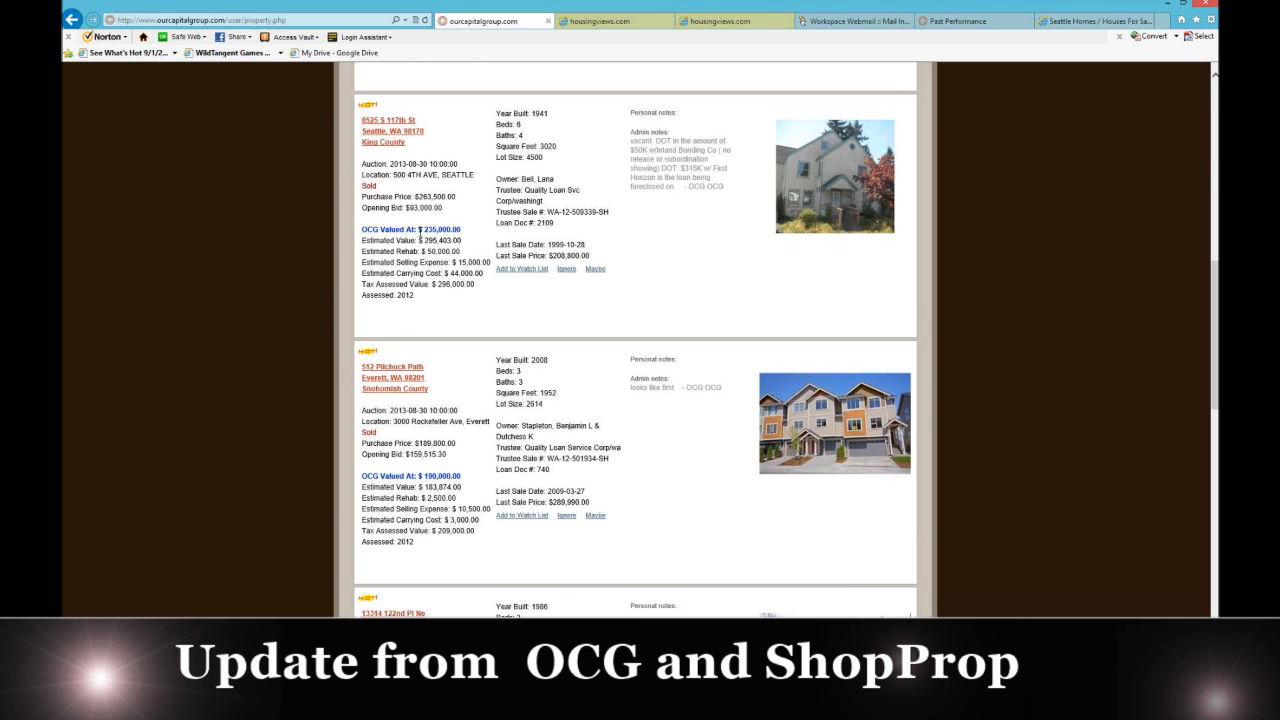
pyautogui.scroll(-3)
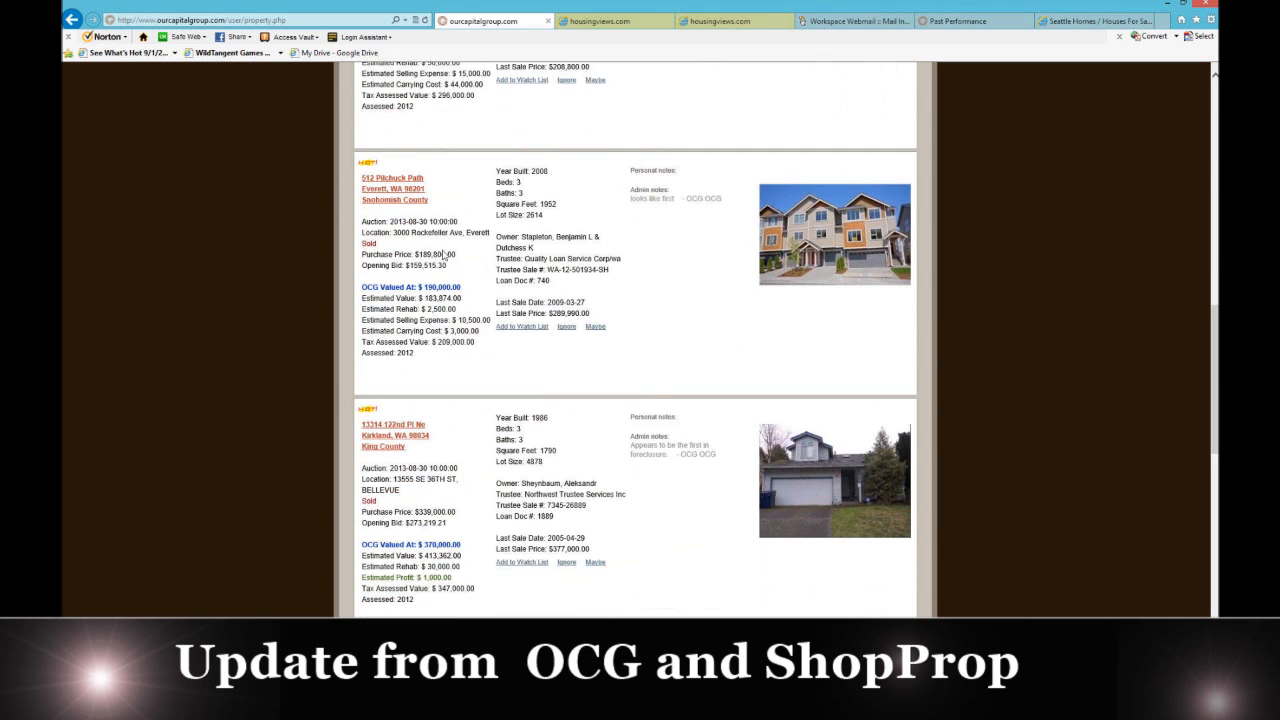
pyautogui.scroll(-3)
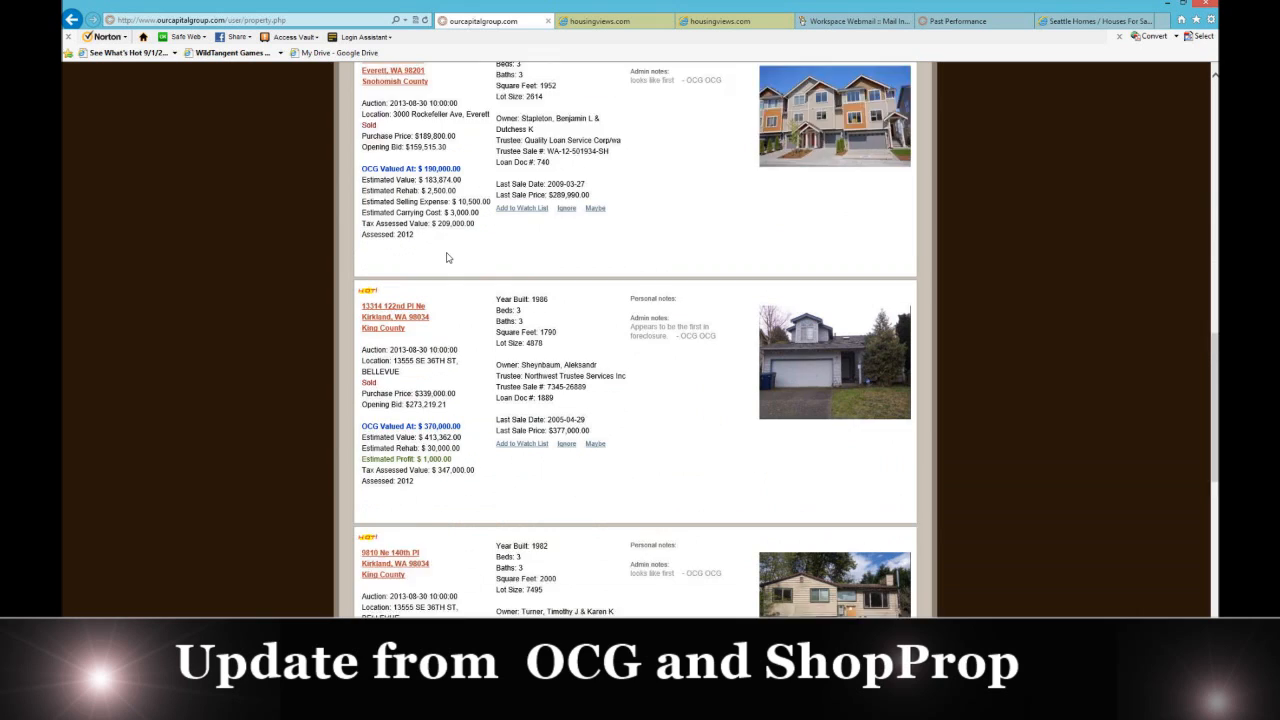
pyautogui.scroll(-3)
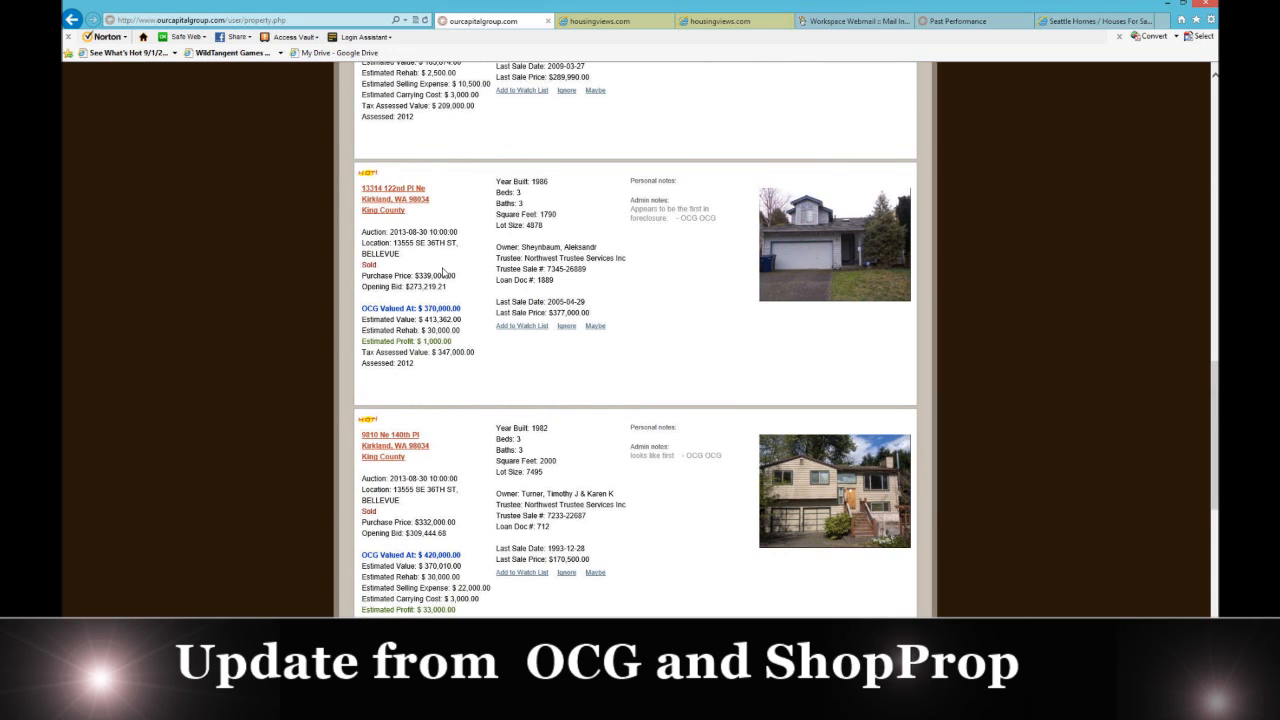
pyautogui.scroll(-3)
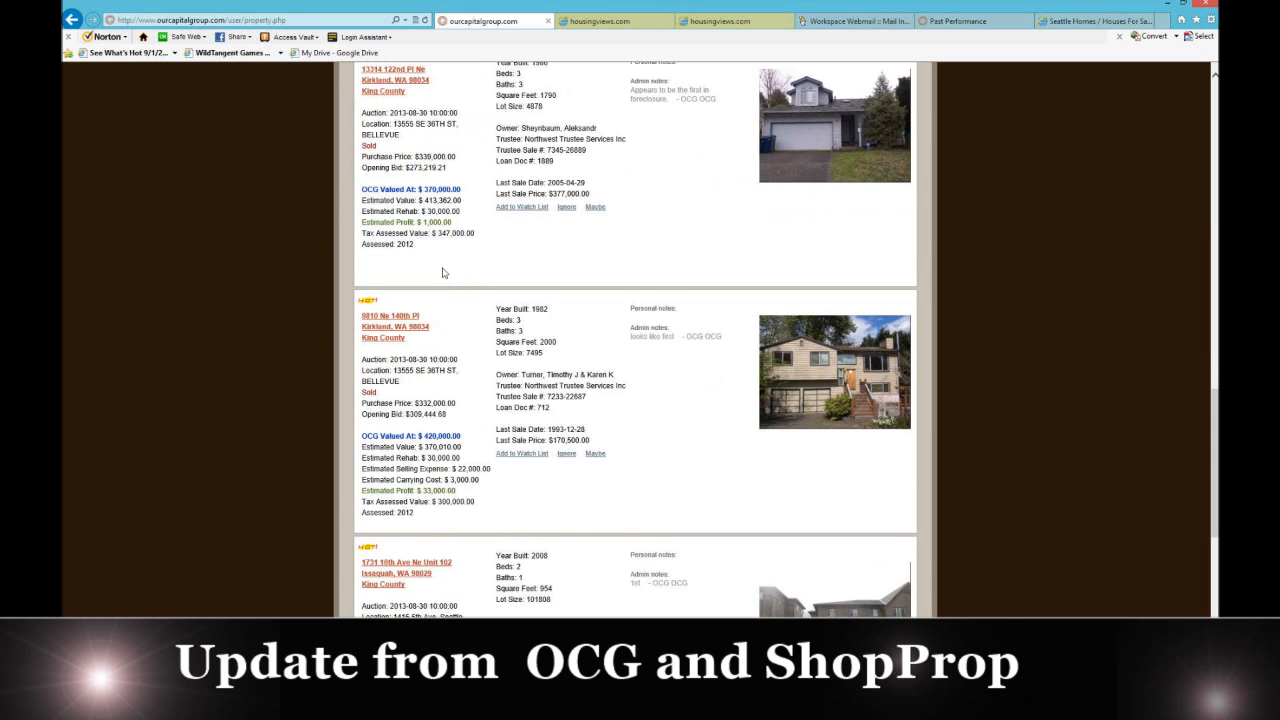
pyautogui.scroll(-3)
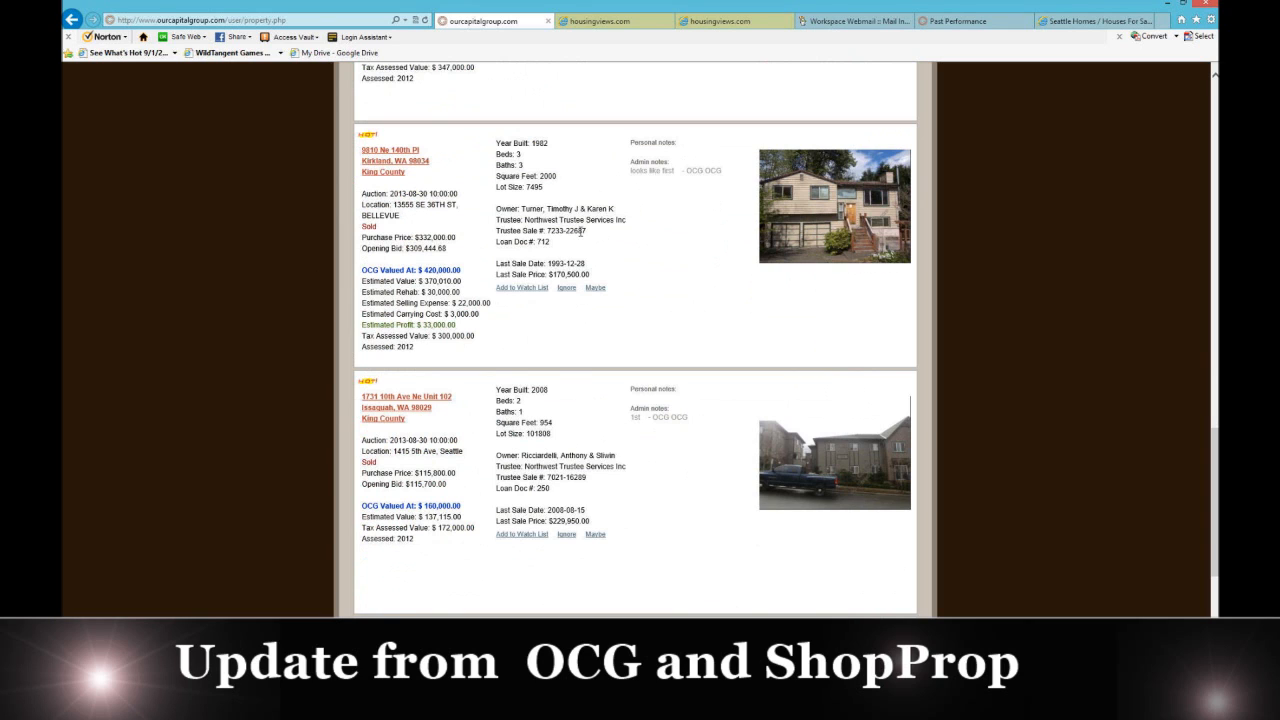
pyautogui.scroll(-3)
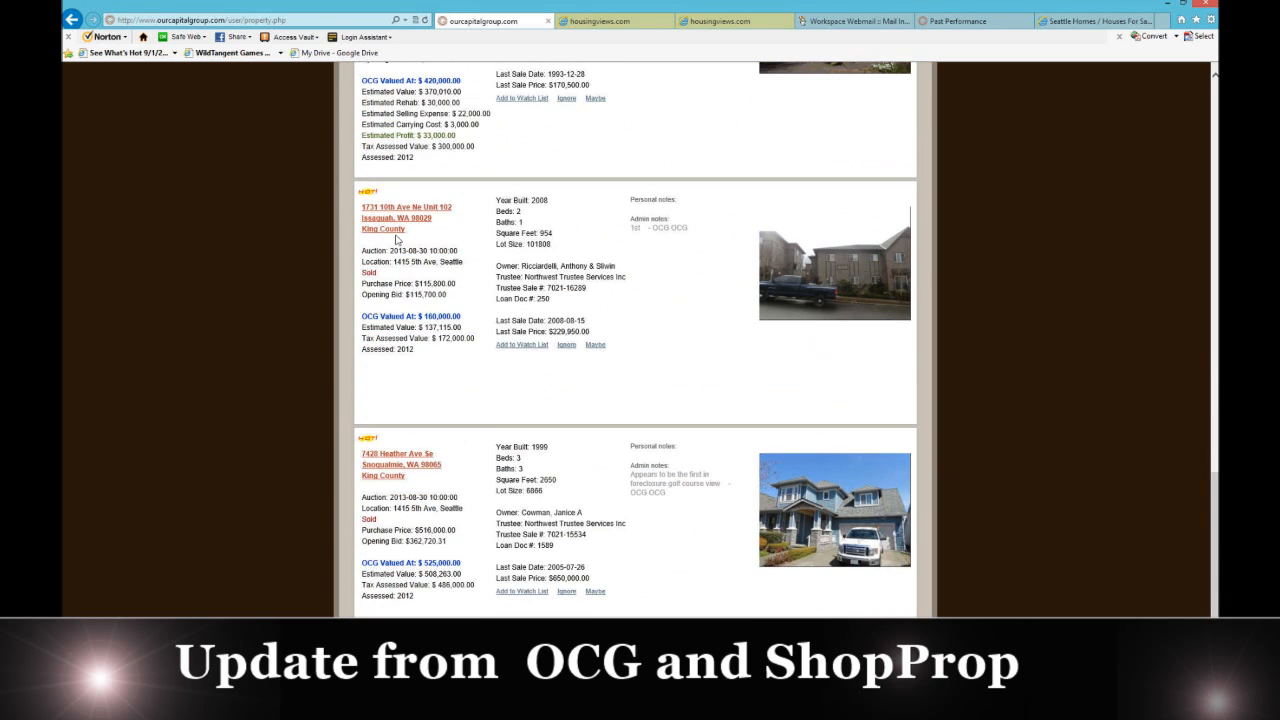
pyautogui.scroll(-3)
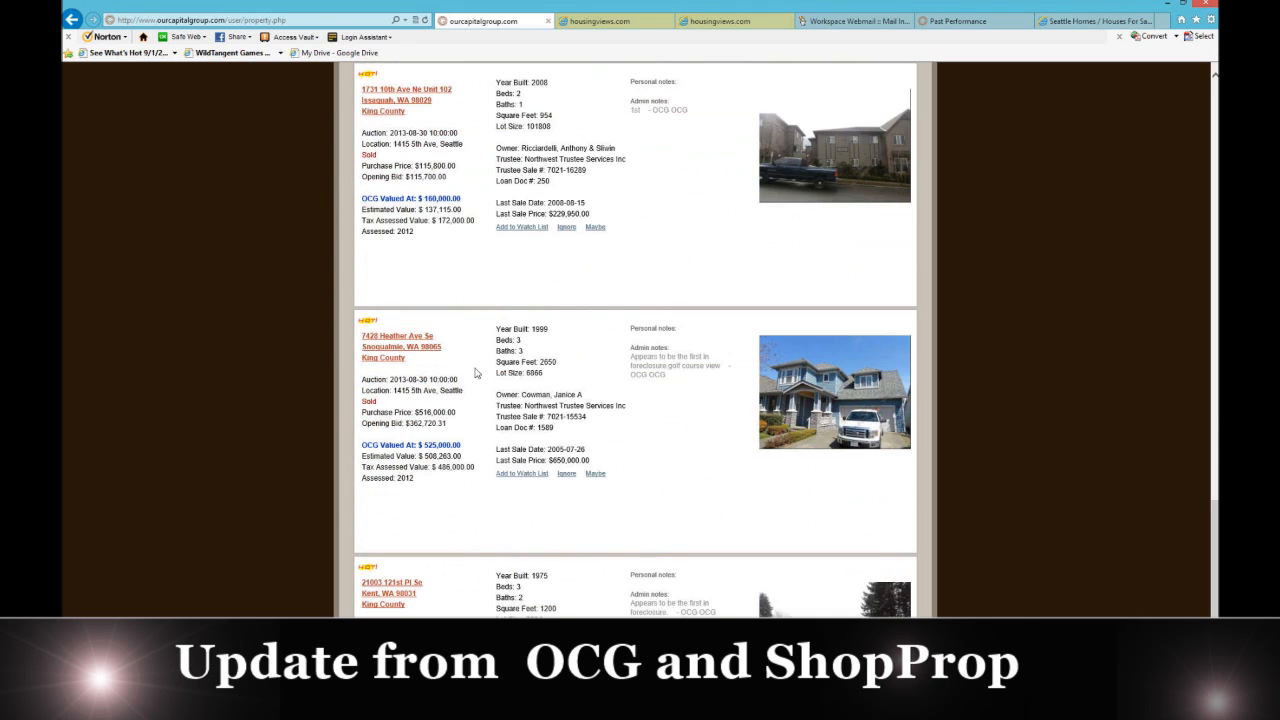
pyautogui.scroll(-3)
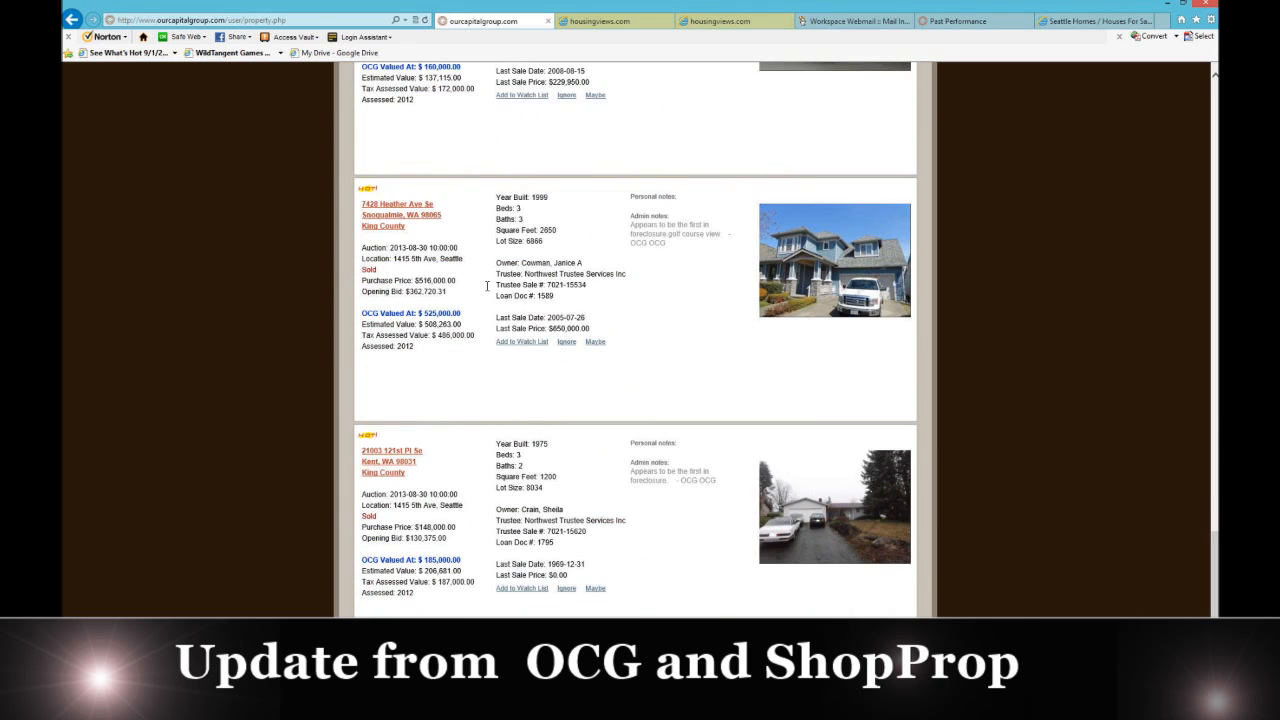
pyautogui.moveTo(476, 333)
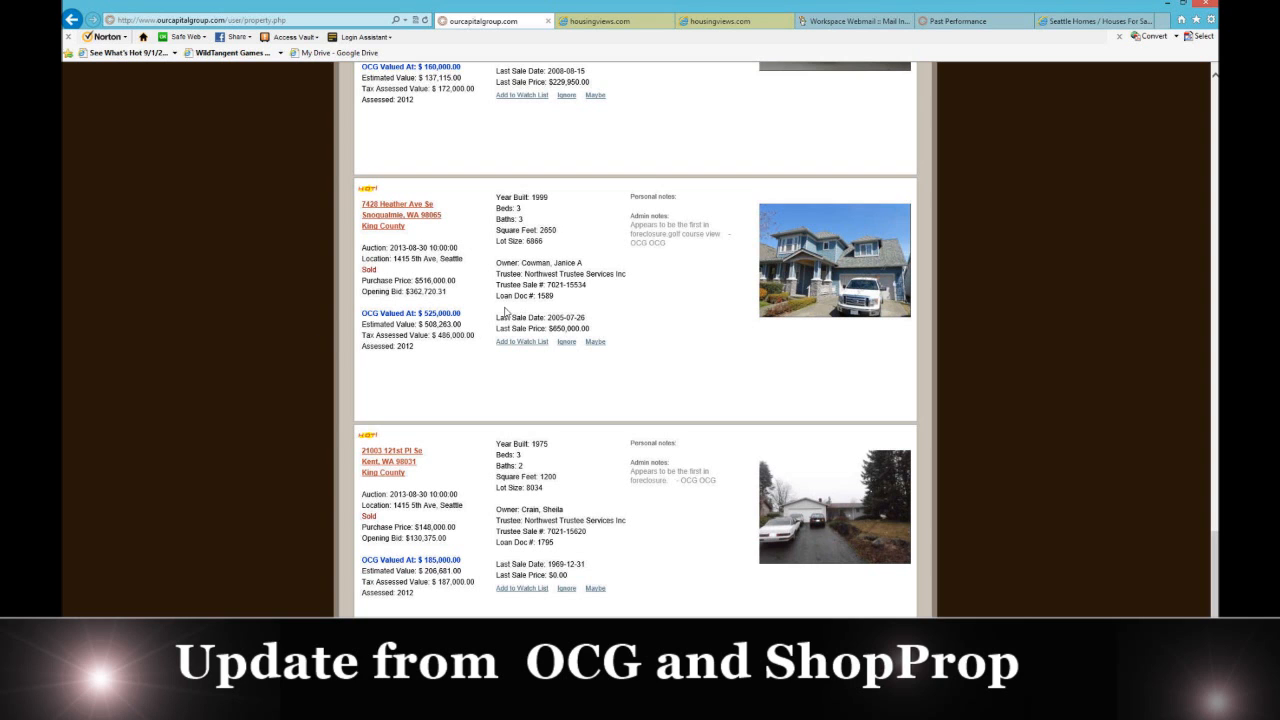
pyautogui.scroll(-3)
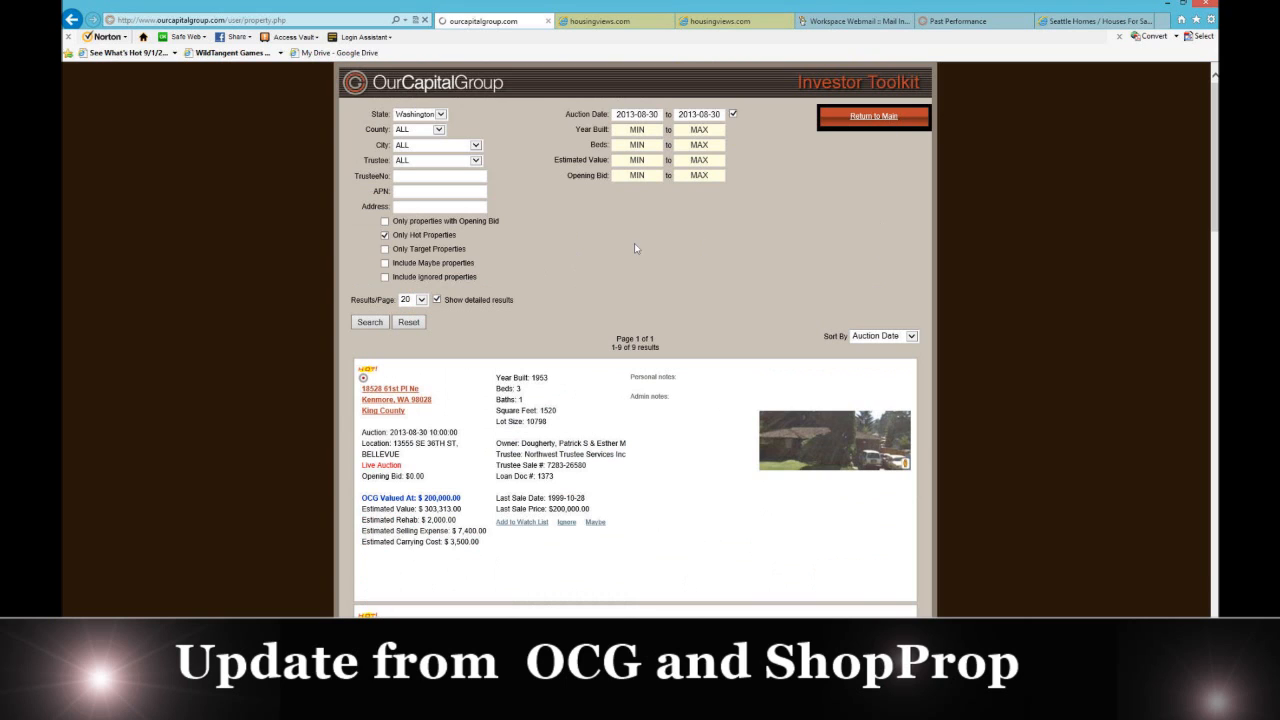
# Return to the account overview and open the Place passive bids form
pyautogui.click(872, 116)
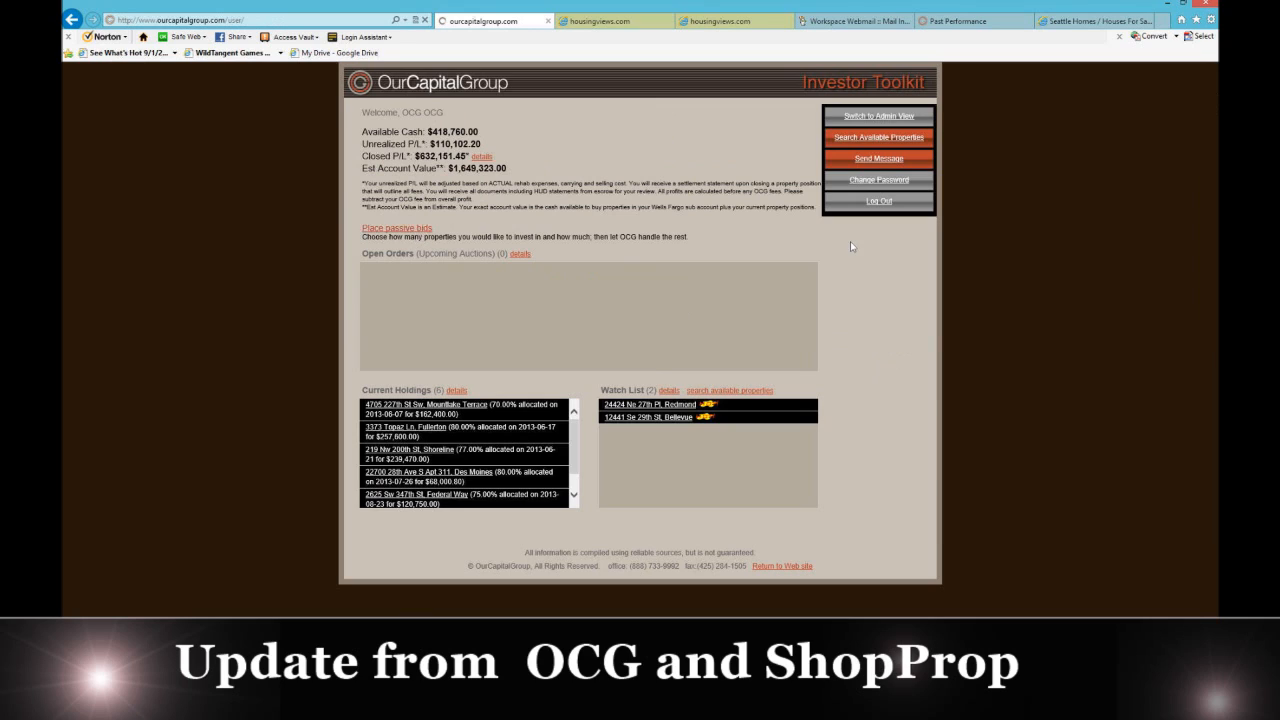
pyautogui.click(396, 228)
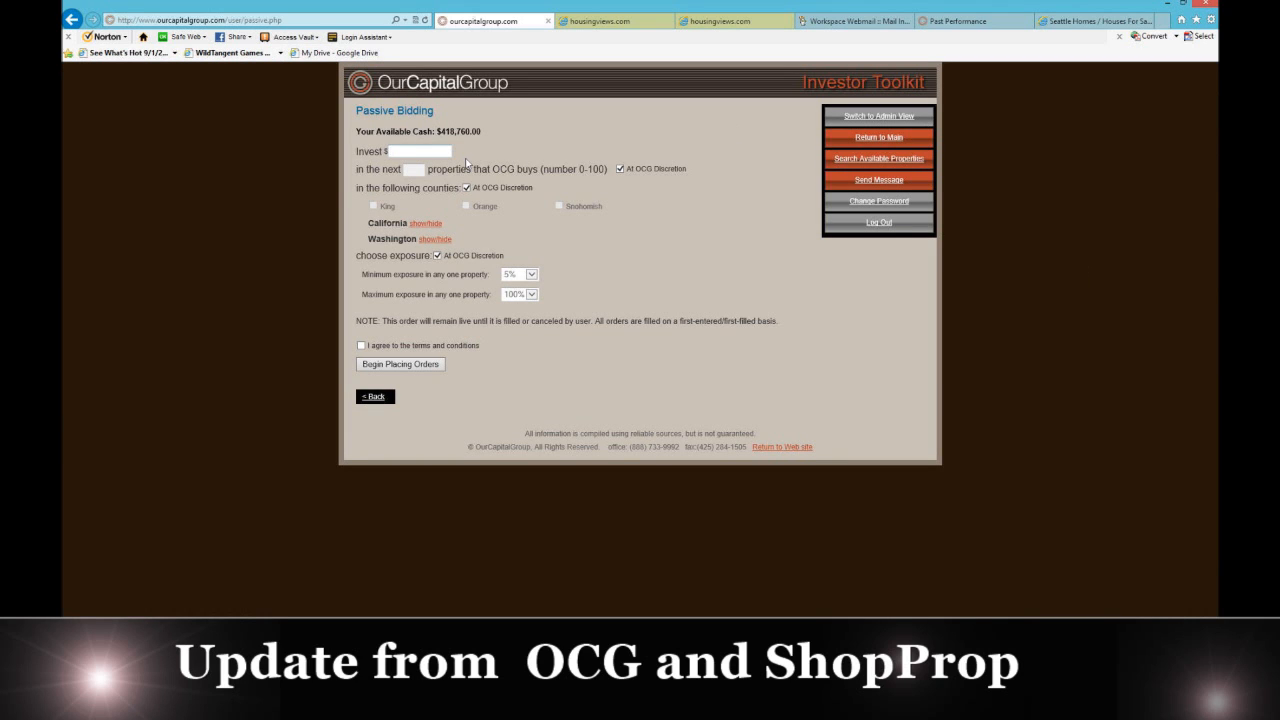
# Enter a $400,000 investment over 3 properties and accept the terms and conditions
pyautogui.write('400000')
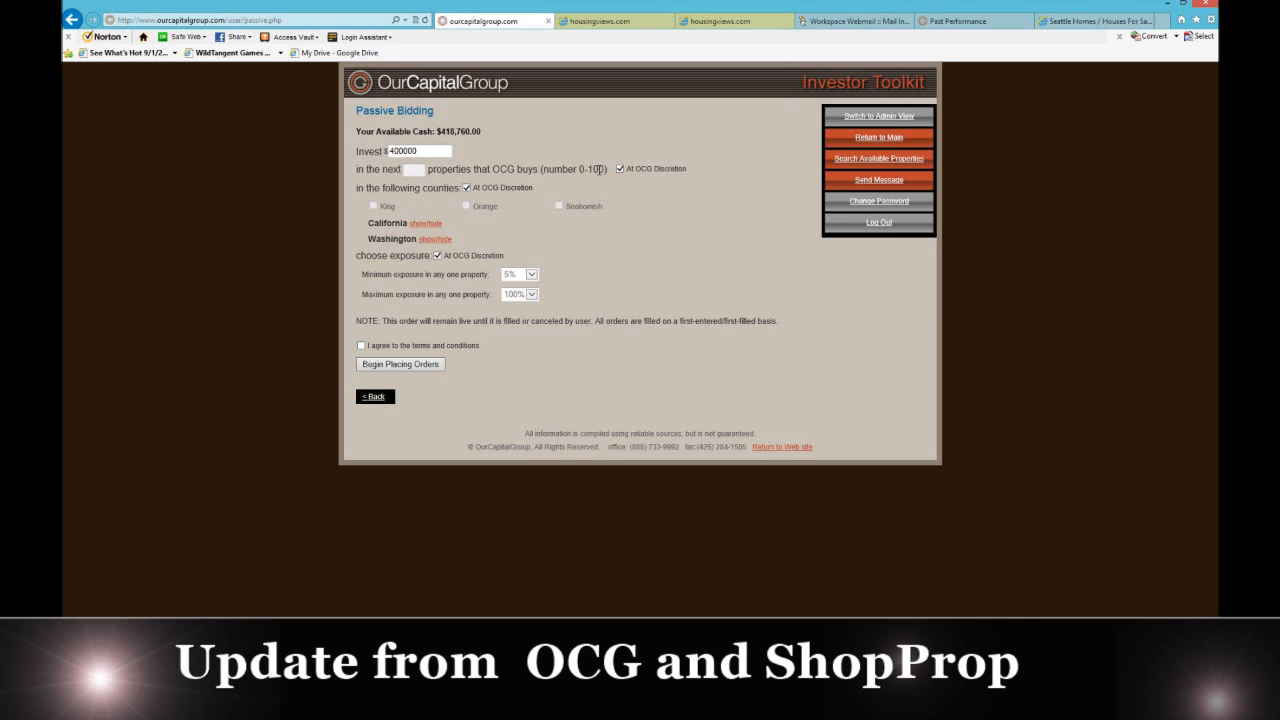
pyautogui.click(620, 168)
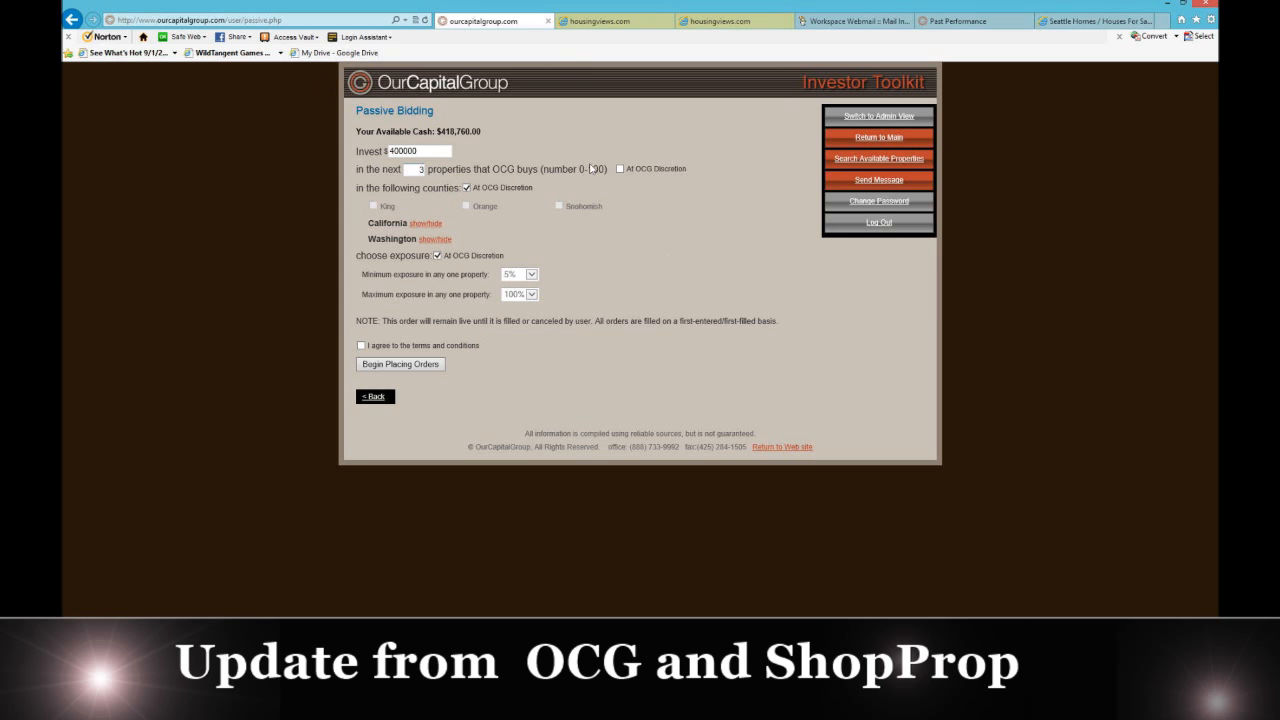
pyautogui.moveTo(447, 218)
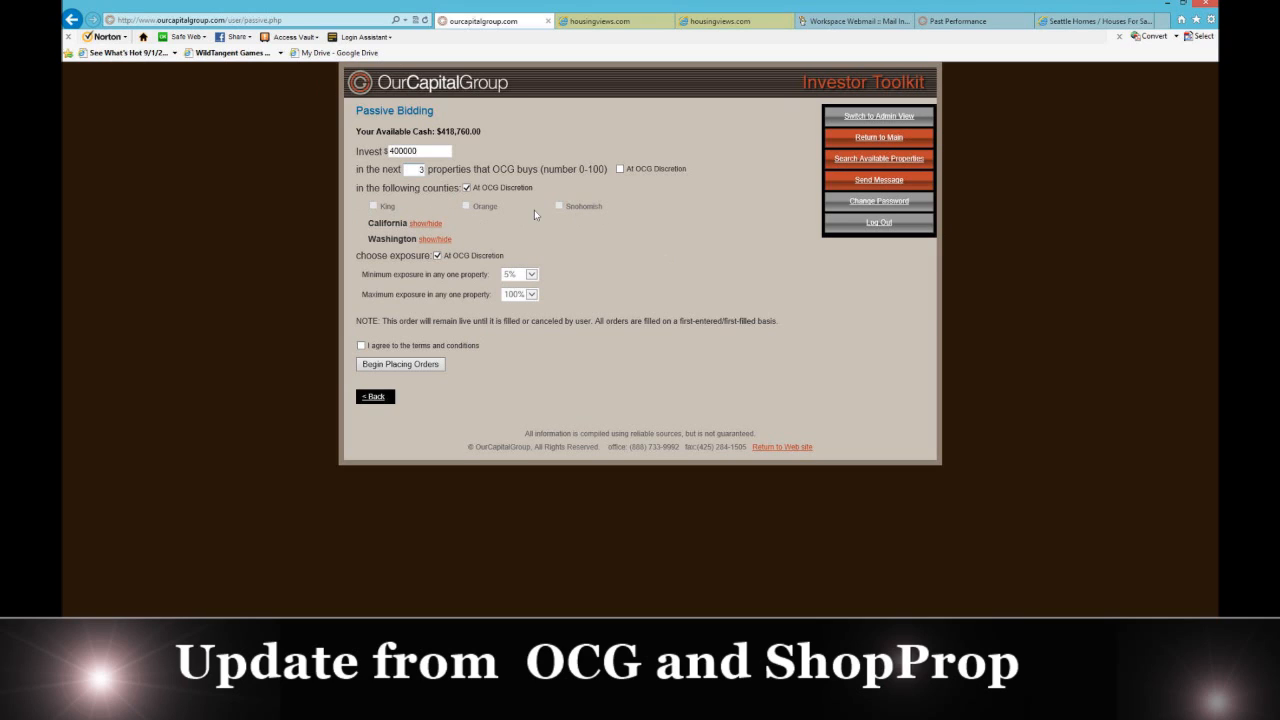
pyautogui.moveTo(583, 206)
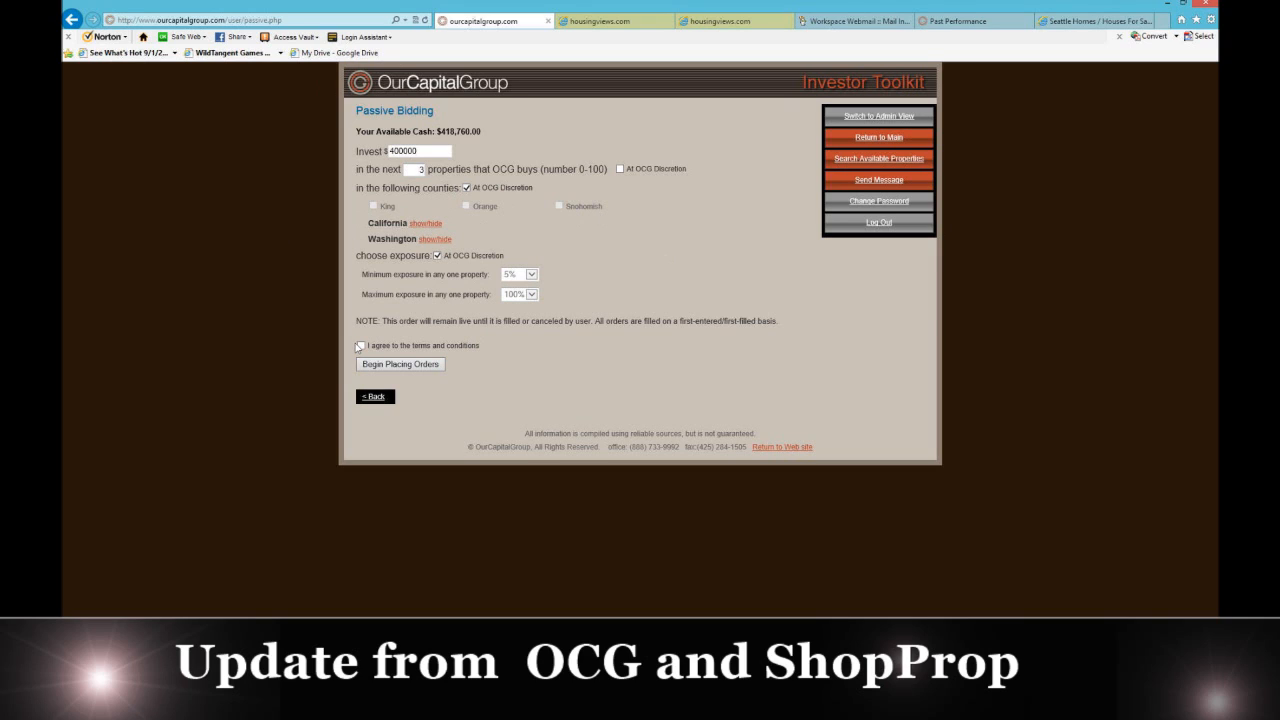
pyautogui.click(360, 345)
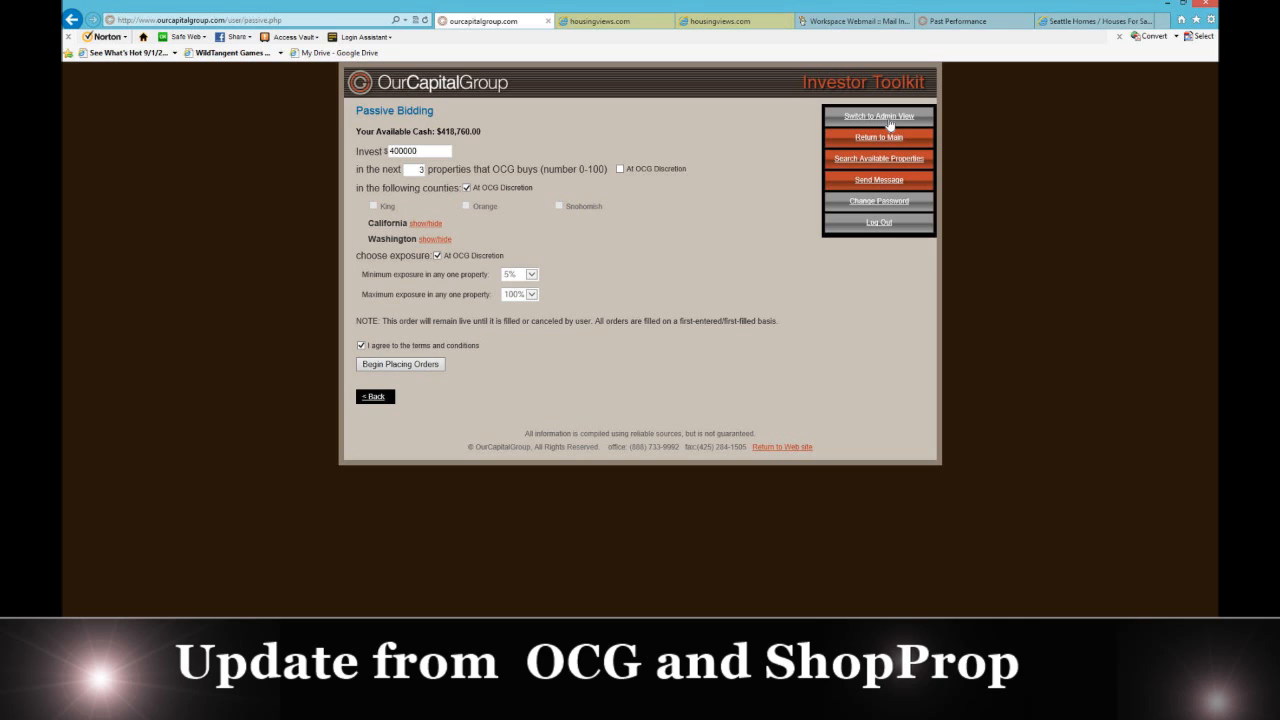
pyautogui.moveTo(940, 414)
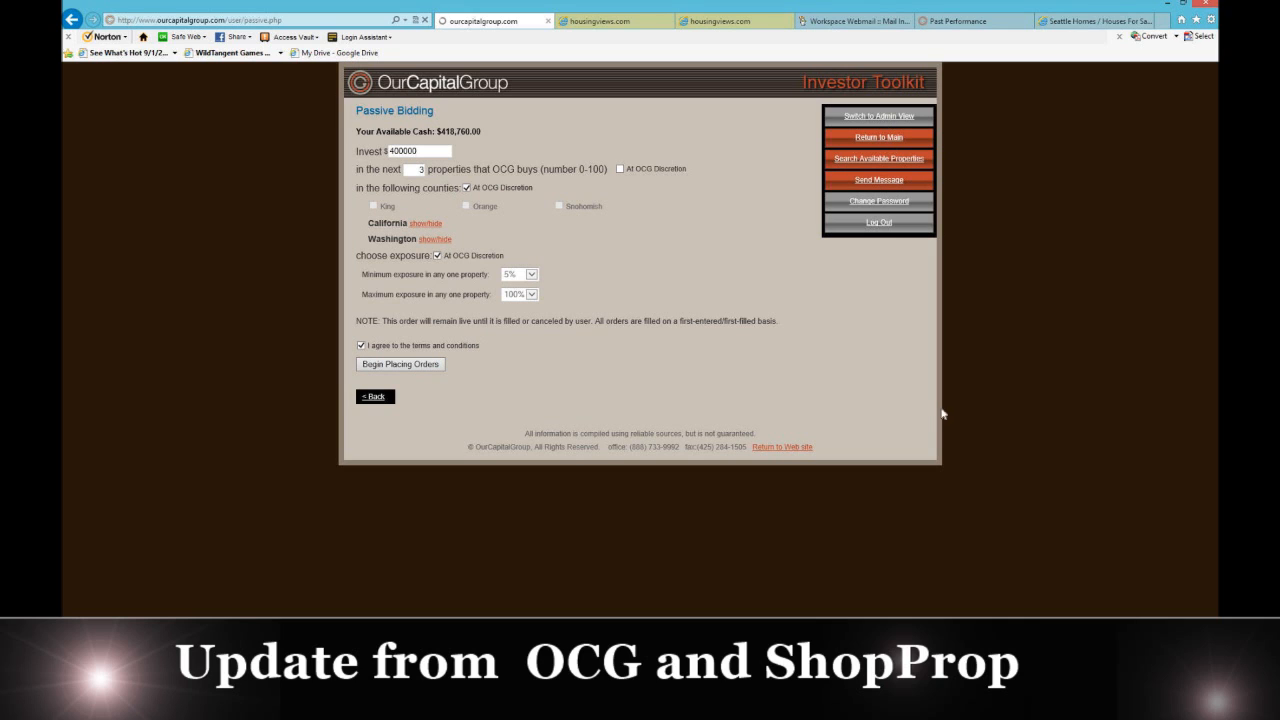
pyautogui.click(374, 396)
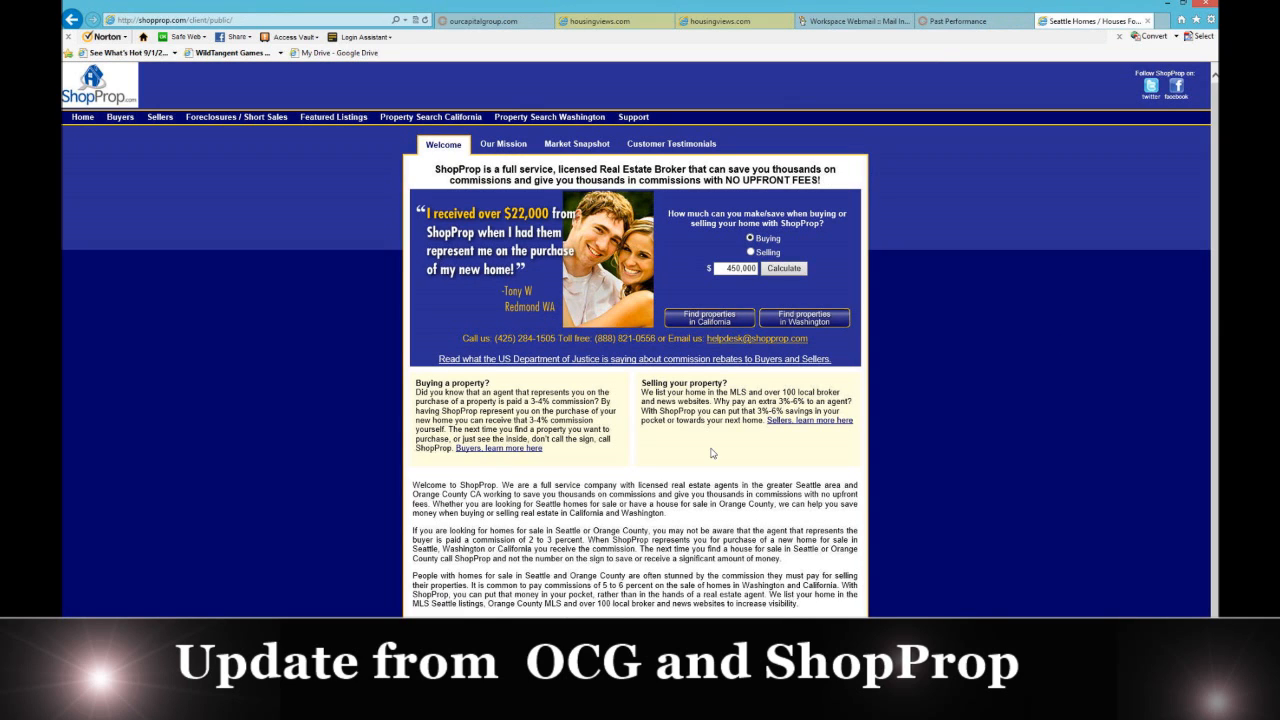
pyautogui.moveTo(828, 330)
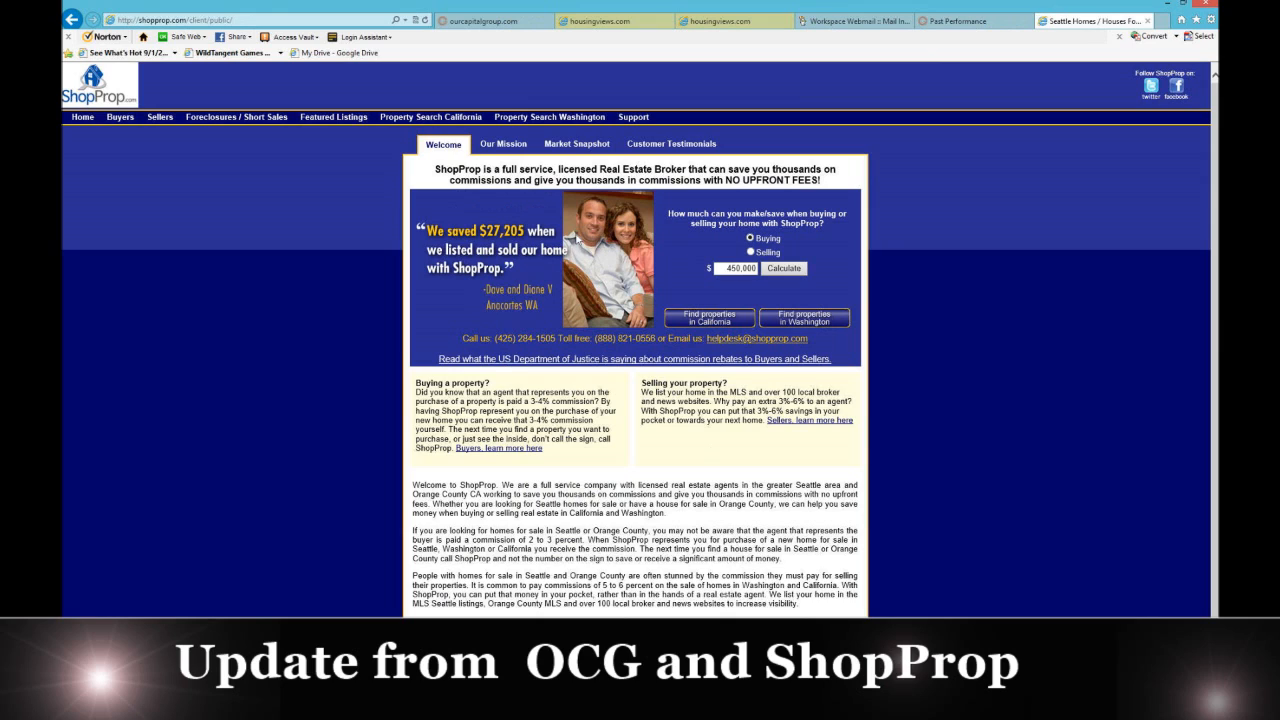
pyautogui.moveTo(583, 238)
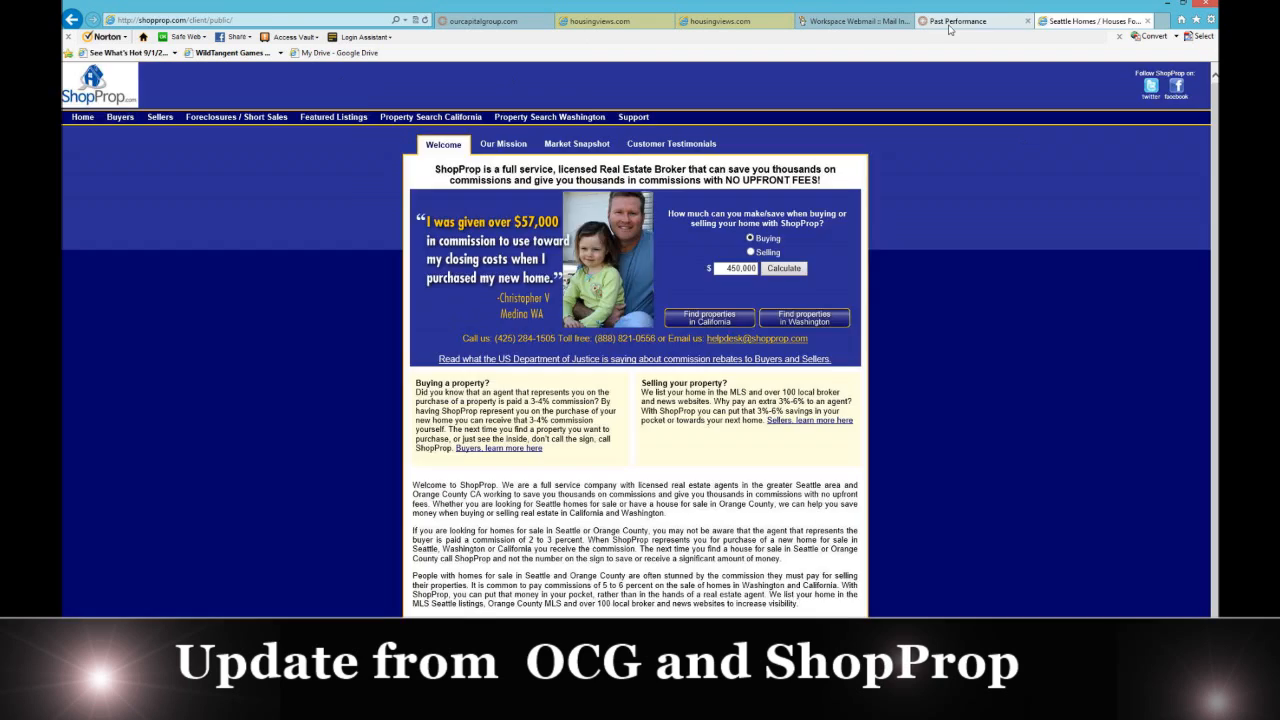
# Switch from the ShopProp welcome page to the OurCapitalGroup home page tab
pyautogui.click(970, 20)
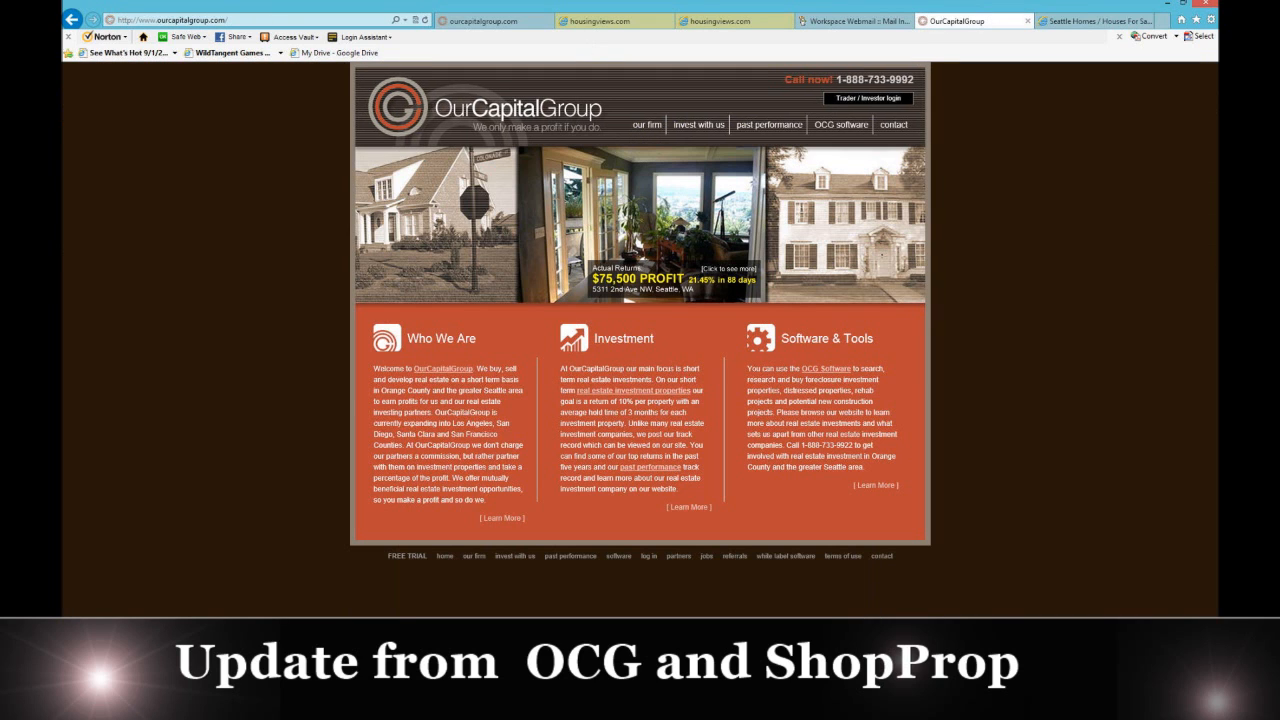